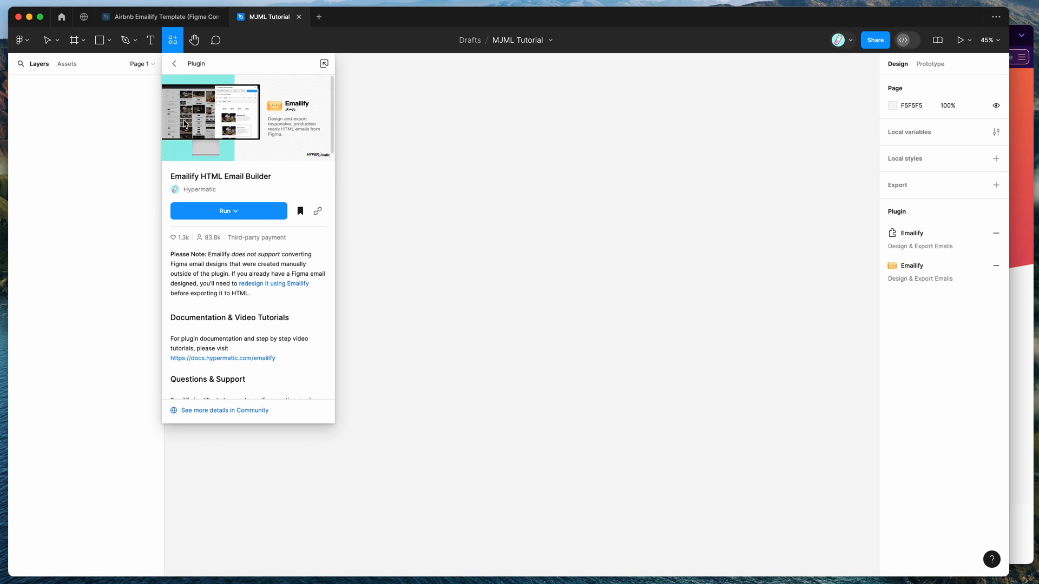
{"action": "mouse_move", "coordinate": [204, 182]}
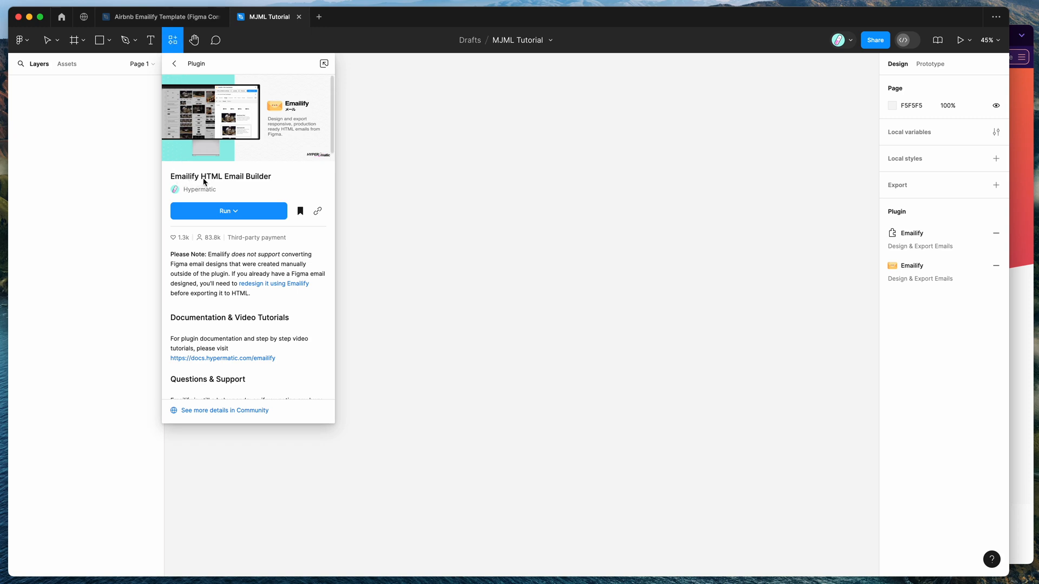
{"action": "mouse_move", "coordinate": [186, 182]}
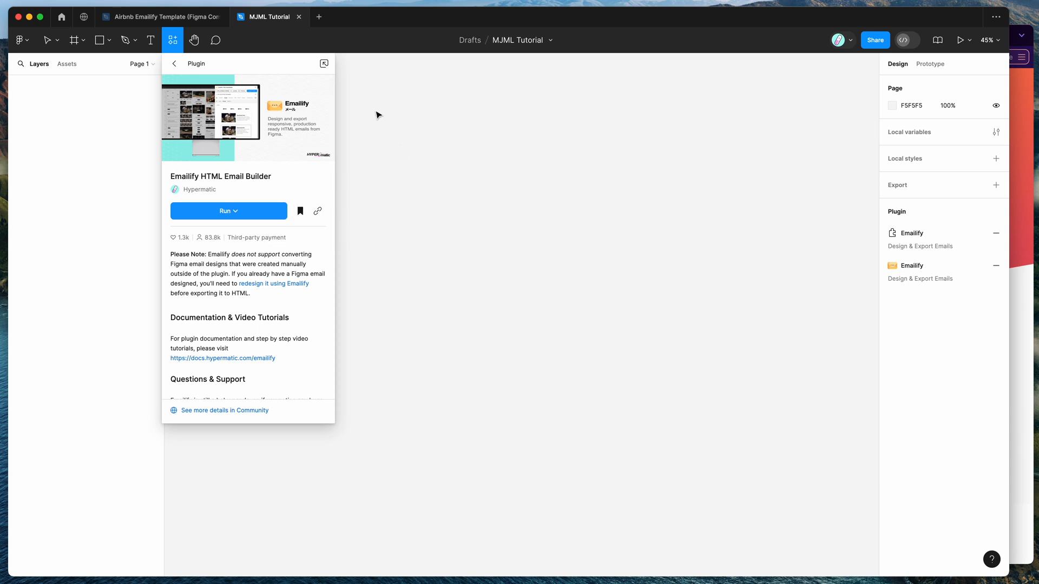
Launch Emailify HTML Email Builder from the canvas menu's recent plugins
{"action": "right_click", "coordinate": [431, 166]}
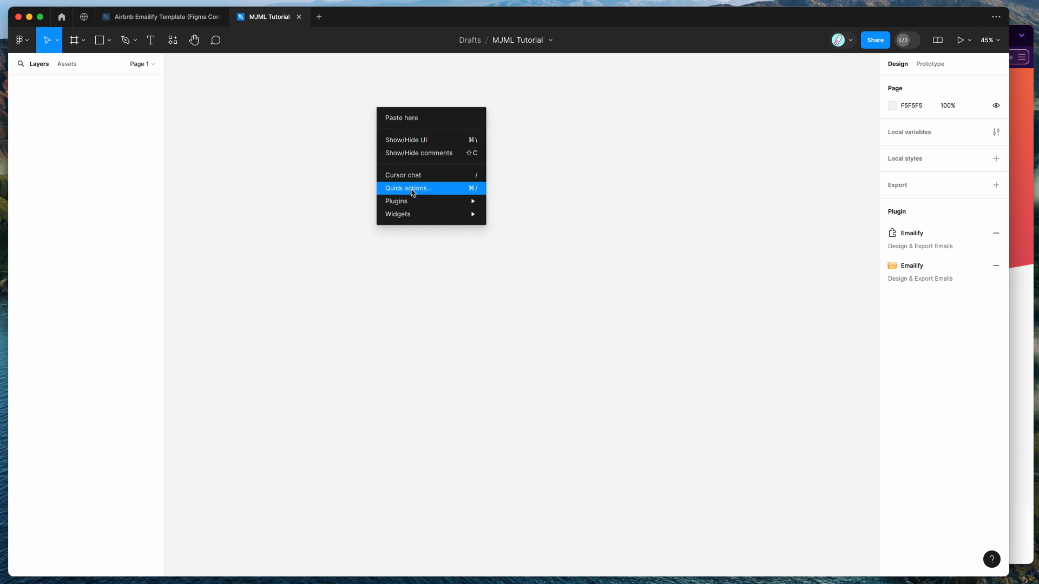
{"action": "mouse_move", "coordinate": [395, 201]}
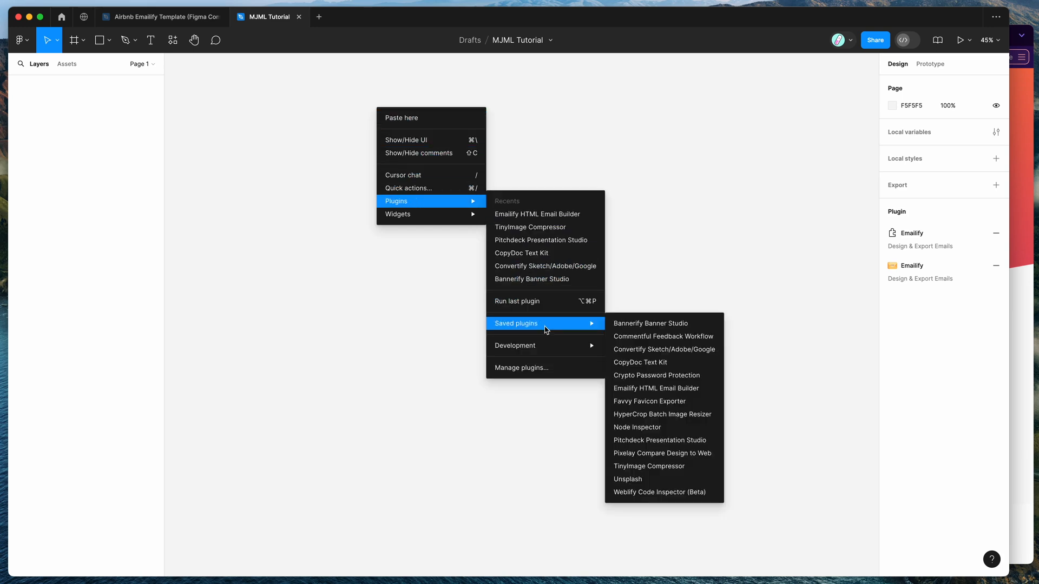
{"action": "left_click", "coordinate": [648, 391]}
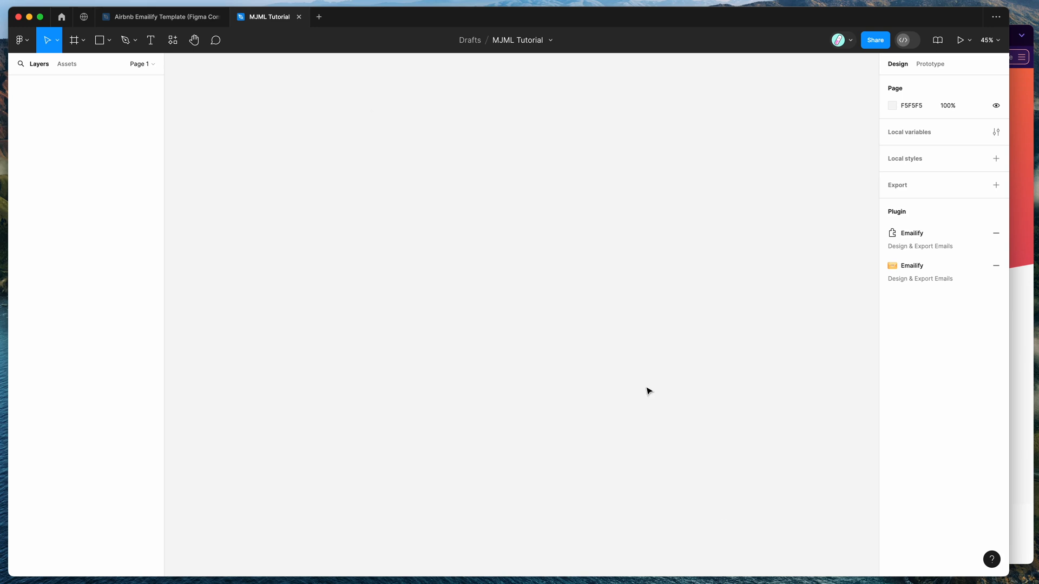
{"action": "left_click", "coordinate": [911, 265]}
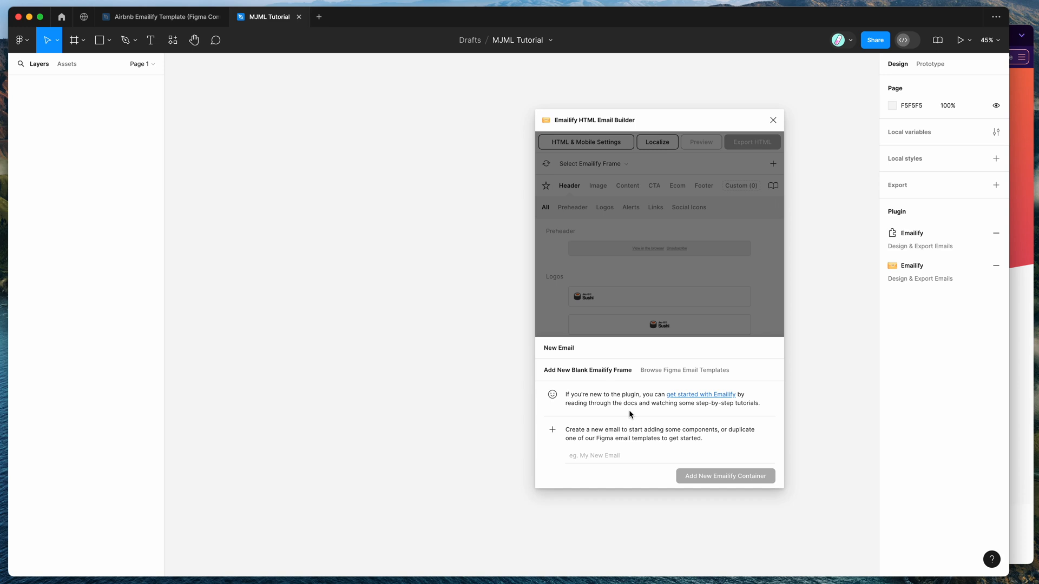
{"action": "mouse_move", "coordinate": [604, 416]}
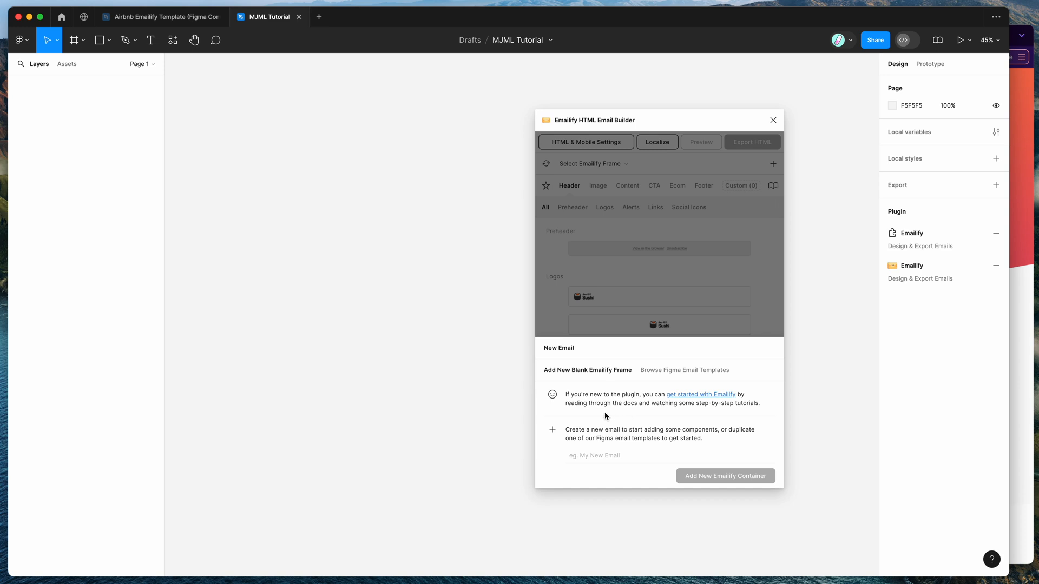
{"action": "mouse_move", "coordinate": [592, 416]}
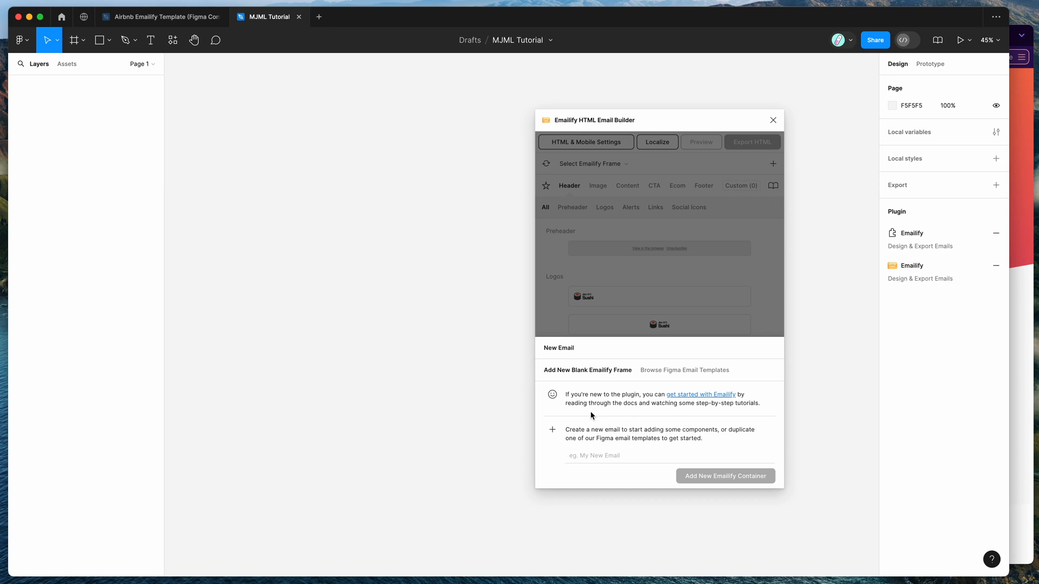
{"action": "mouse_move", "coordinate": [595, 415]}
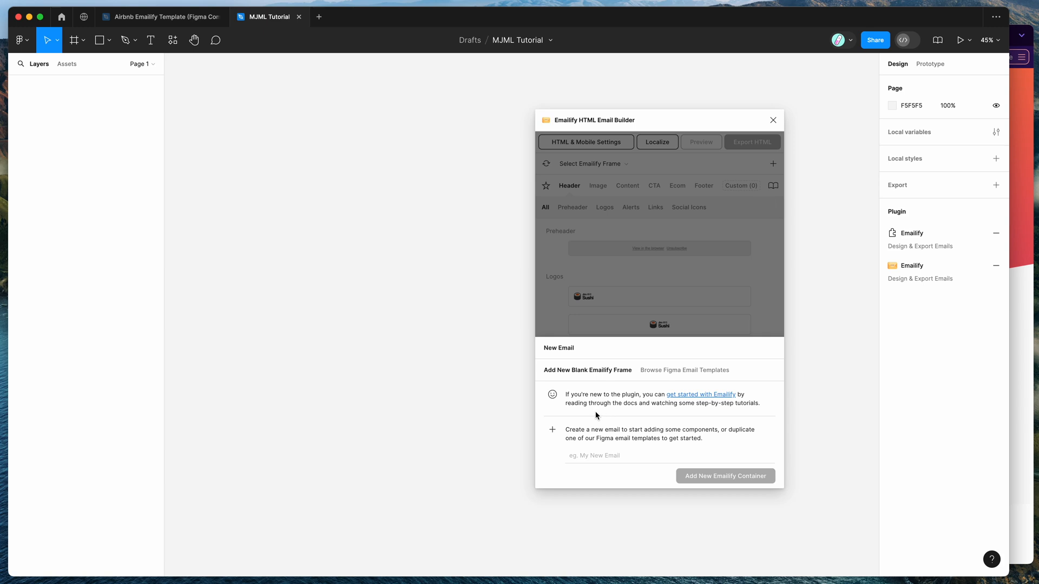
{"action": "mouse_move", "coordinate": [605, 415]}
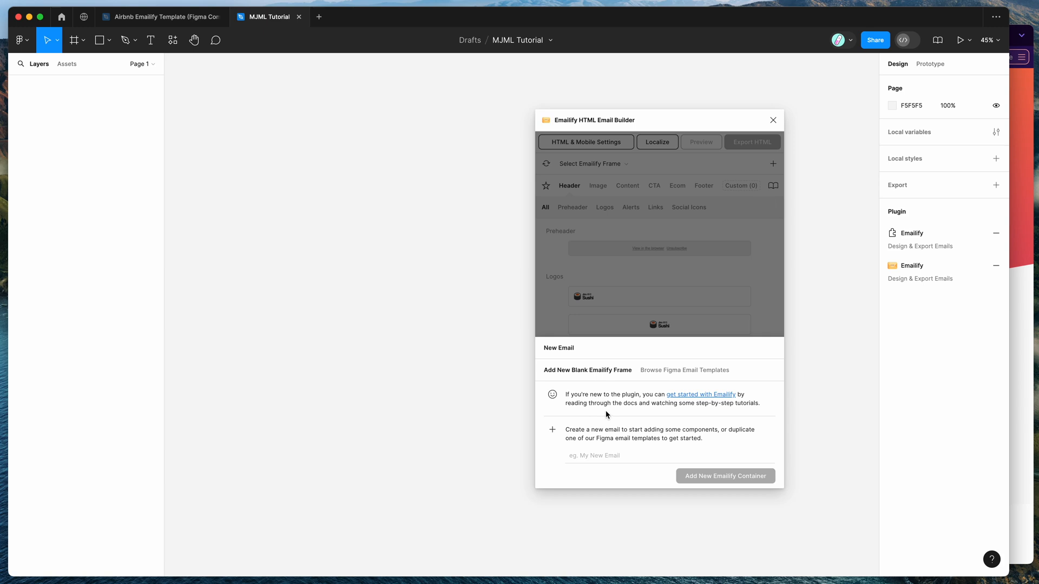
{"action": "mouse_move", "coordinate": [738, 166]}
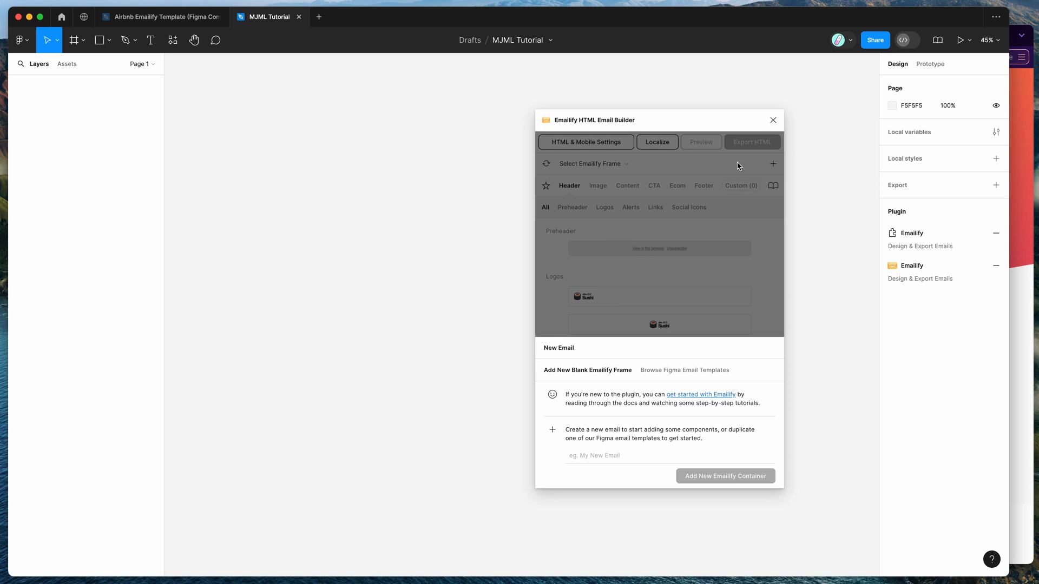
{"action": "mouse_move", "coordinate": [622, 384]}
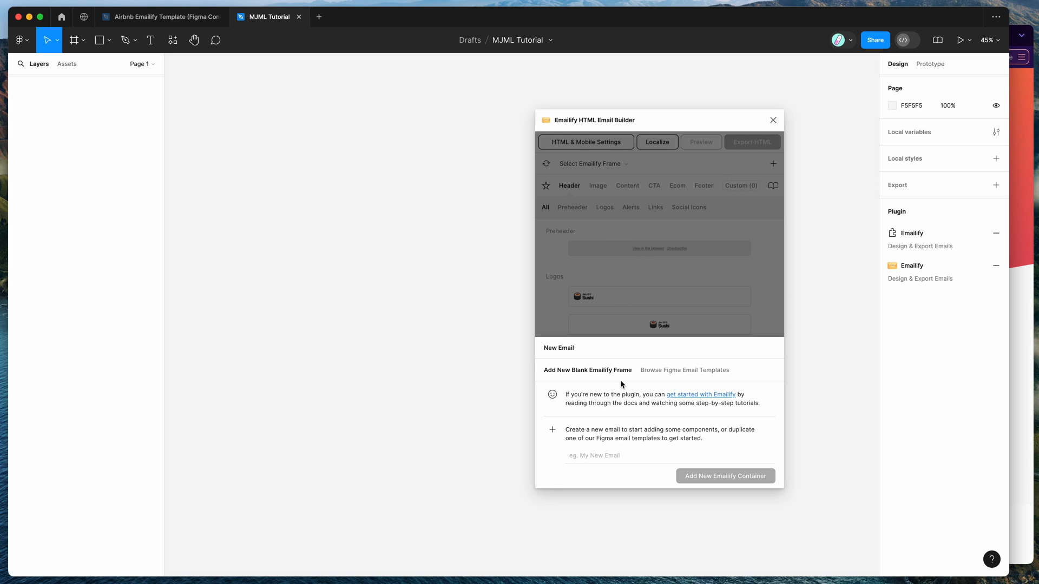
Create a new Emailify email container named 'Template Test'
{"action": "left_click", "coordinate": [669, 455]}
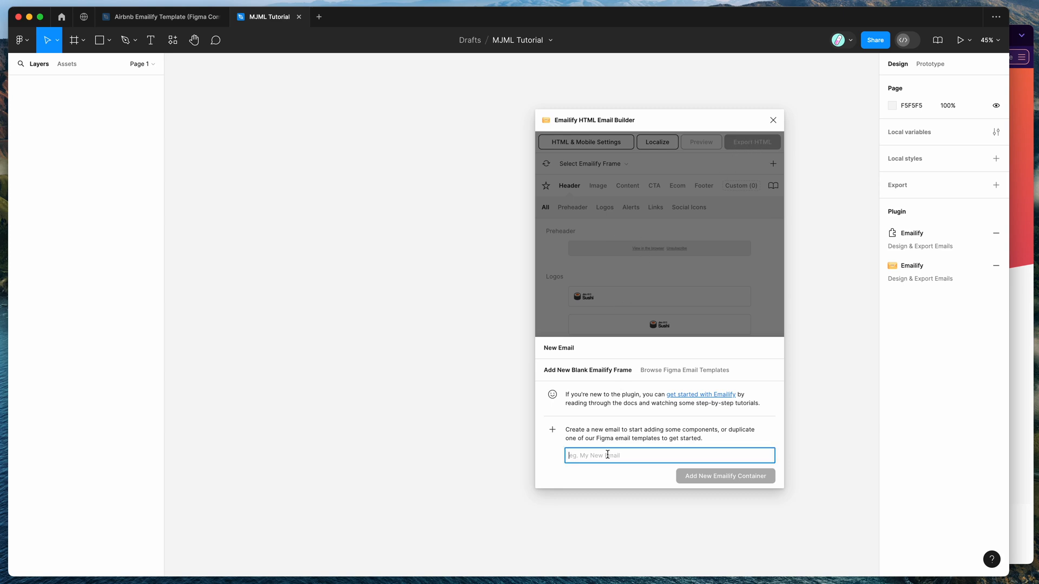
{"action": "type", "text": "Template"}
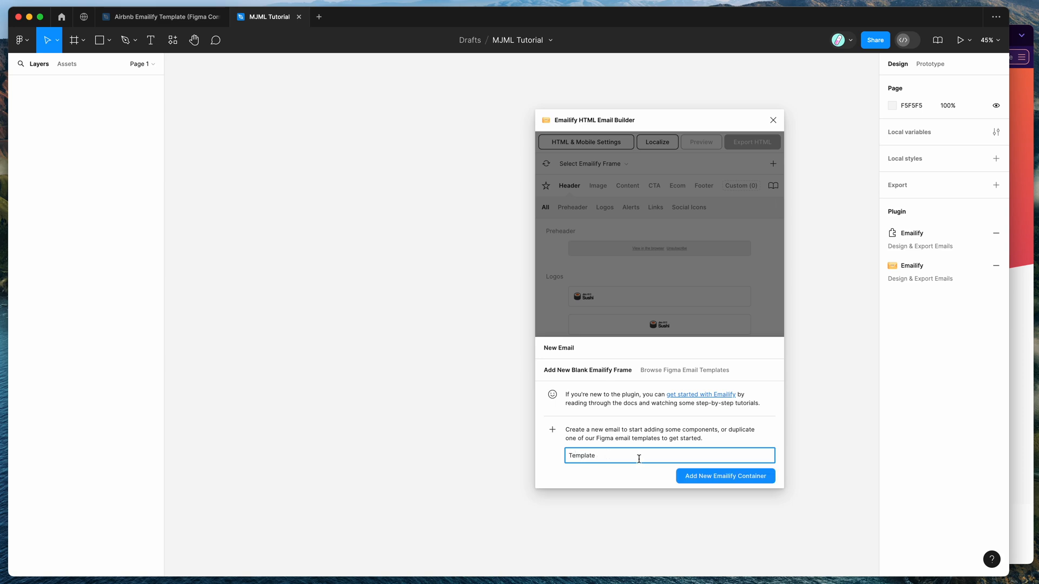
{"action": "type", "text": "Test"}
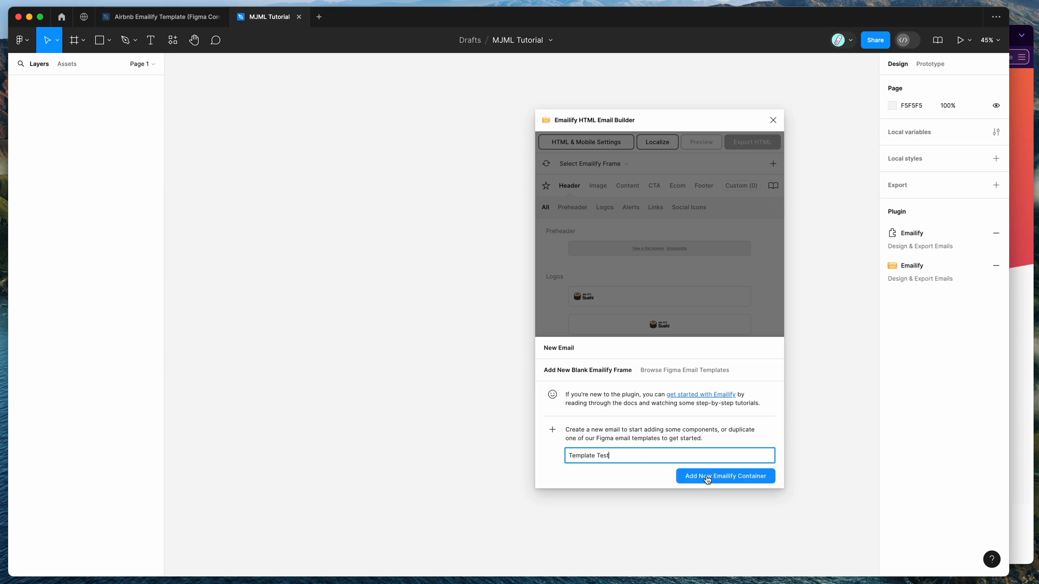
{"action": "left_click", "coordinate": [725, 475]}
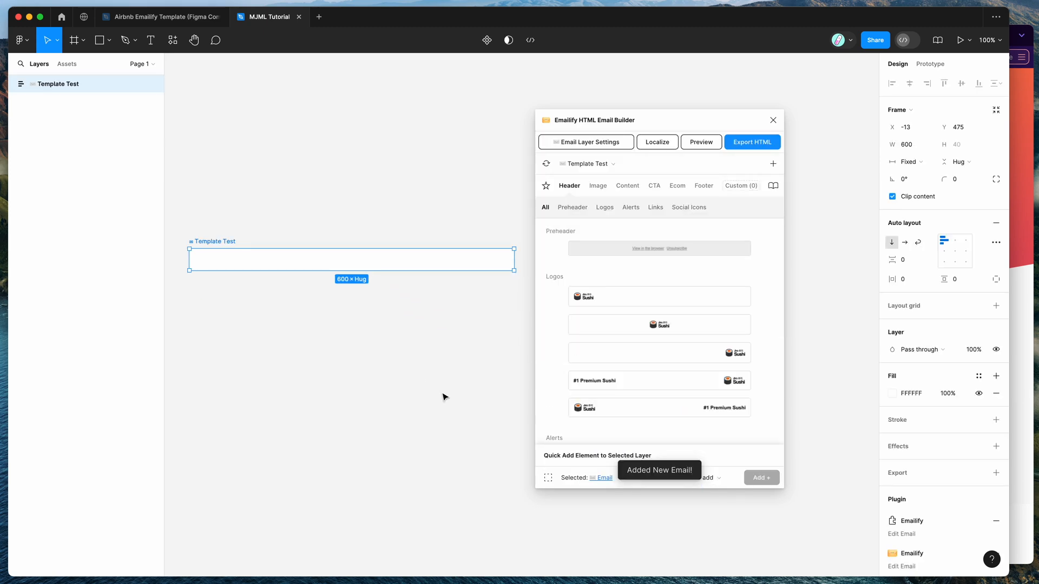
Add the centred sushi logo and Head Sushi Chef hero image rows, then browse CTA components
{"action": "left_click", "coordinate": [658, 325]}
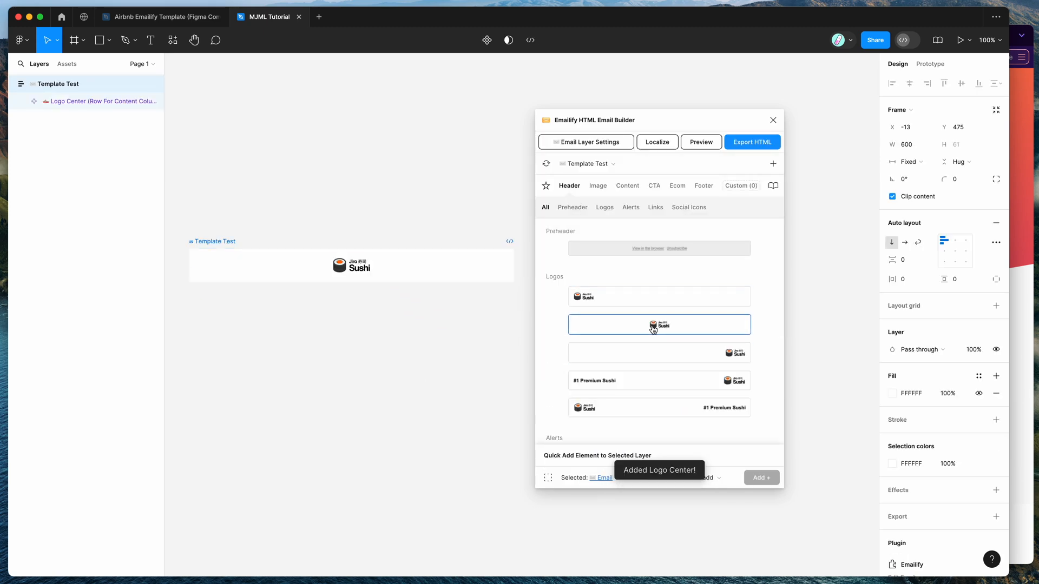
{"action": "left_click", "coordinate": [597, 186]}
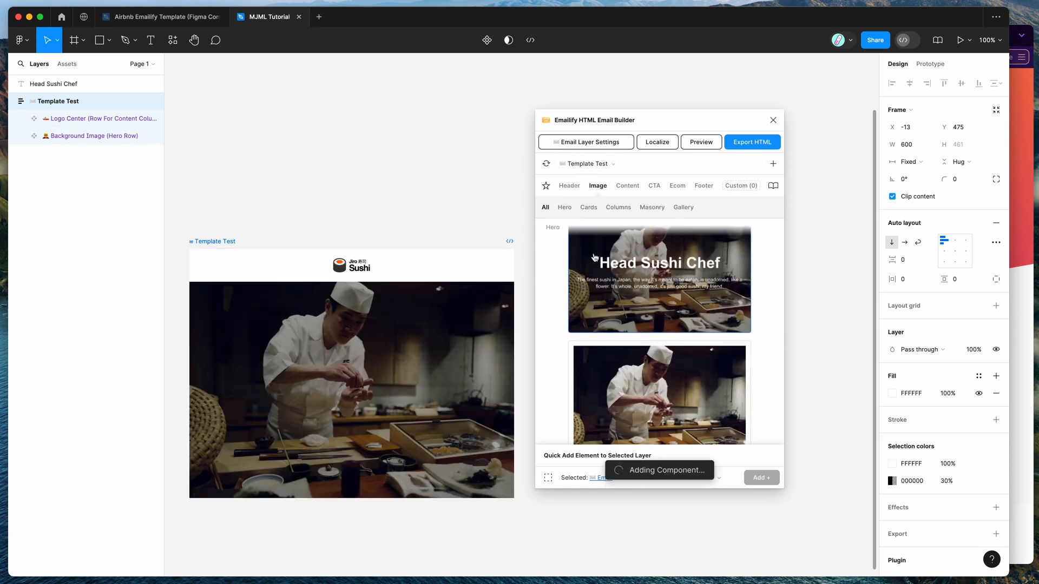
{"action": "left_click", "coordinate": [654, 186]}
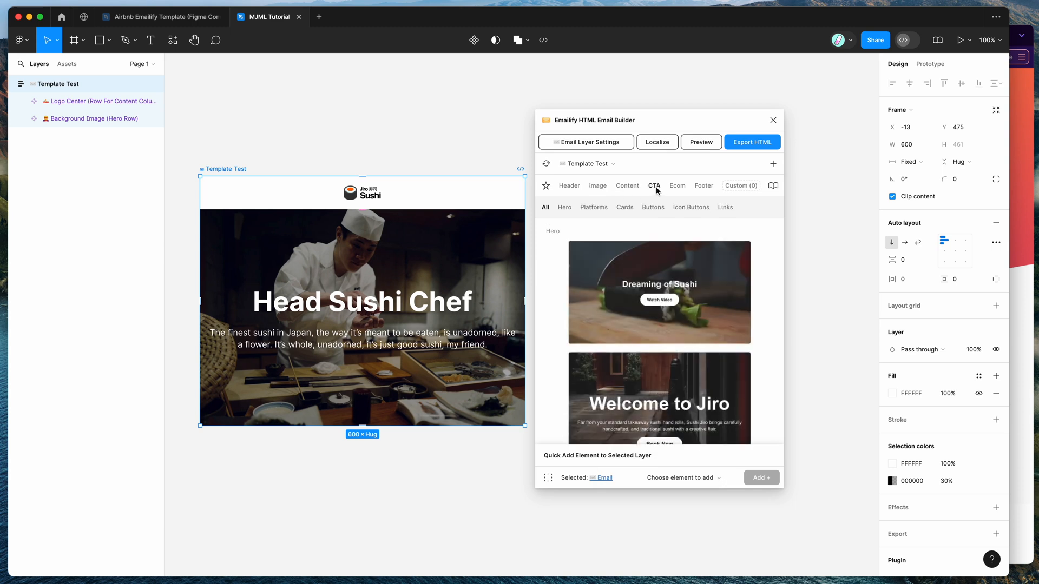
{"action": "scroll", "scroll_direction": "down", "scroll_amount": 3}
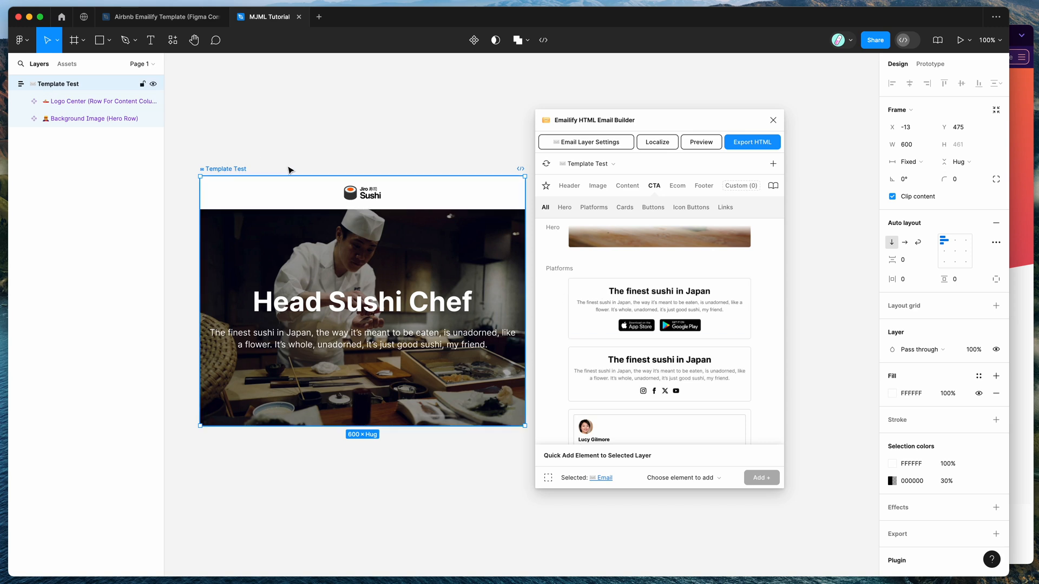
{"action": "left_click", "coordinate": [680, 477]}
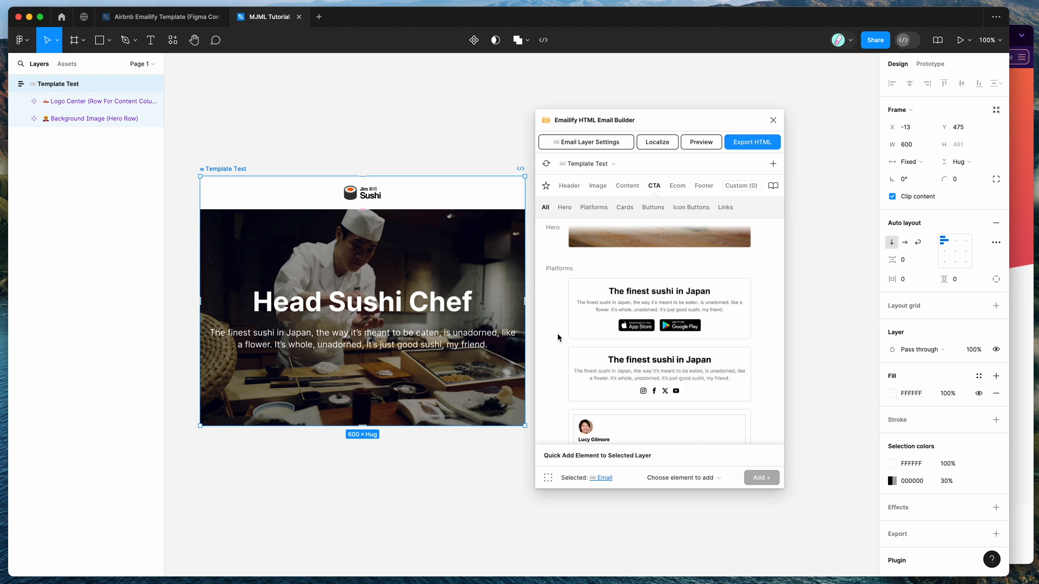
{"action": "mouse_move", "coordinate": [772, 163]}
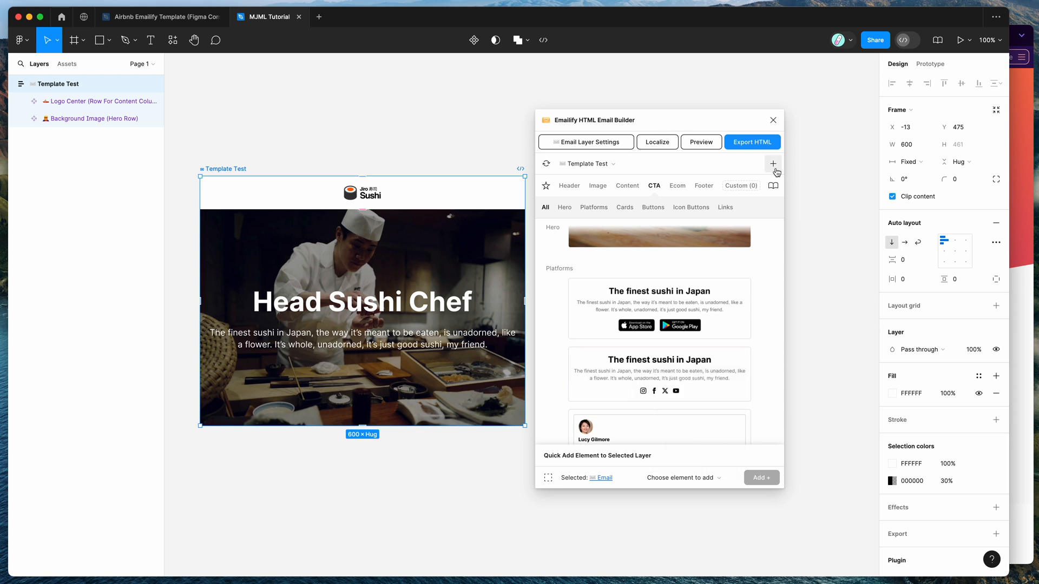
{"action": "mouse_move", "coordinate": [775, 170]}
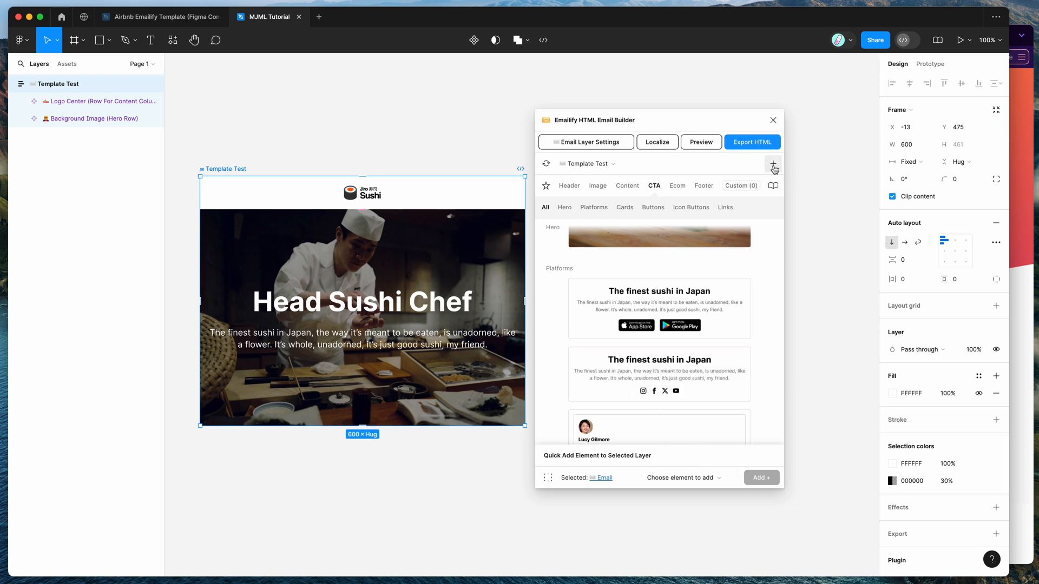
Find the Airbnb checkout template in Emailify's template browser and paste it into MJML Tutorial
{"action": "left_click", "coordinate": [772, 163]}
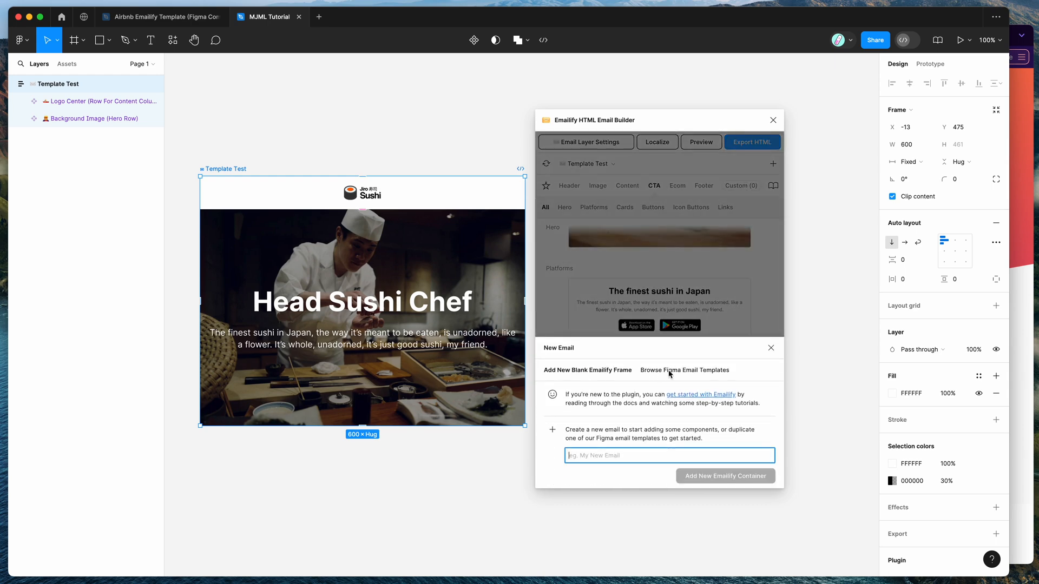
{"action": "left_click", "coordinate": [685, 369]}
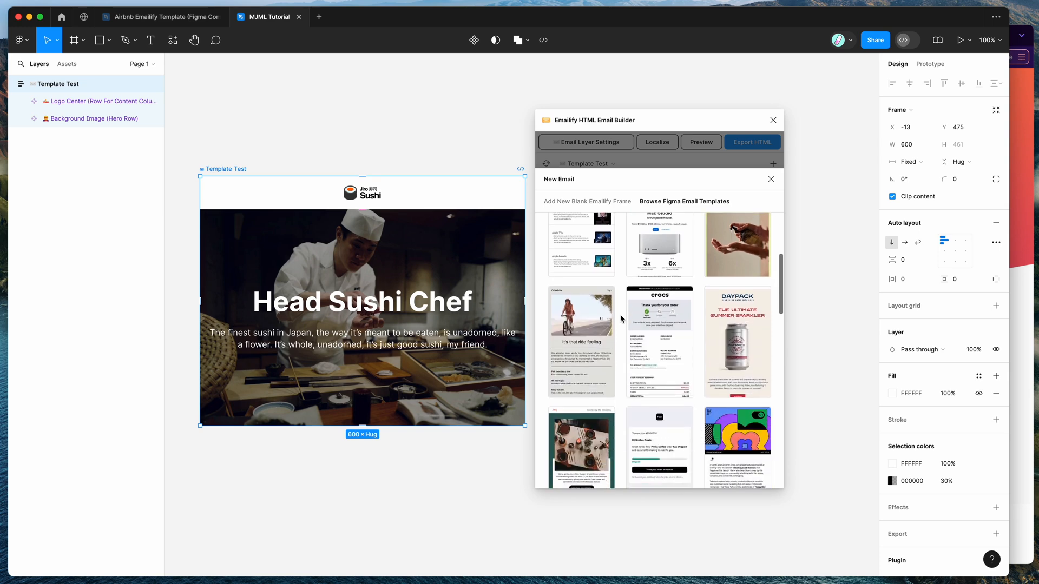
{"action": "scroll", "scroll_direction": "down", "scroll_amount": 3}
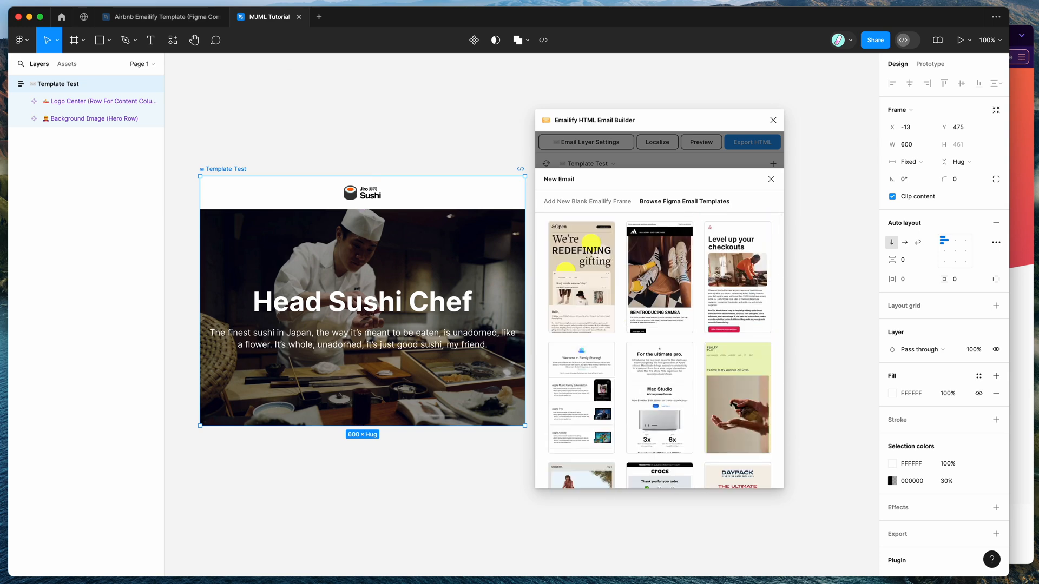
{"action": "left_click", "coordinate": [161, 15]}
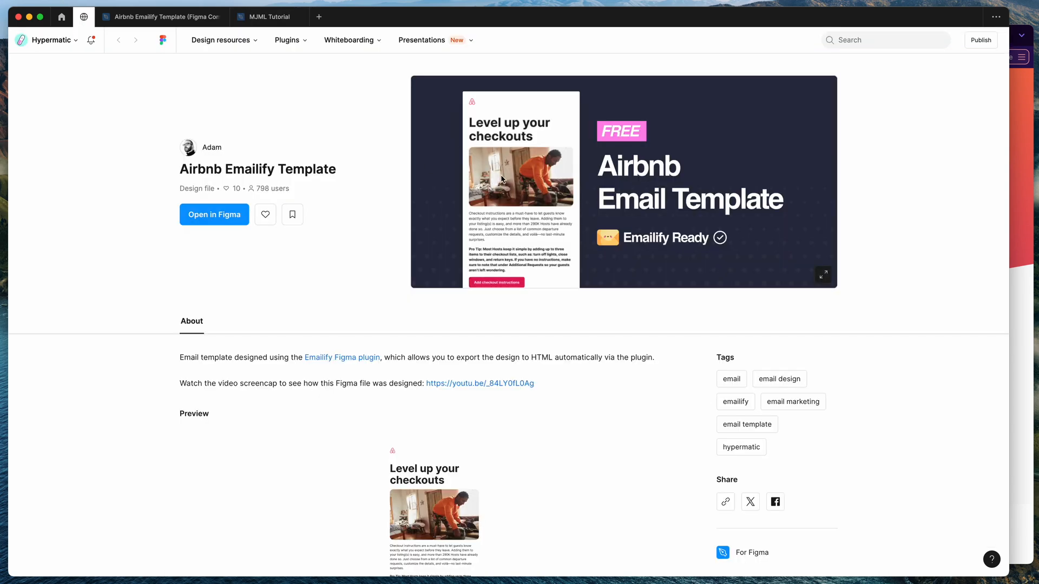
{"action": "left_click", "coordinate": [214, 214]}
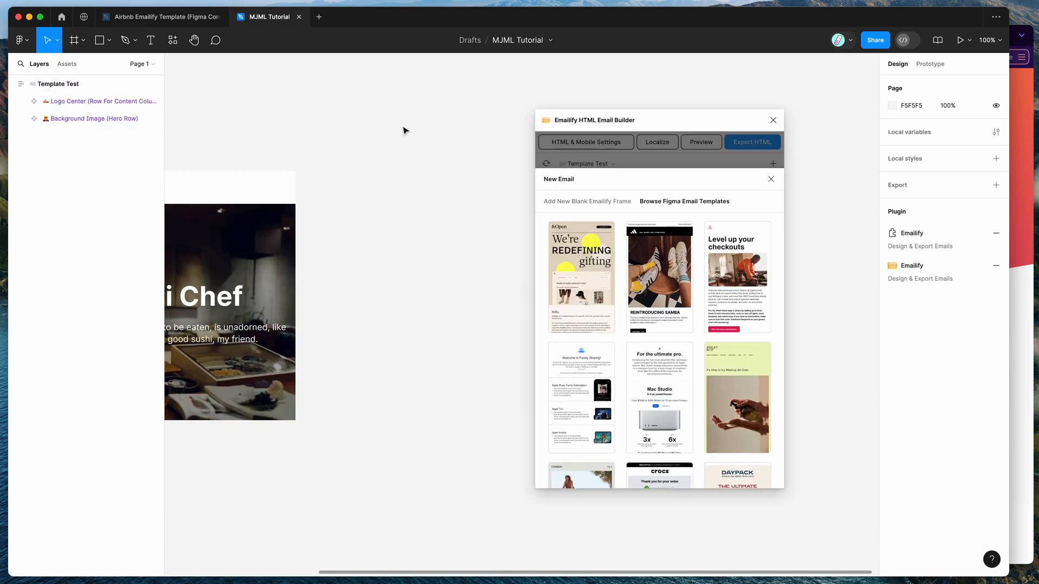
{"action": "left_click", "coordinate": [736, 277]}
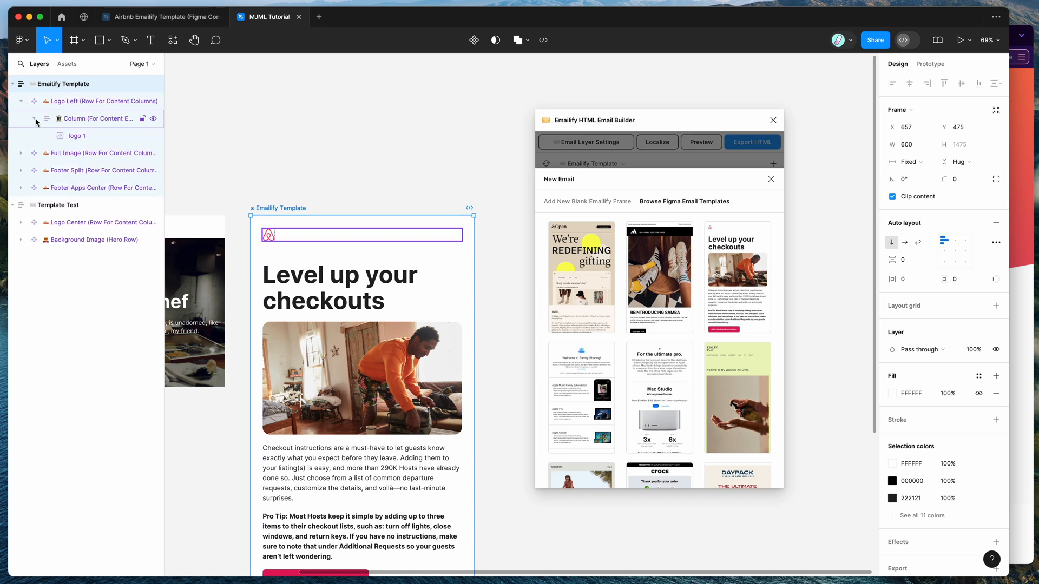
Open the mjml.io site and its mj-column documentation page
{"action": "left_click", "coordinate": [34, 118]}
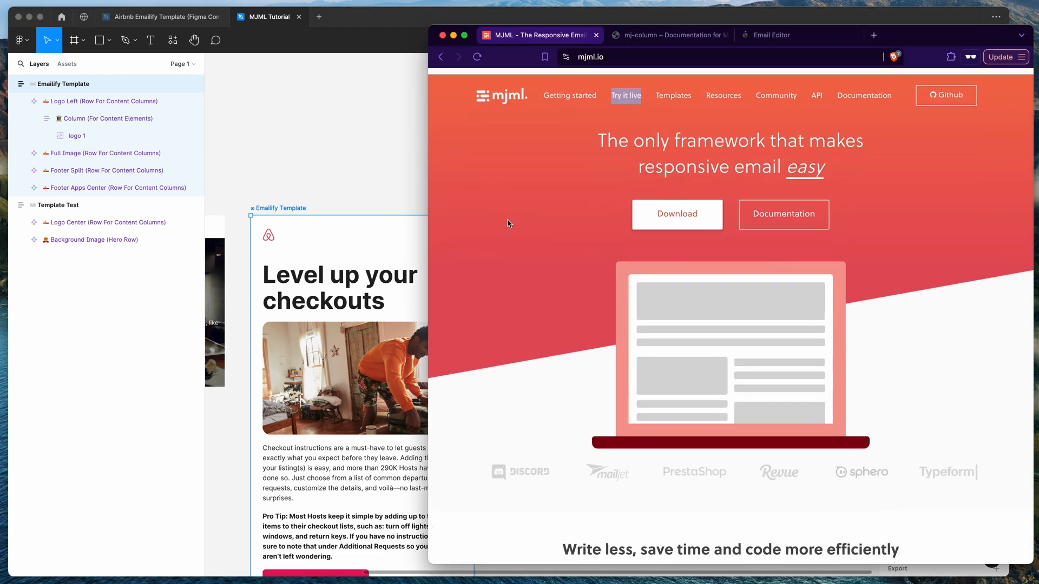
{"action": "left_click", "coordinate": [590, 57]}
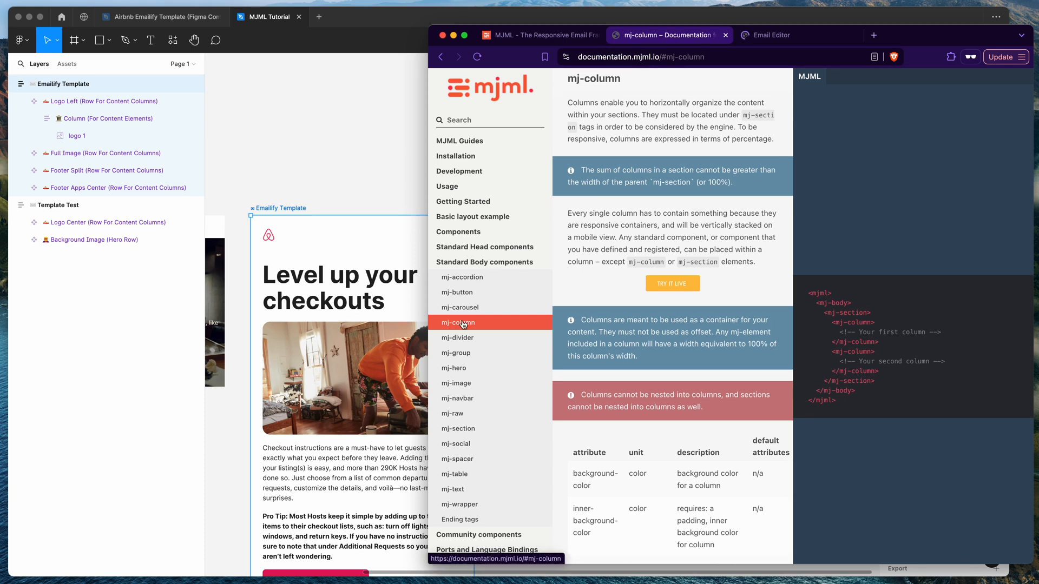
{"action": "mouse_move", "coordinate": [469, 515]}
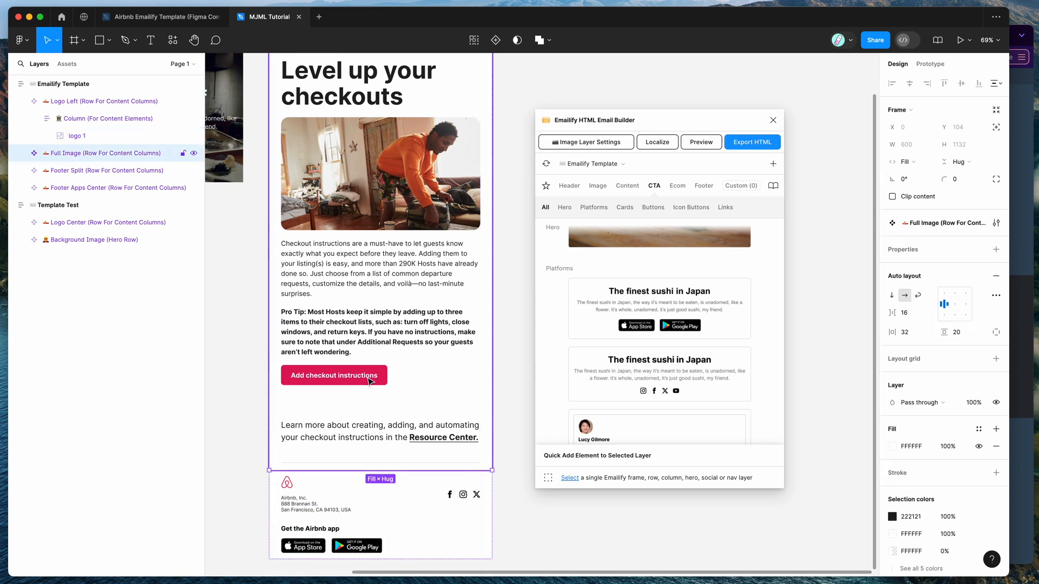
Select the Add checkout instructions button and the Learn more text in the Full Image row
{"action": "left_click", "coordinate": [334, 375]}
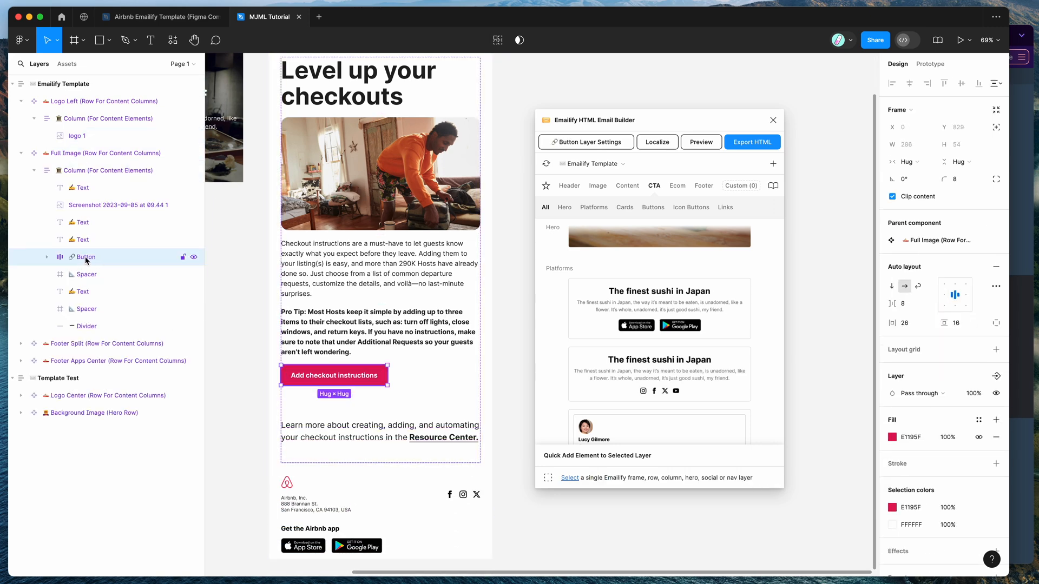
{"action": "left_click", "coordinate": [85, 325]}
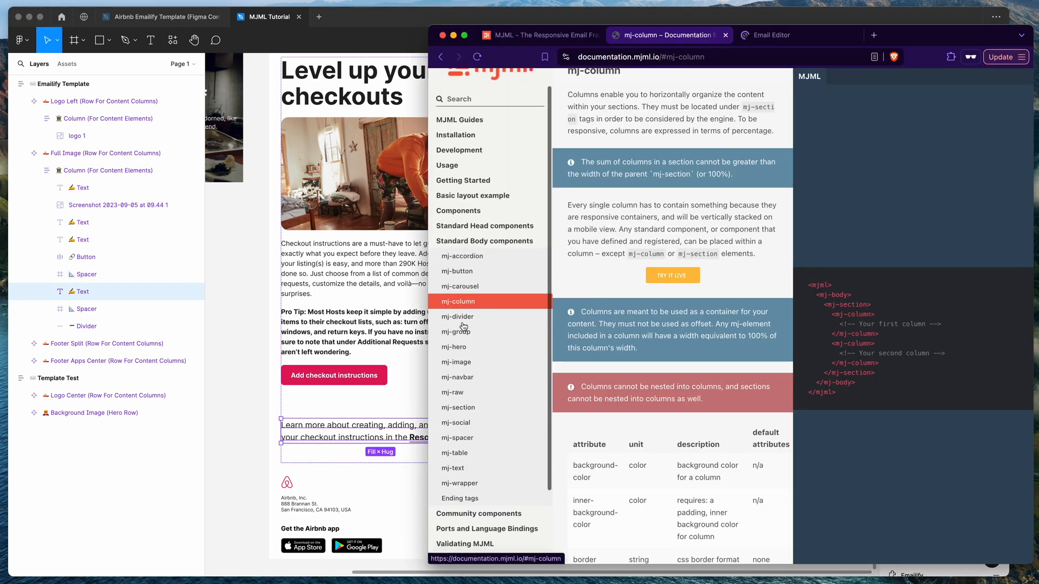
Browse the mj-divider and mj-text doc pages and select a tag in the mj-text example
{"action": "scroll", "scroll_direction": "down", "scroll_amount": 3}
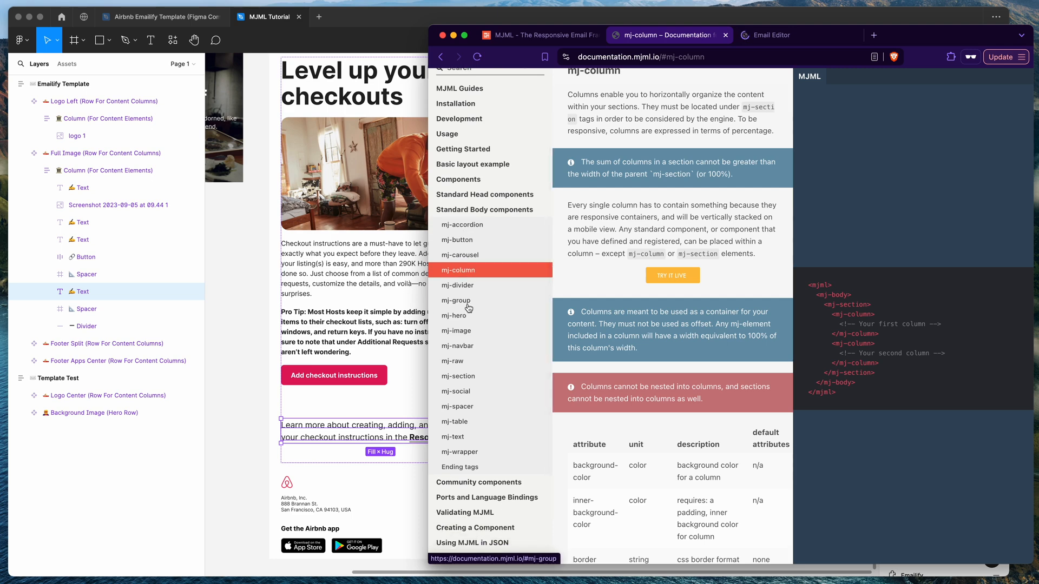
{"action": "left_click", "coordinate": [457, 285]}
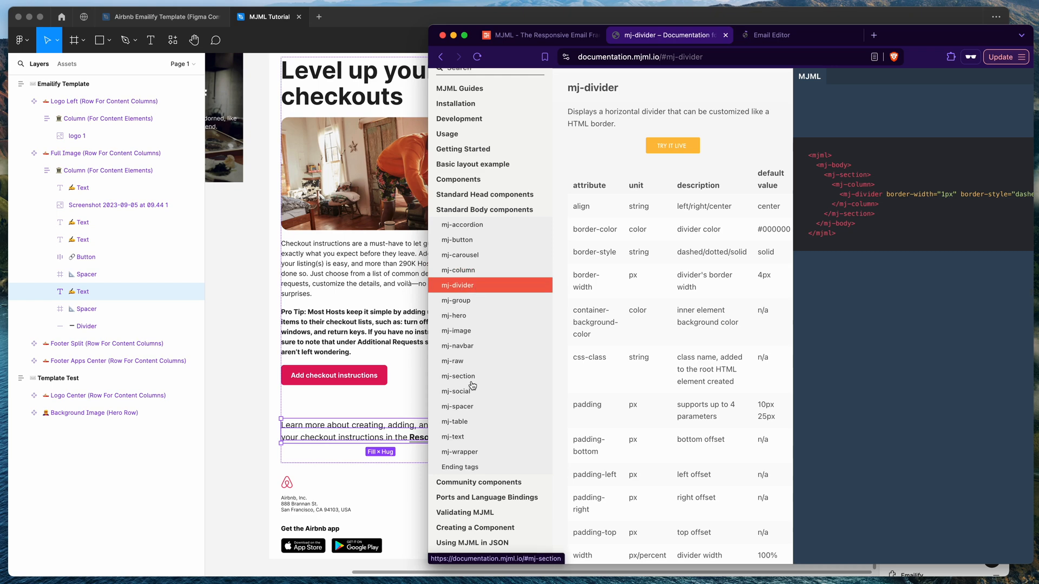
{"action": "left_click", "coordinate": [453, 436]}
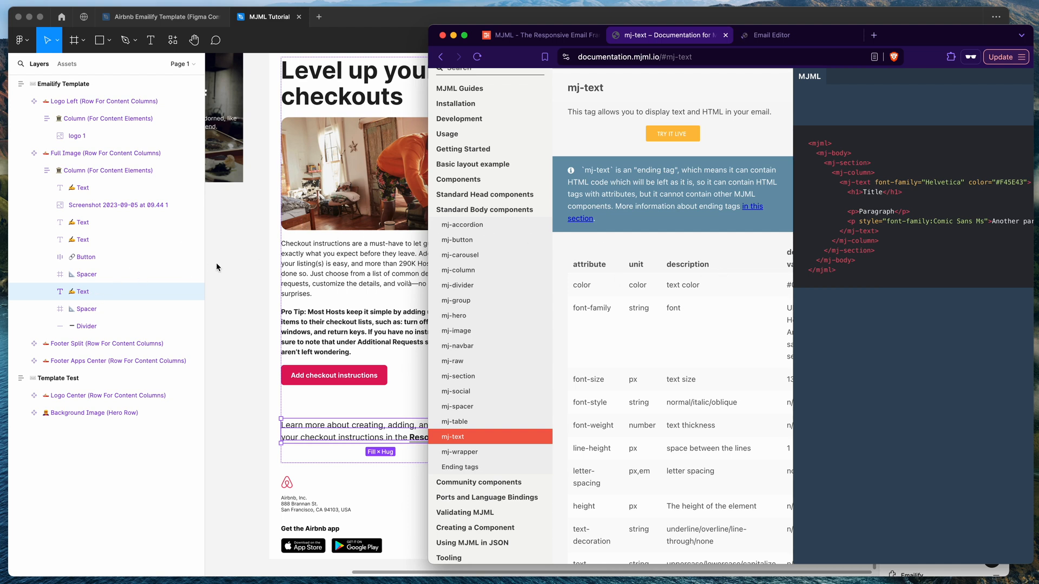
{"action": "mouse_move", "coordinate": [145, 280]}
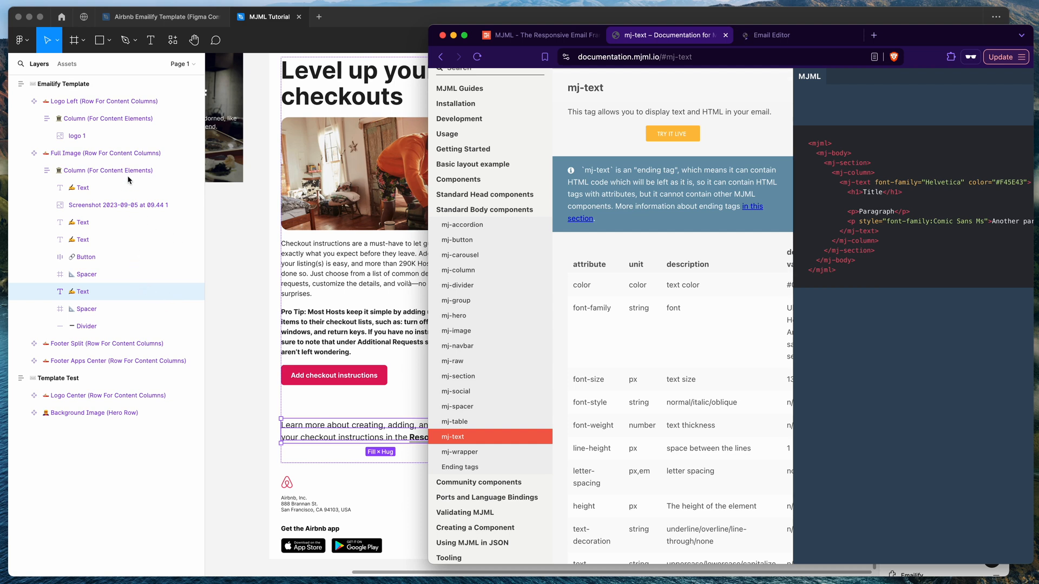
{"action": "mouse_move", "coordinate": [431, 267]}
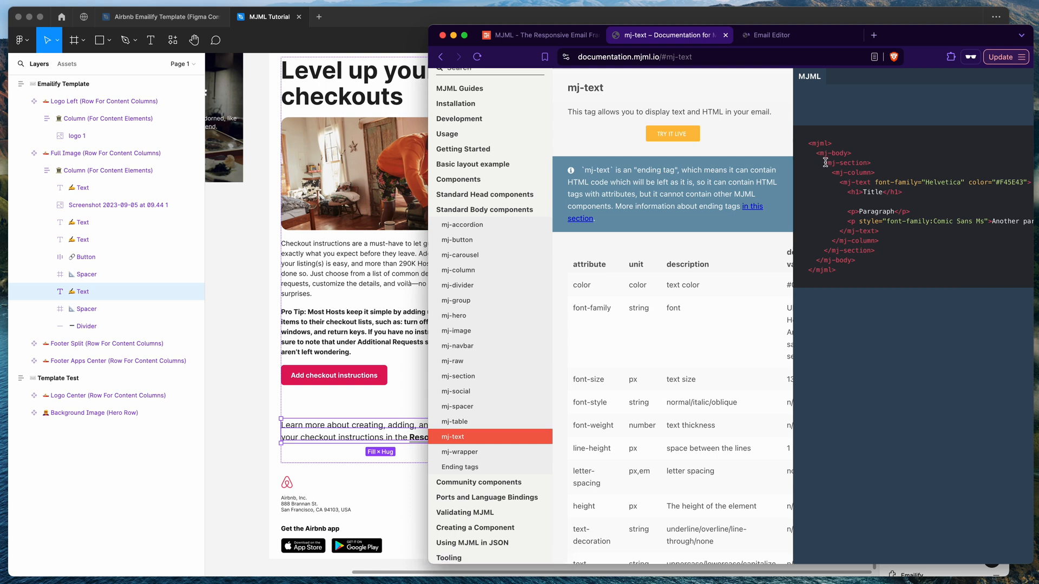
{"action": "double_click", "coordinate": [847, 162]}
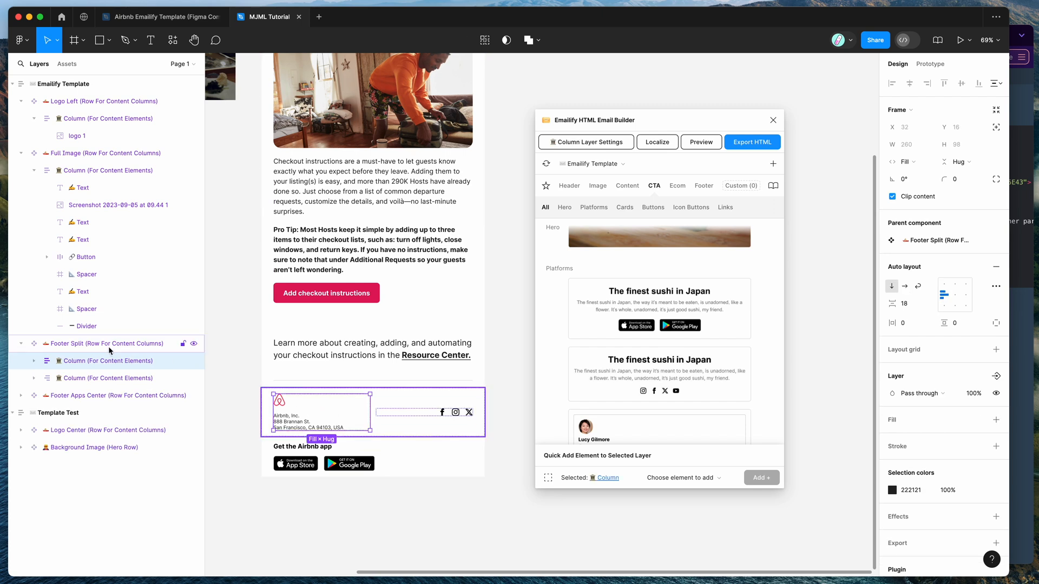
Add Navigation Links through Quick Add to the footer's left column, below the address
{"action": "left_click", "coordinate": [107, 360]}
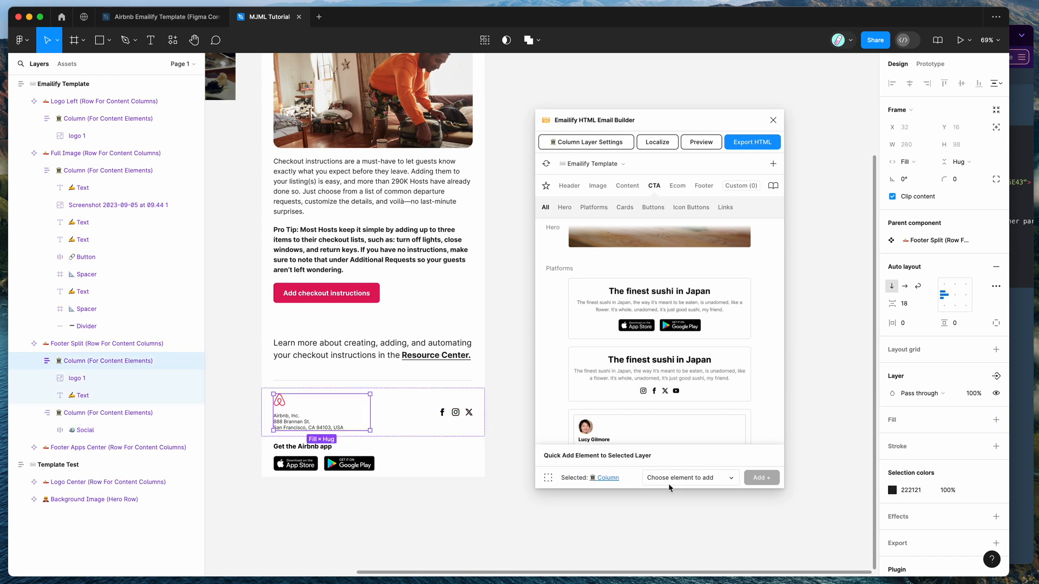
{"action": "left_click", "coordinate": [688, 477]}
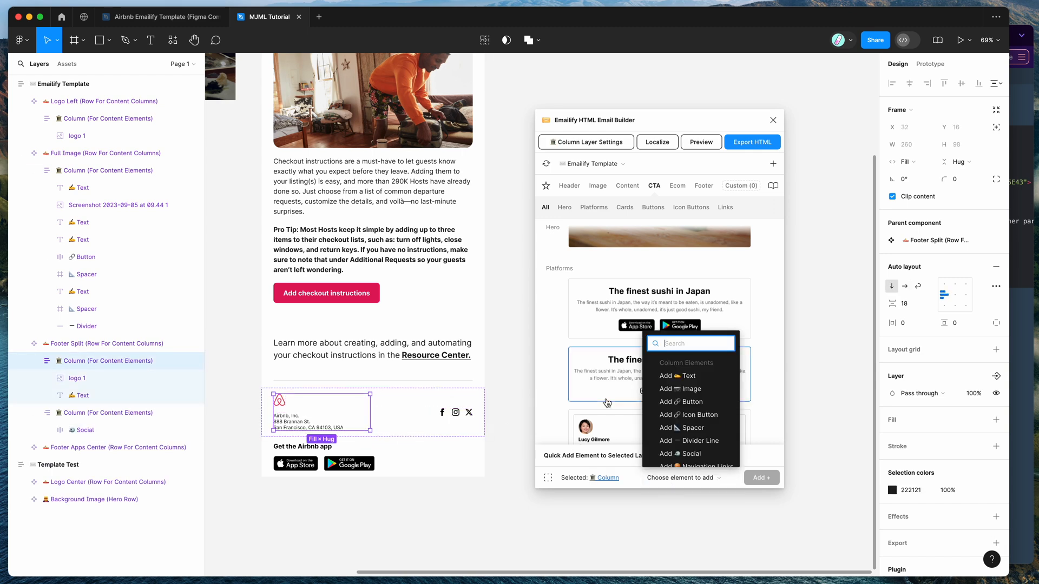
{"action": "mouse_move", "coordinate": [690, 441]}
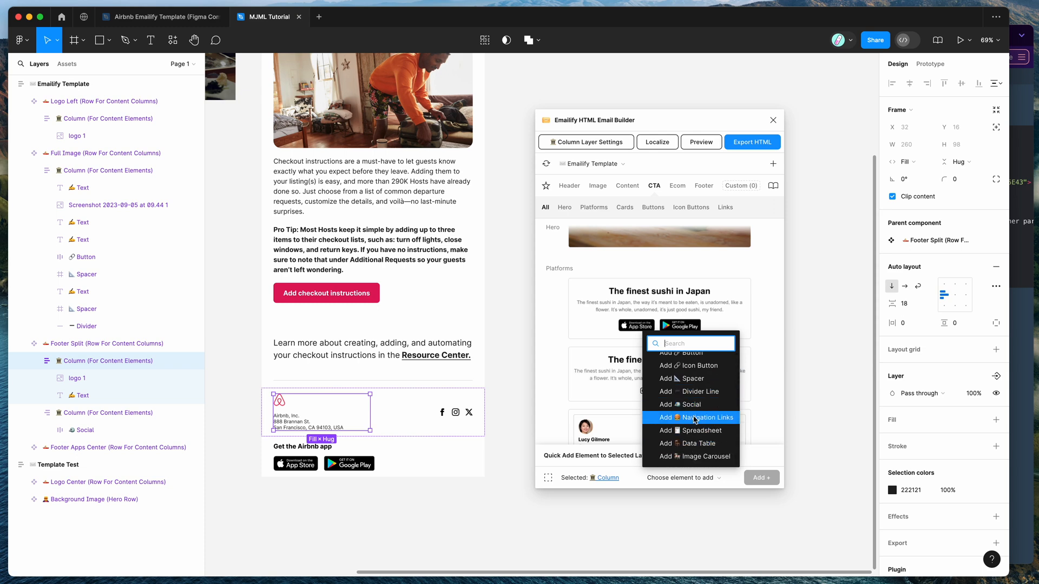
{"action": "left_click", "coordinate": [695, 417]}
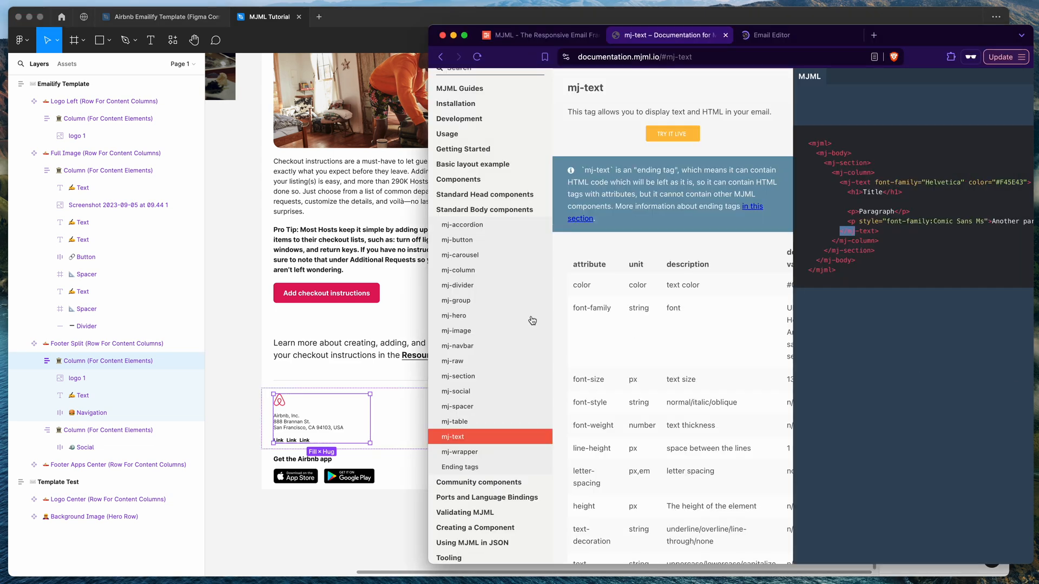
Switch back to the Airbnb template in Figma
{"action": "left_click", "coordinate": [457, 345]}
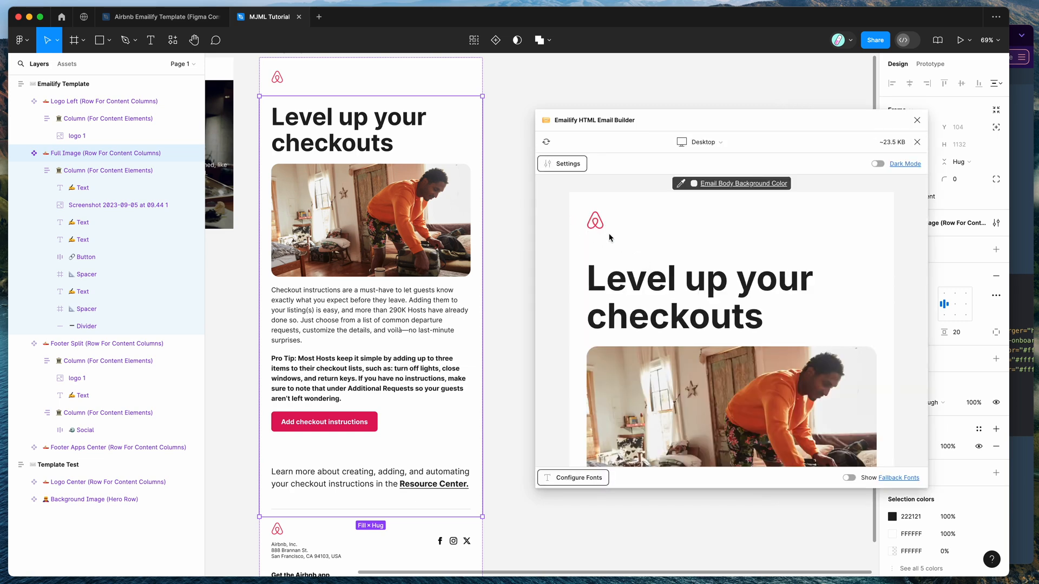
Preview on iPhone 12 Mini and open the Full Image content column's mobile settings
{"action": "scroll", "scroll_direction": "down", "scroll_amount": 3}
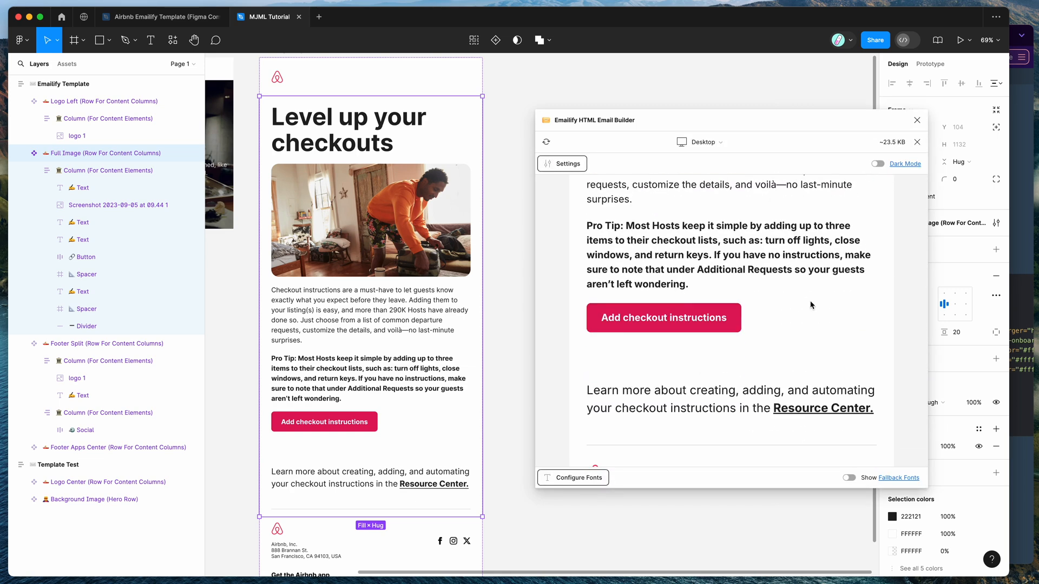
{"action": "scroll", "scroll_direction": "down", "scroll_amount": 3}
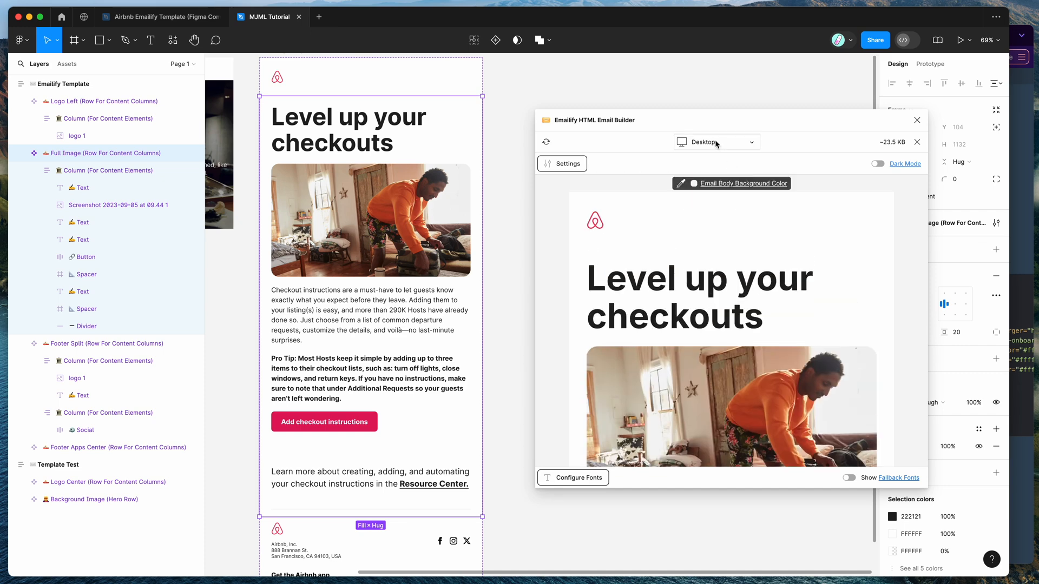
{"action": "left_click", "coordinate": [715, 142]}
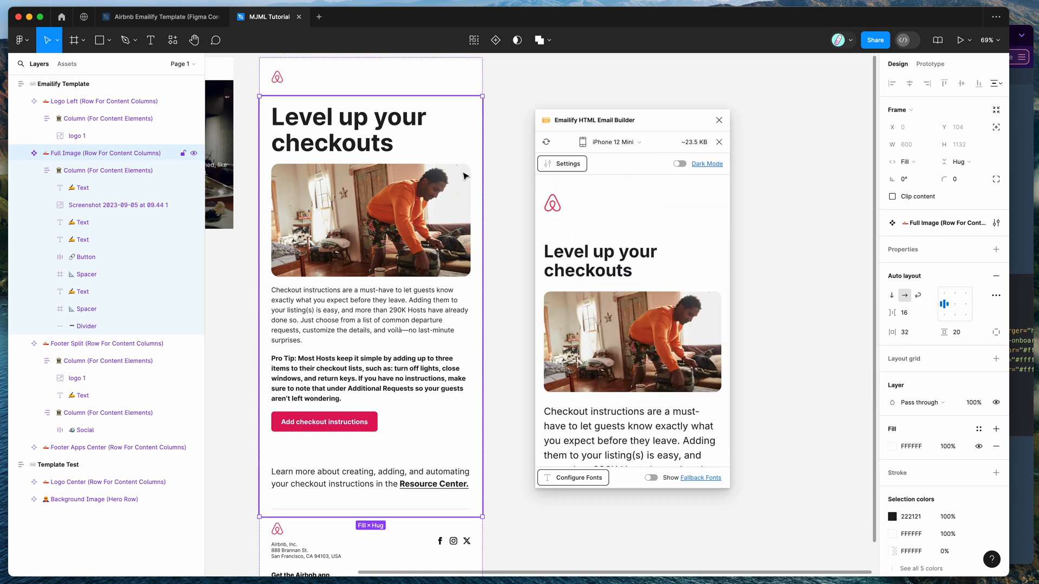
{"action": "left_click", "coordinate": [108, 170]}
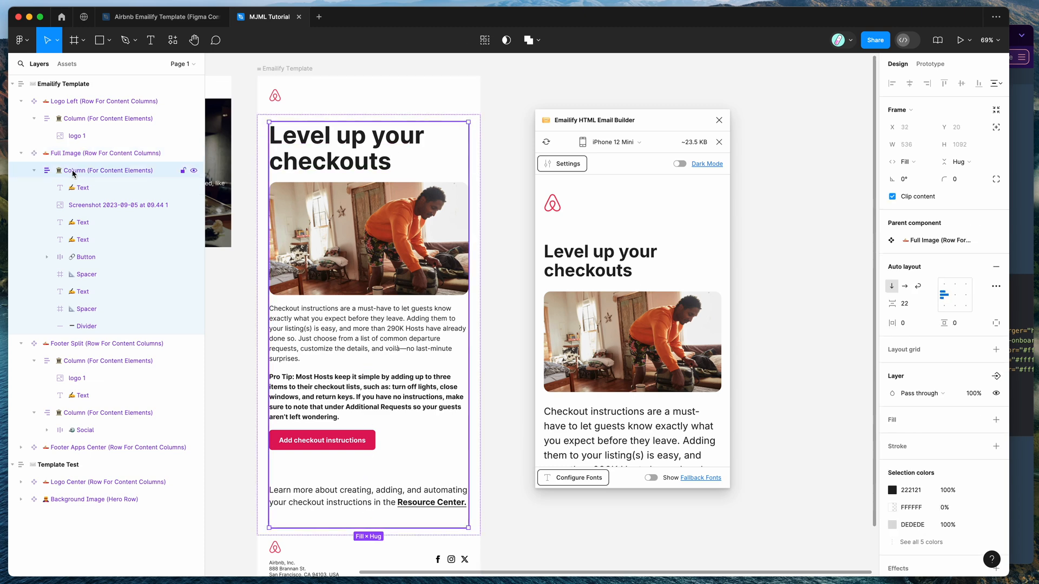
{"action": "left_click", "coordinate": [561, 163]}
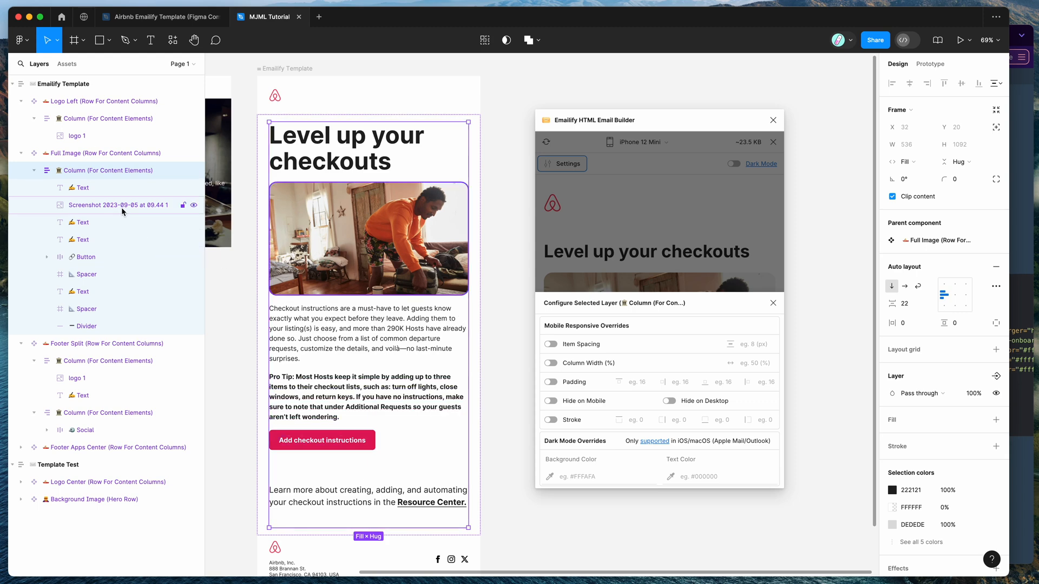
Enable a mobile font size override for the Level up your checkouts heading, then select the Full Image row
{"action": "left_click", "coordinate": [83, 188]}
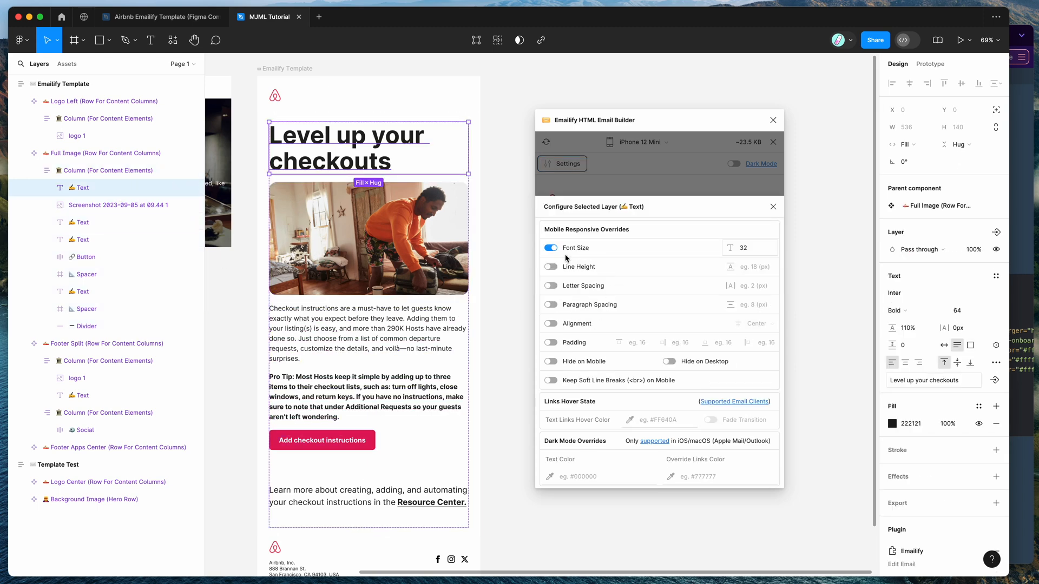
{"action": "left_click", "coordinate": [749, 247]}
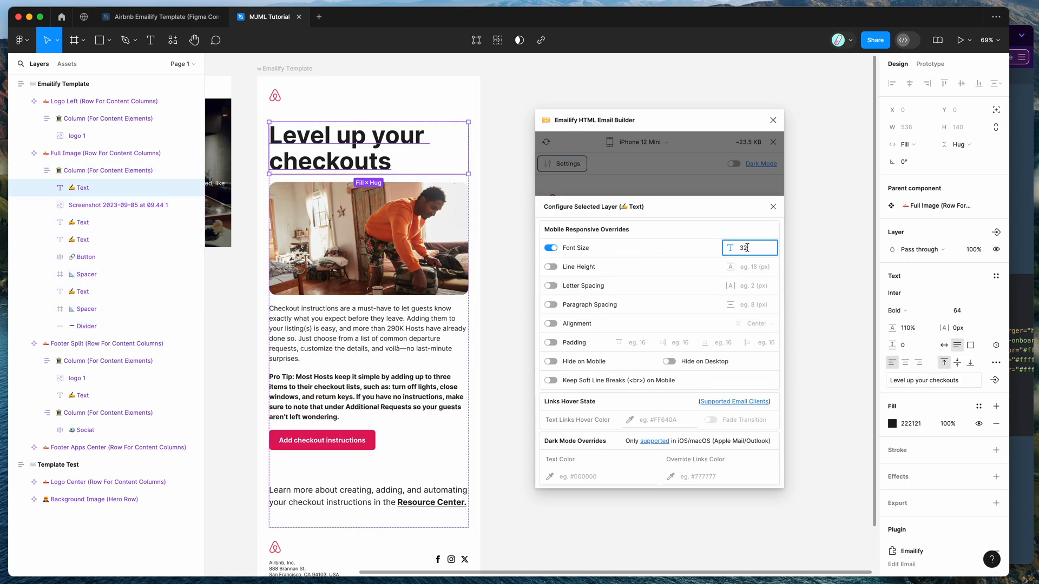
{"action": "left_click", "coordinate": [118, 204]}
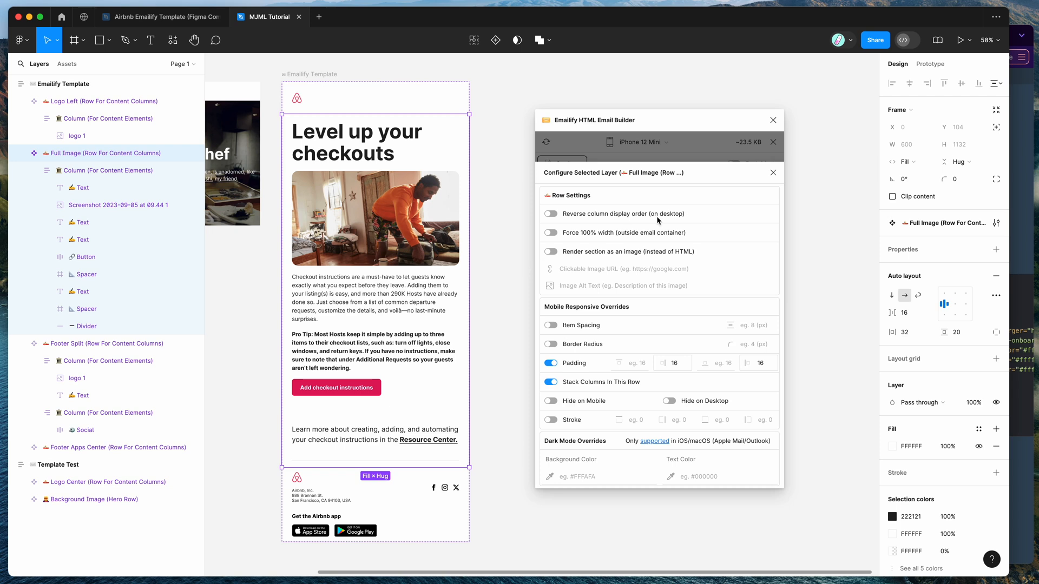
{"action": "mouse_move", "coordinate": [732, 159]}
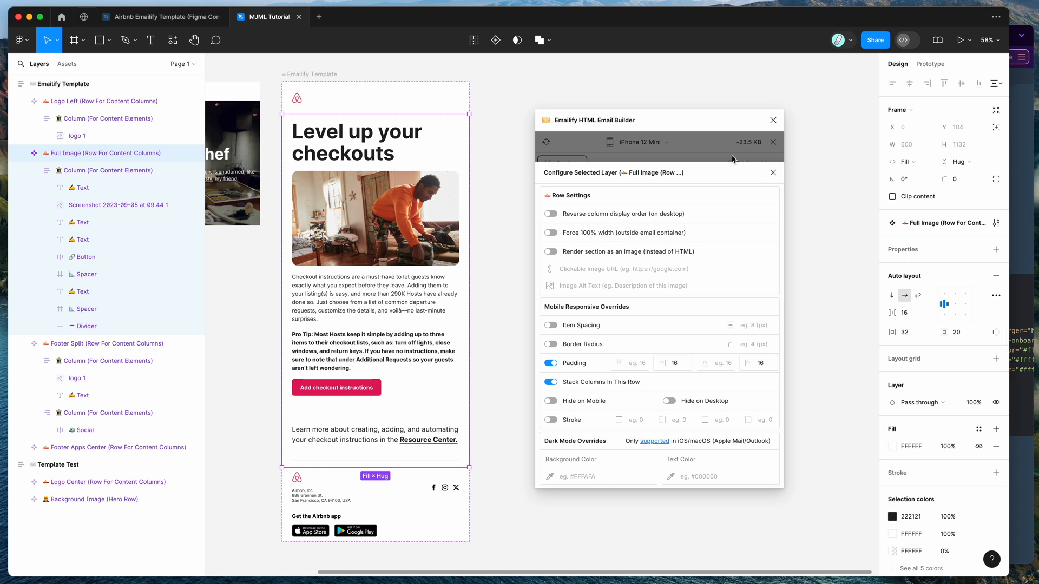
{"action": "mouse_move", "coordinate": [675, 151]}
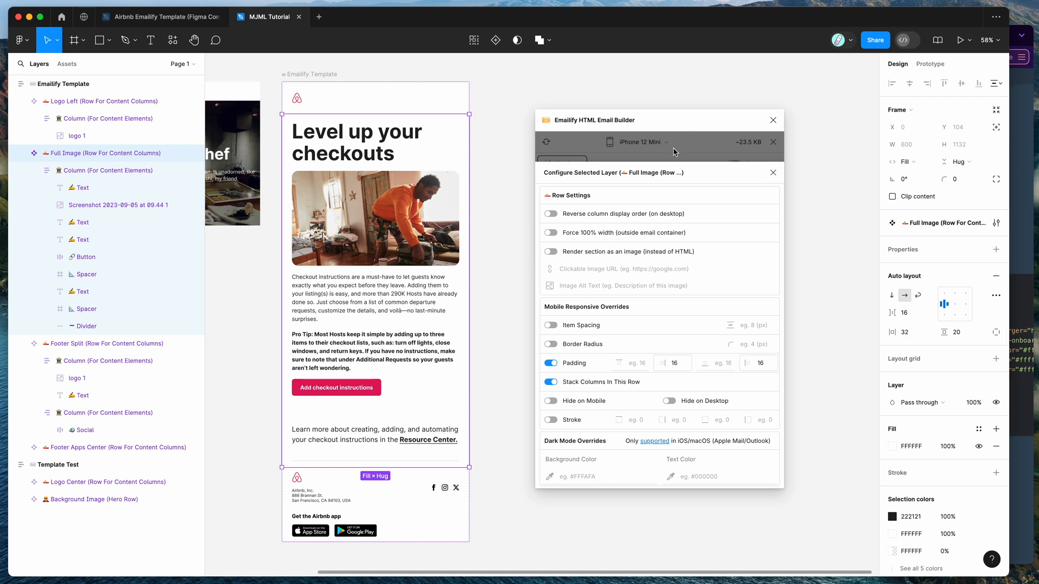
{"action": "mouse_move", "coordinate": [705, 162]}
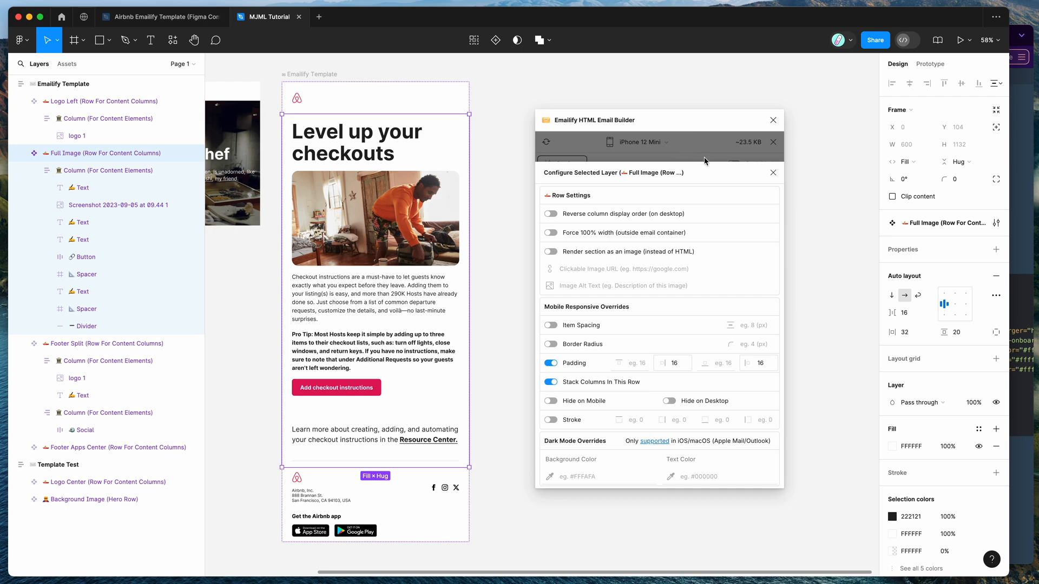
{"action": "left_click", "coordinate": [773, 172]}
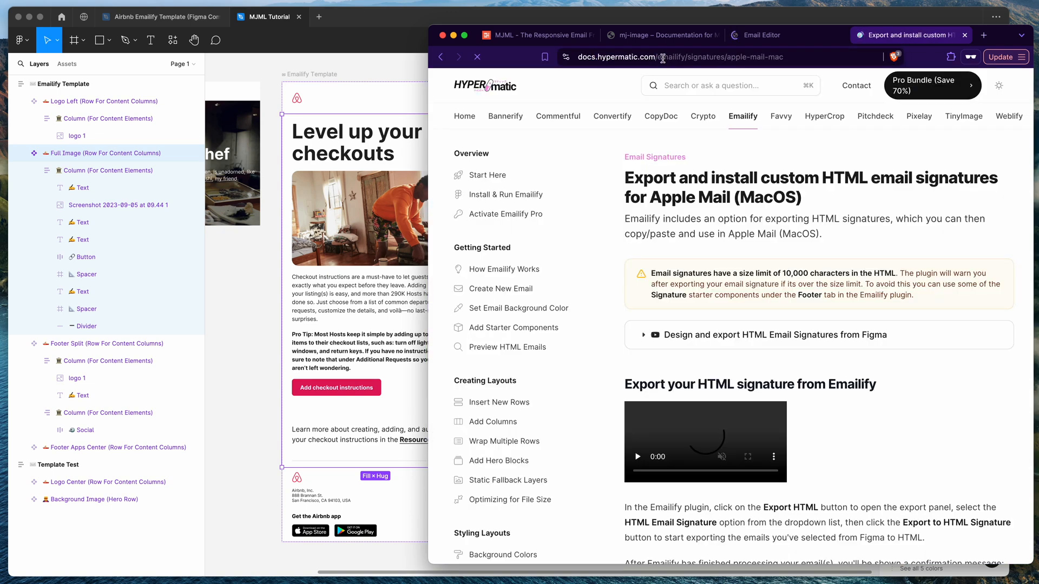
Open the Emailify Start Here guide and scroll down its docs sidebar
{"action": "left_click", "coordinate": [487, 175]}
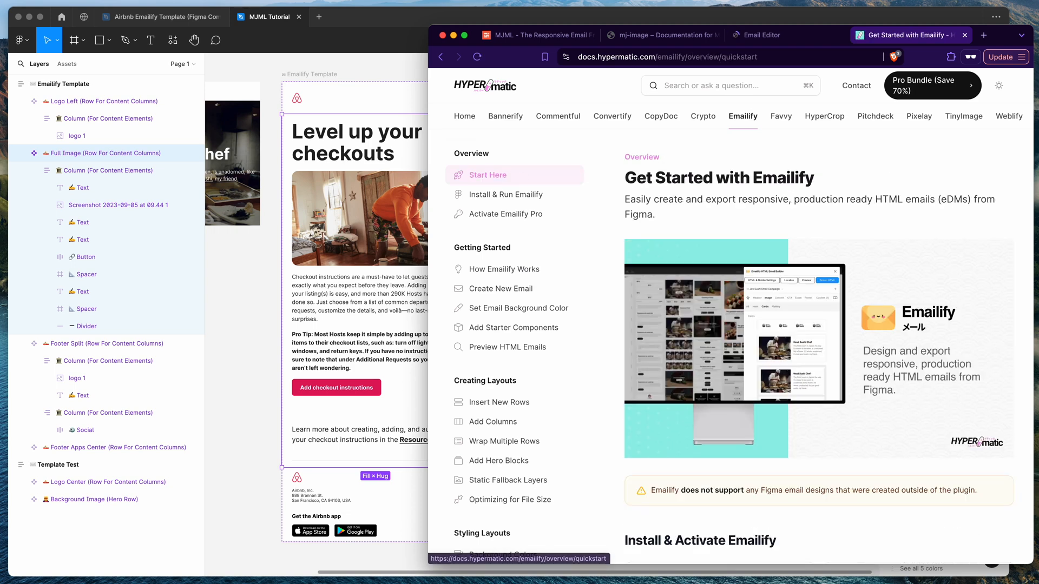
{"action": "scroll", "scroll_direction": "down", "scroll_amount": 3}
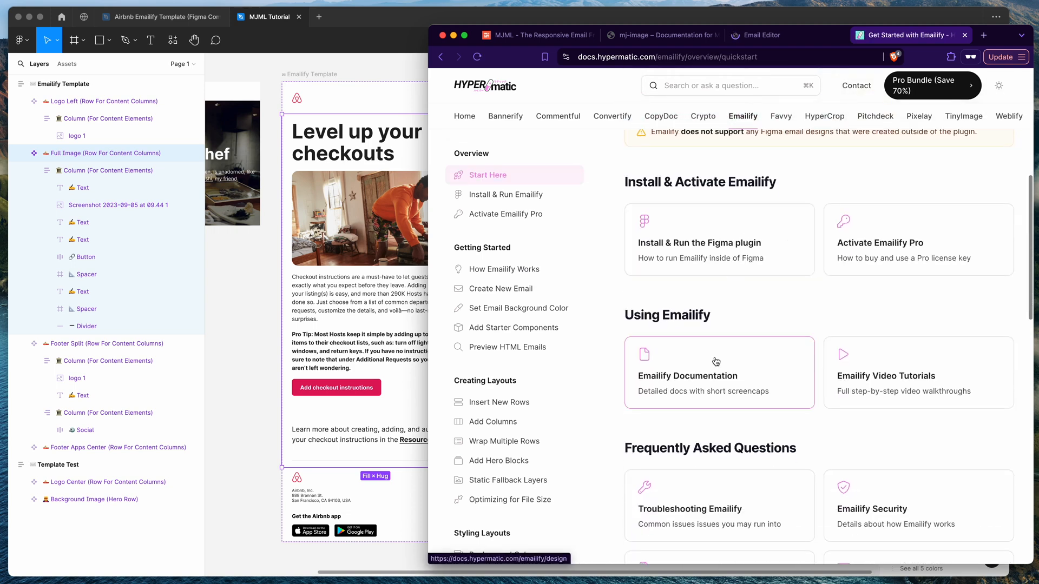
{"action": "scroll", "scroll_direction": "down", "scroll_amount": 3}
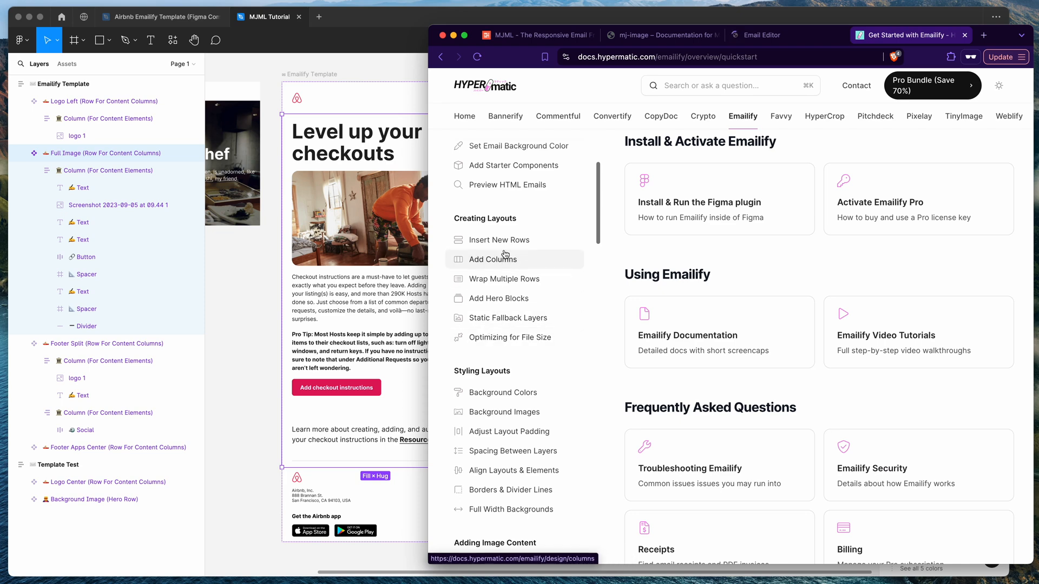
{"action": "scroll", "scroll_direction": "down", "scroll_amount": 3}
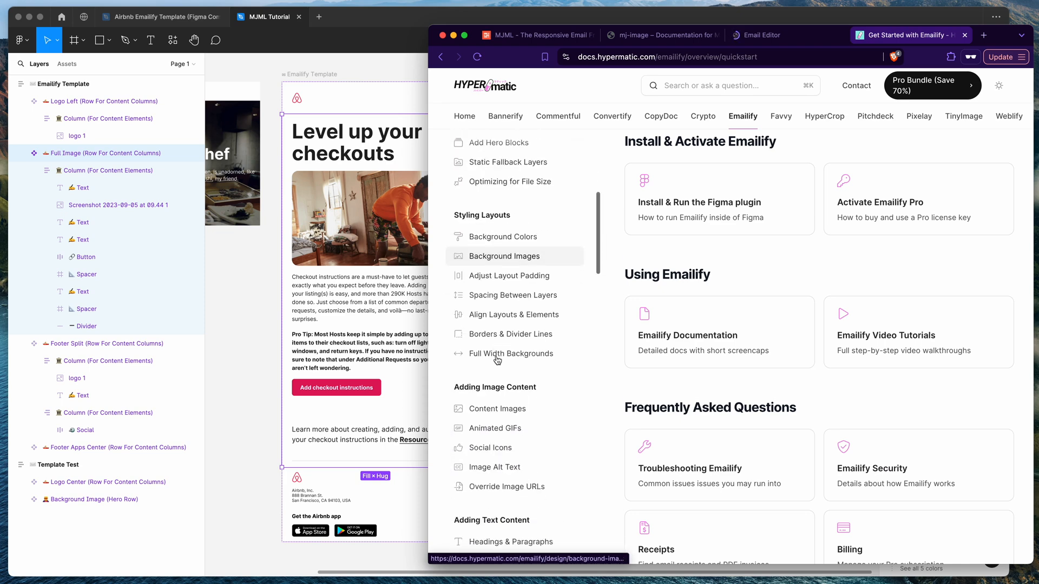
{"action": "scroll", "scroll_direction": "down", "scroll_amount": 3}
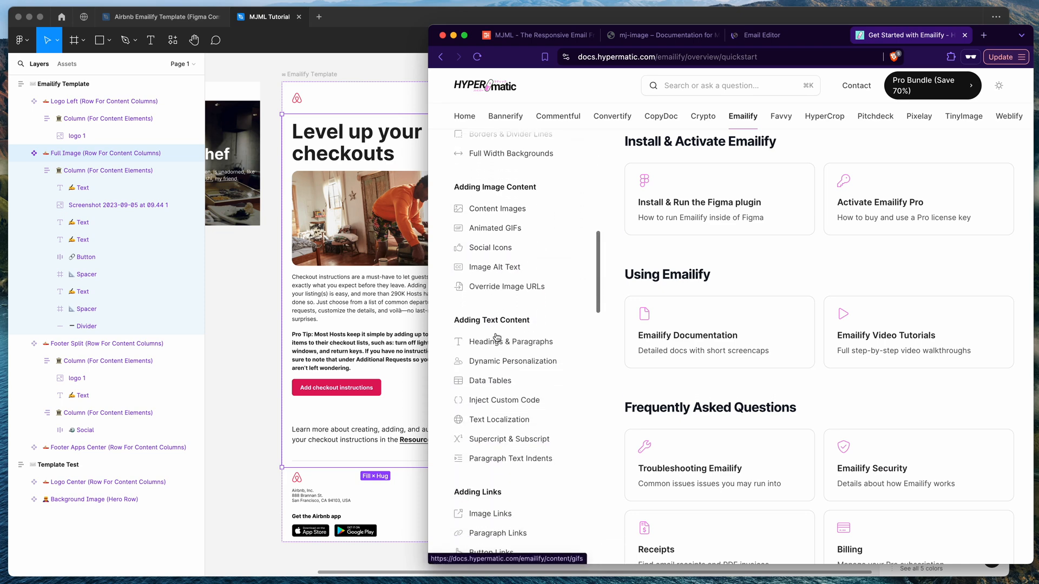
{"action": "scroll", "scroll_direction": "down", "scroll_amount": 3}
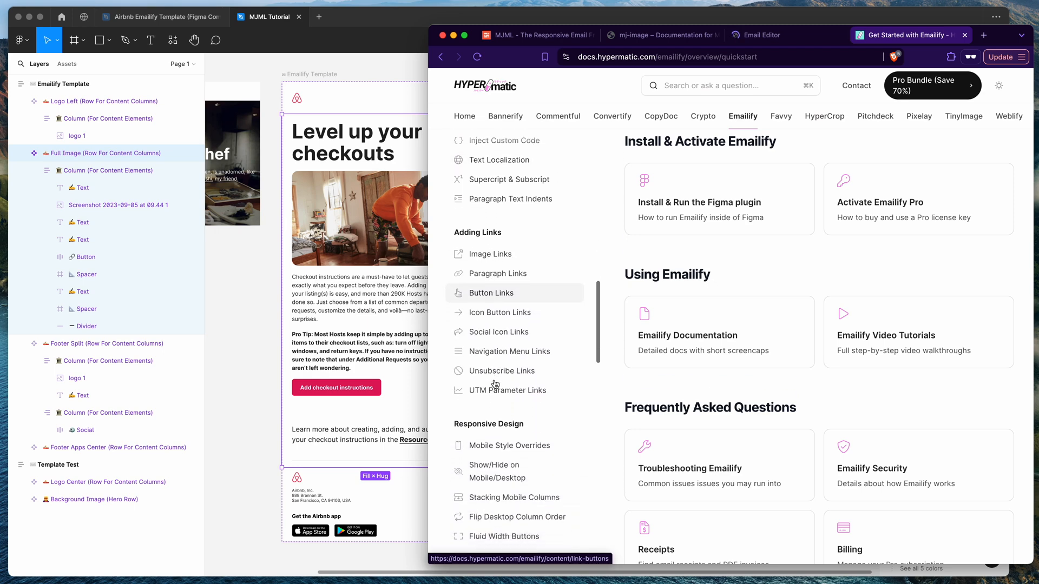
{"action": "scroll", "scroll_direction": "down", "scroll_amount": 3}
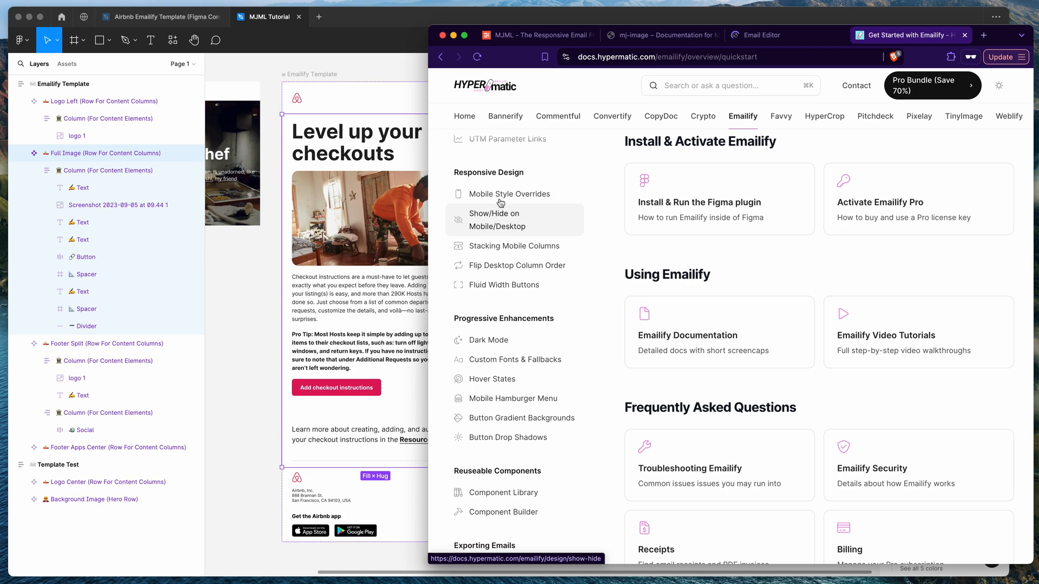
Open the Mobile Style Overrides guide, then the Emailify Video Tutorials page
{"action": "left_click", "coordinate": [509, 194]}
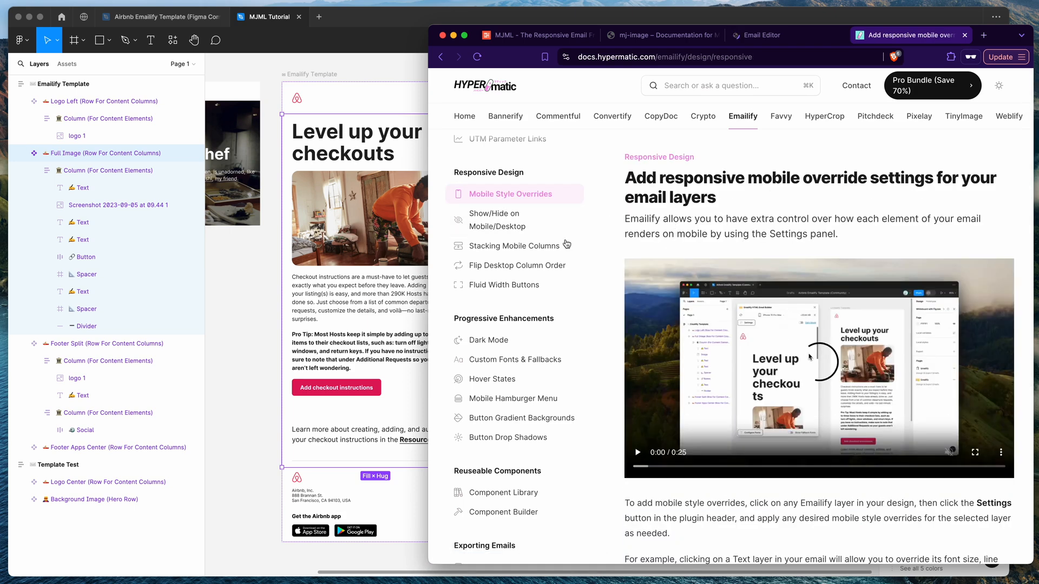
{"action": "scroll", "scroll_direction": "down", "scroll_amount": 3}
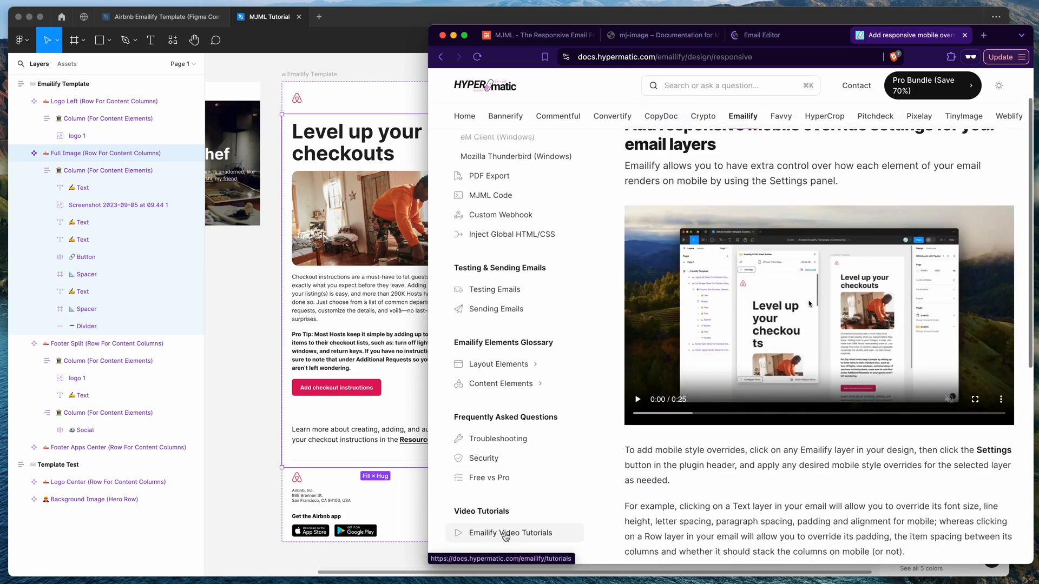
{"action": "left_click", "coordinate": [510, 533]}
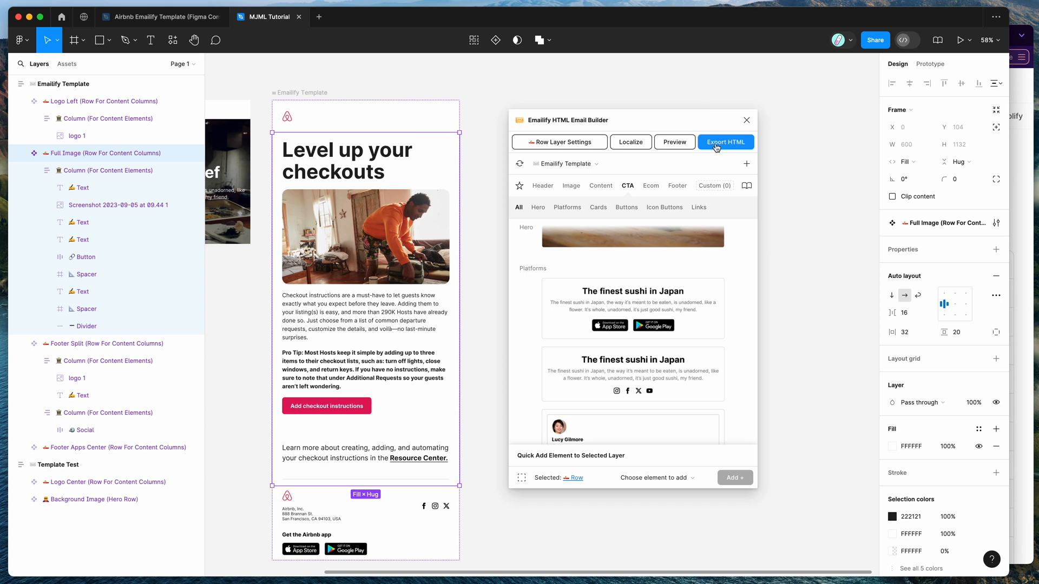
{"action": "mouse_move", "coordinate": [723, 147]}
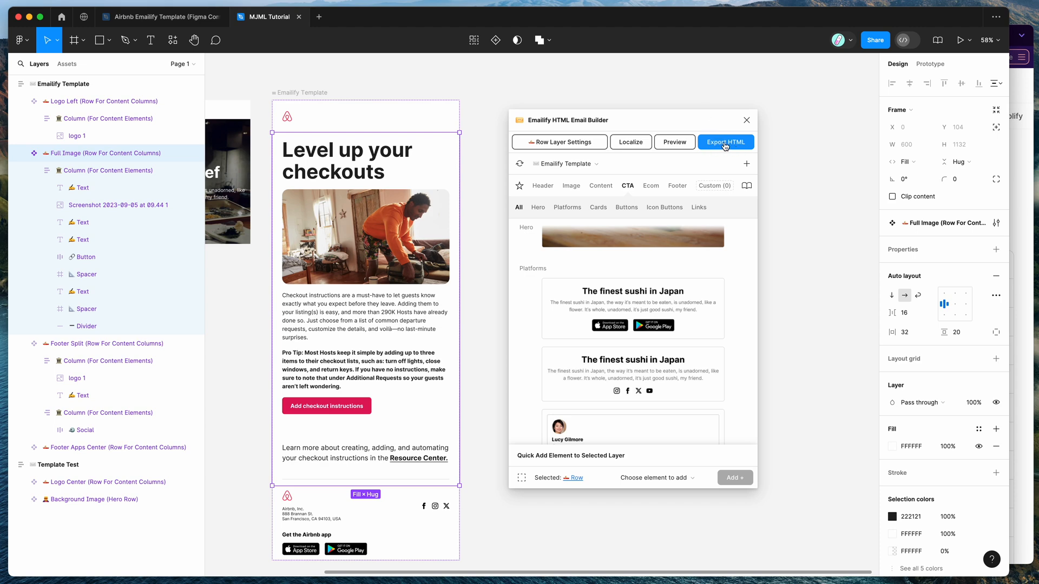
Set Emailify's export format to MJML Source Code for only the Emailify Template email
{"action": "left_click", "coordinate": [725, 142]}
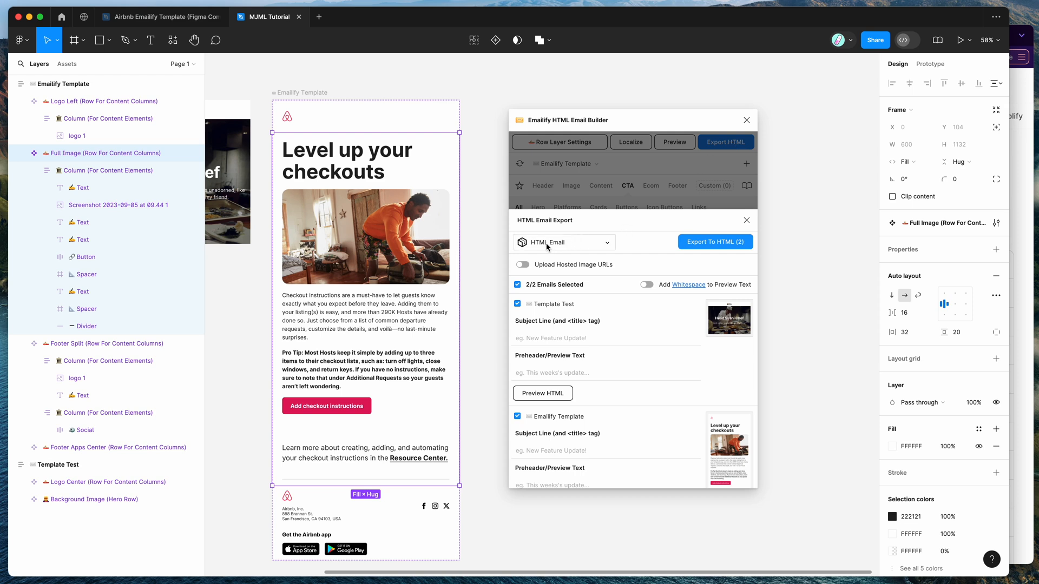
{"action": "left_click", "coordinate": [563, 242]}
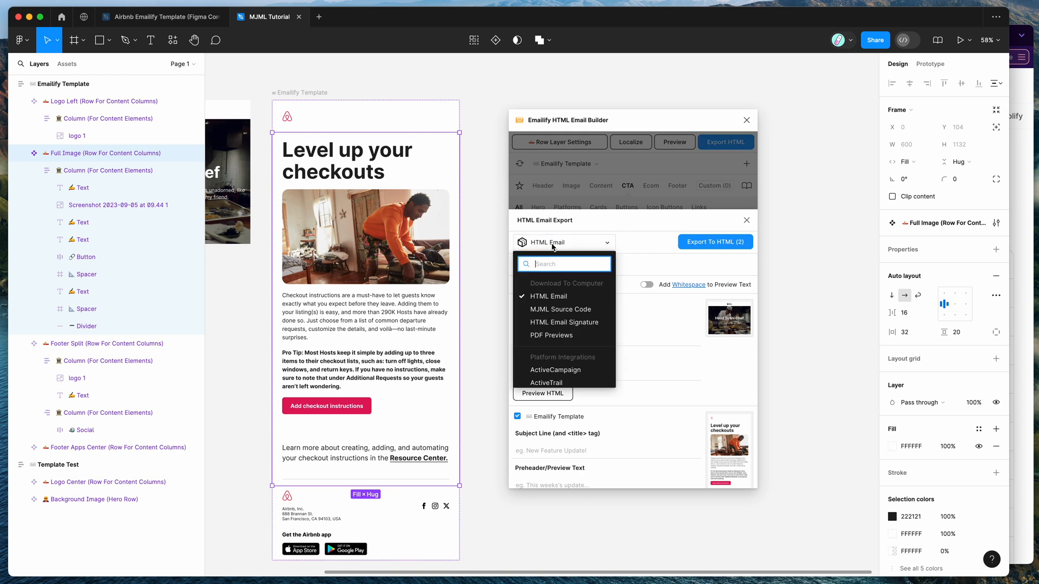
{"action": "mouse_move", "coordinate": [548, 296]}
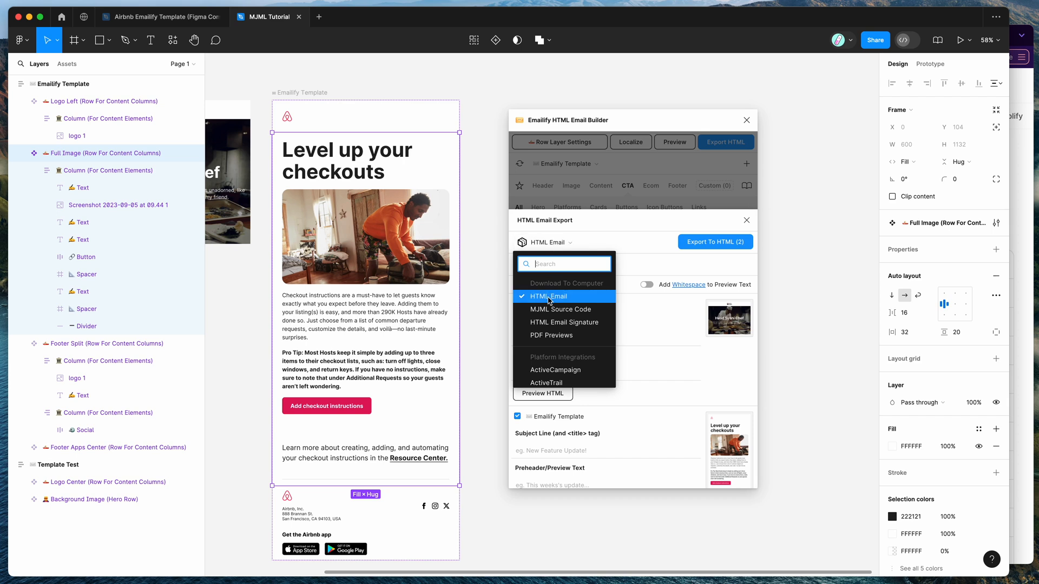
{"action": "mouse_move", "coordinate": [560, 310]}
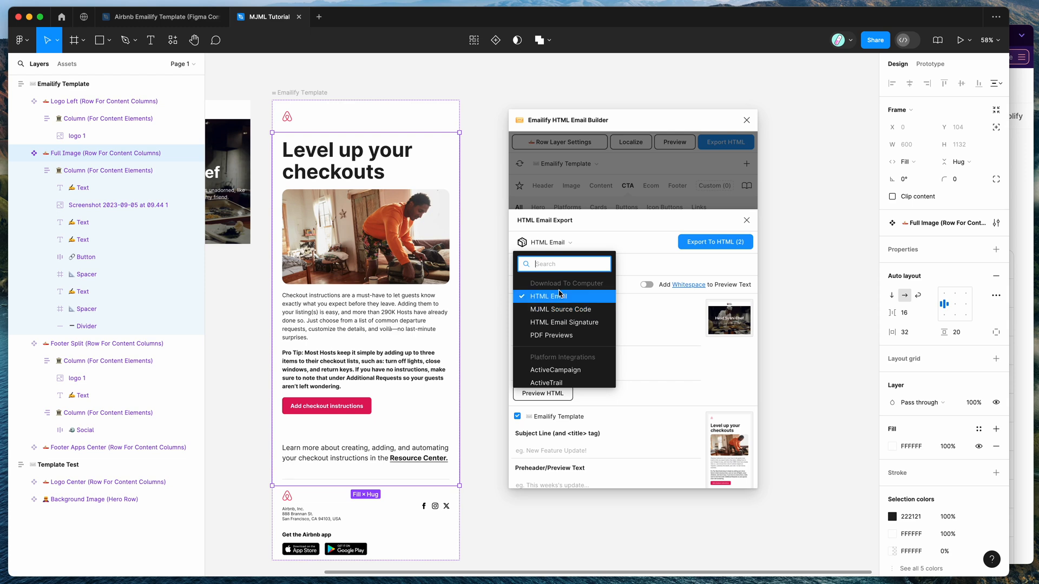
{"action": "left_click", "coordinate": [564, 310]}
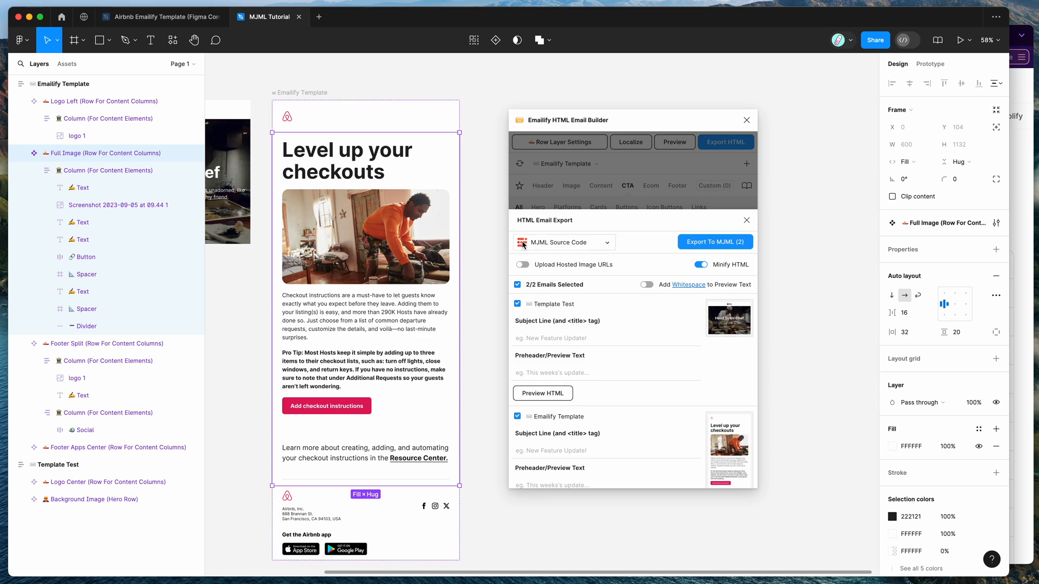
{"action": "left_click", "coordinate": [537, 35]}
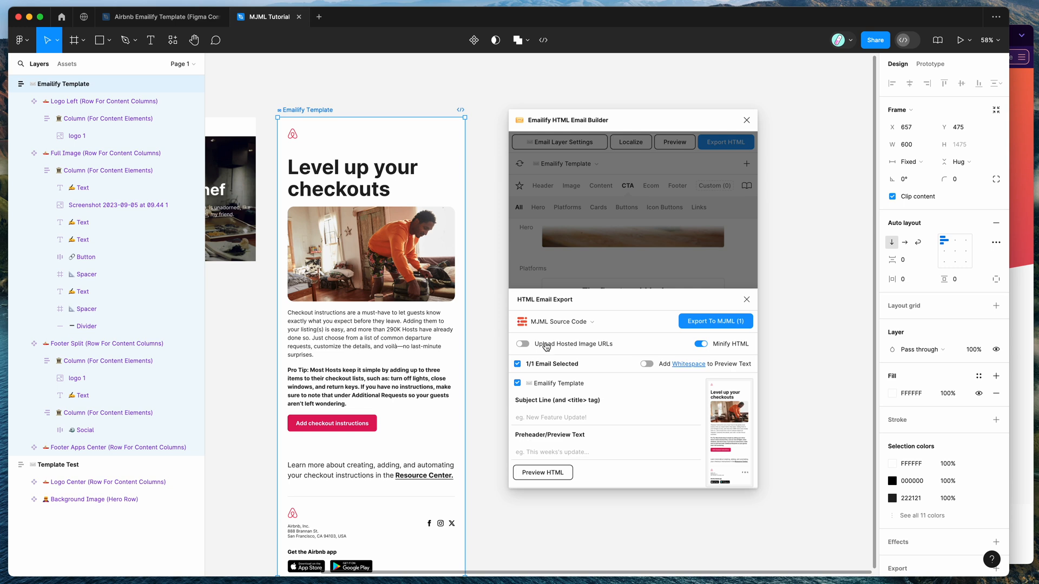
Enable Upload Hosted Image URLs, disable Minify HTML, and run Export To MJML
{"action": "left_click", "coordinate": [522, 345]}
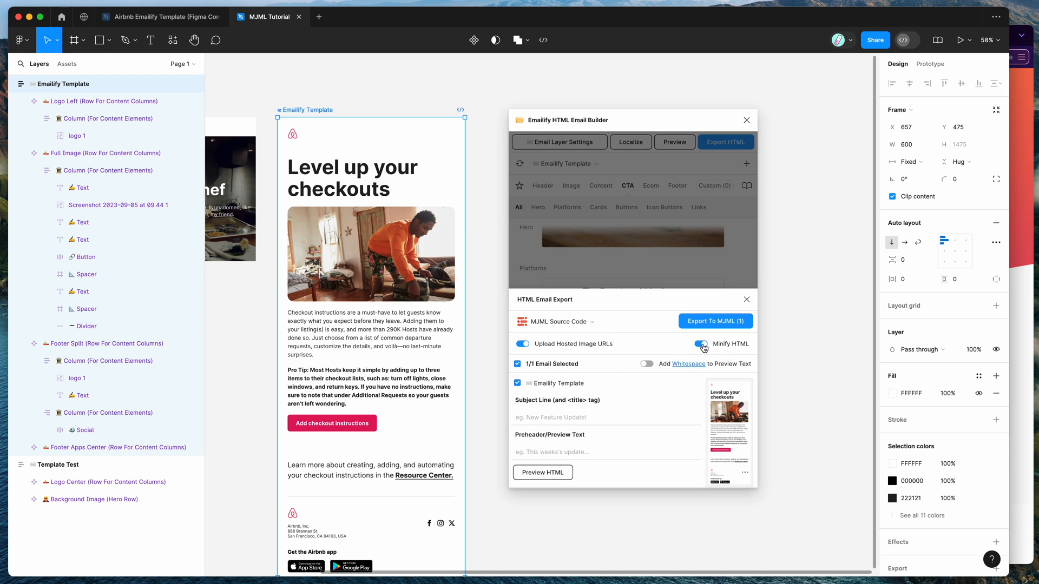
{"action": "left_click", "coordinate": [700, 344]}
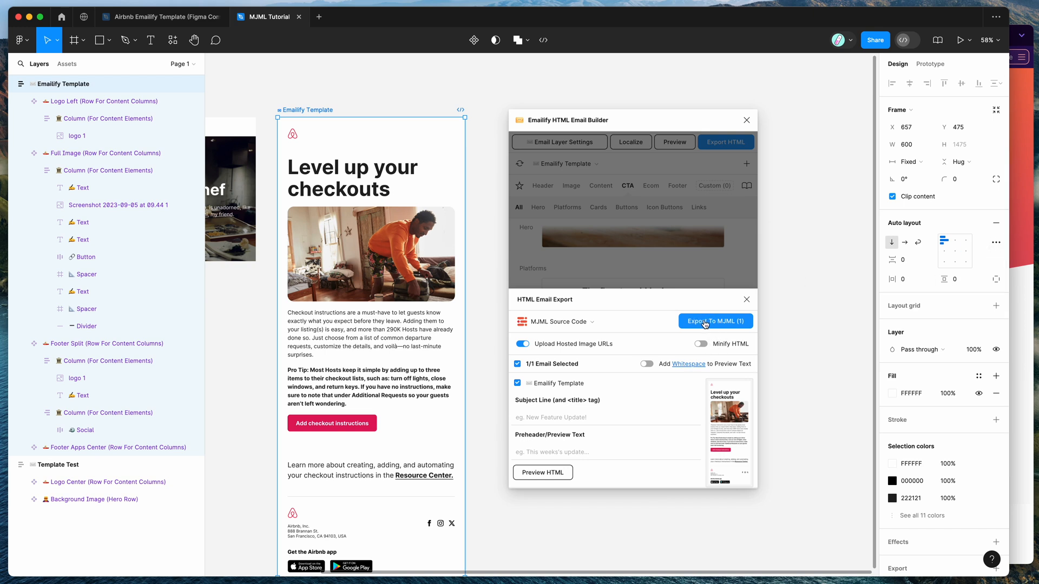
{"action": "left_click", "coordinate": [715, 321]}
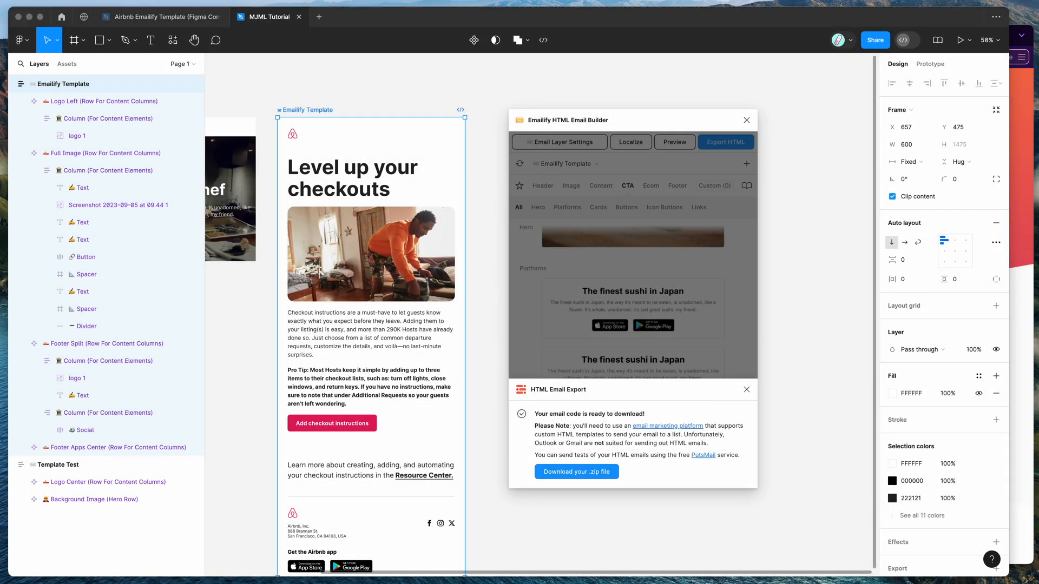
Open mjml-tutorial > emailify-template and preview index.mjml and index.html
{"action": "left_click", "coordinate": [575, 472]}
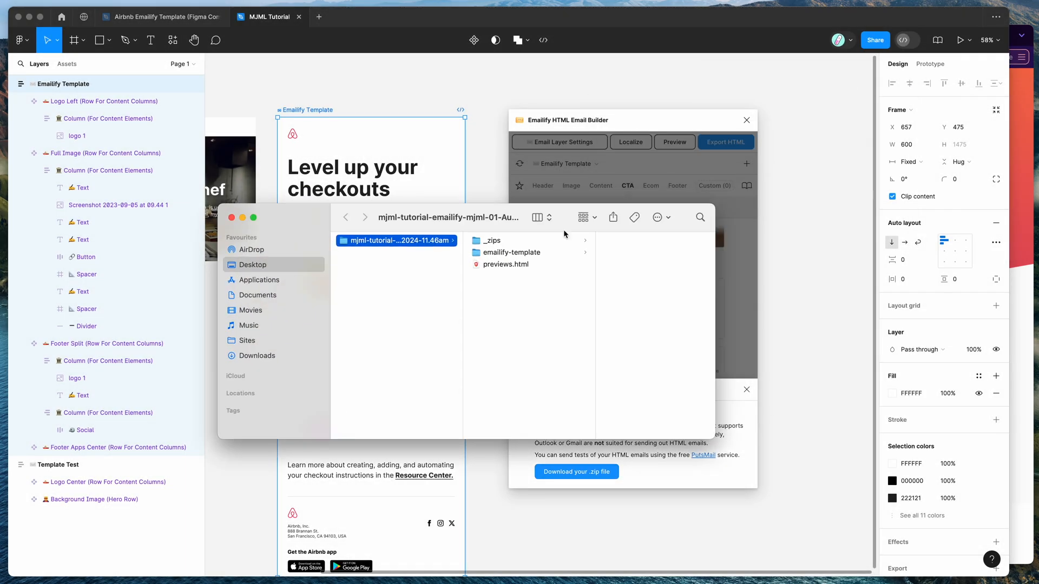
{"action": "left_click", "coordinate": [511, 253]}
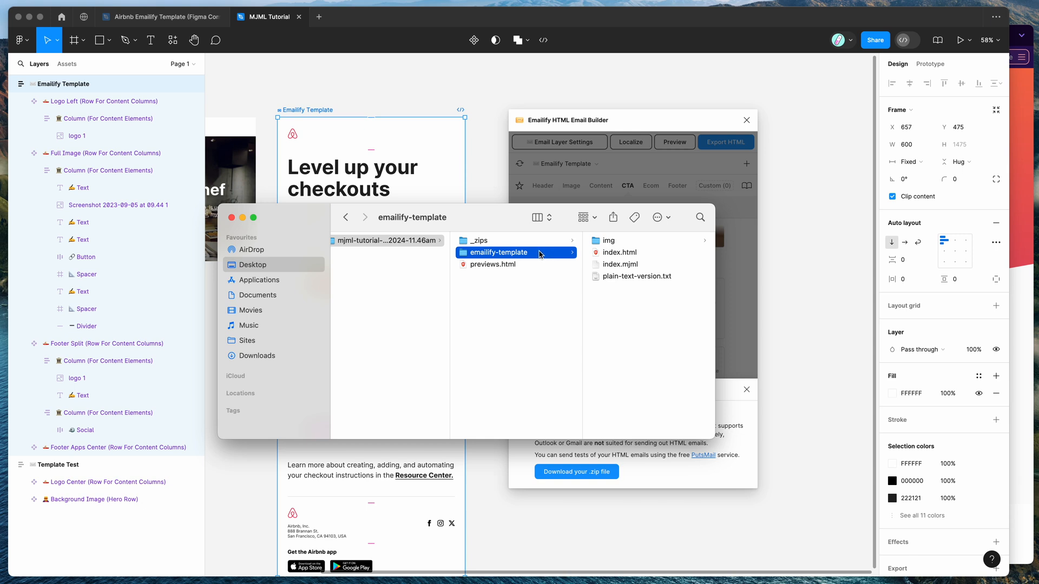
{"action": "left_click", "coordinate": [492, 263]}
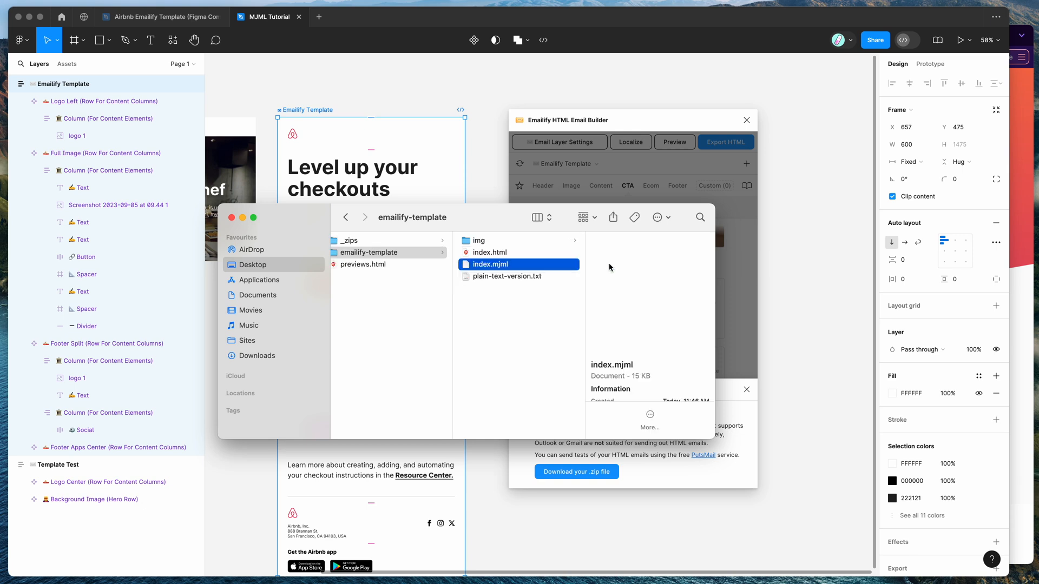
{"action": "left_click", "coordinate": [491, 252]}
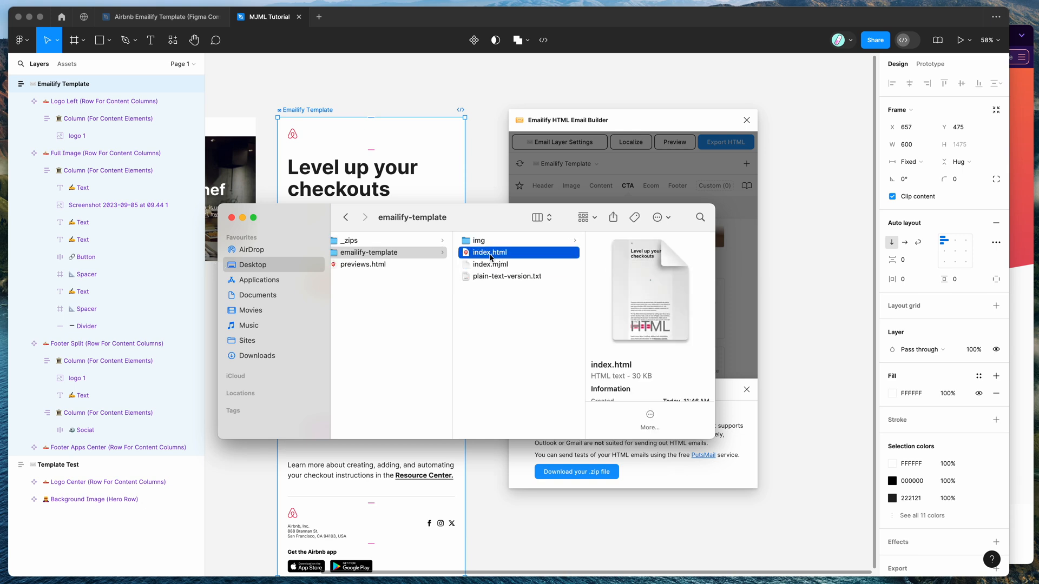
{"action": "left_click", "coordinate": [492, 264]}
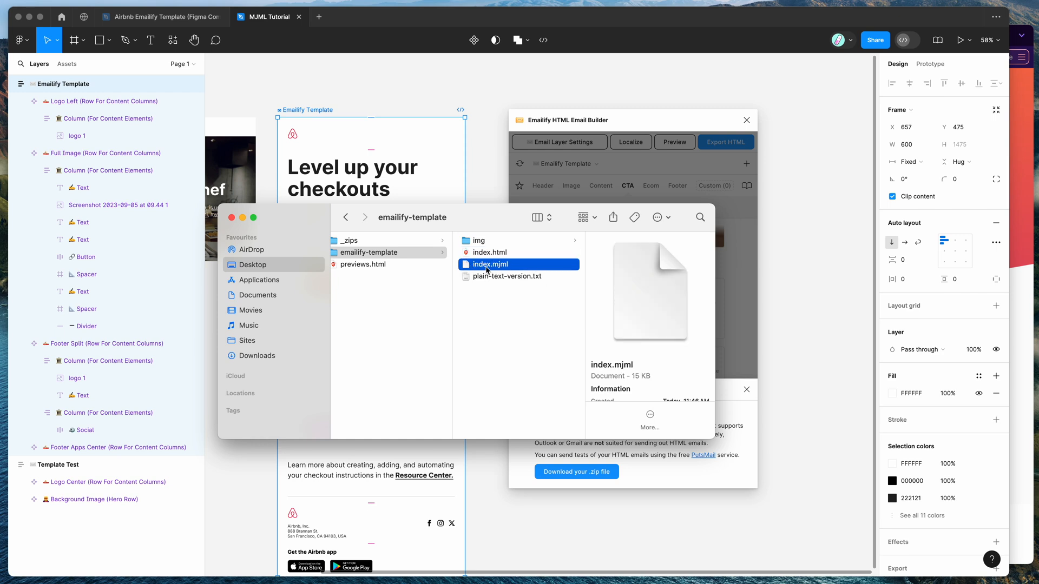
{"action": "left_click", "coordinate": [478, 239]}
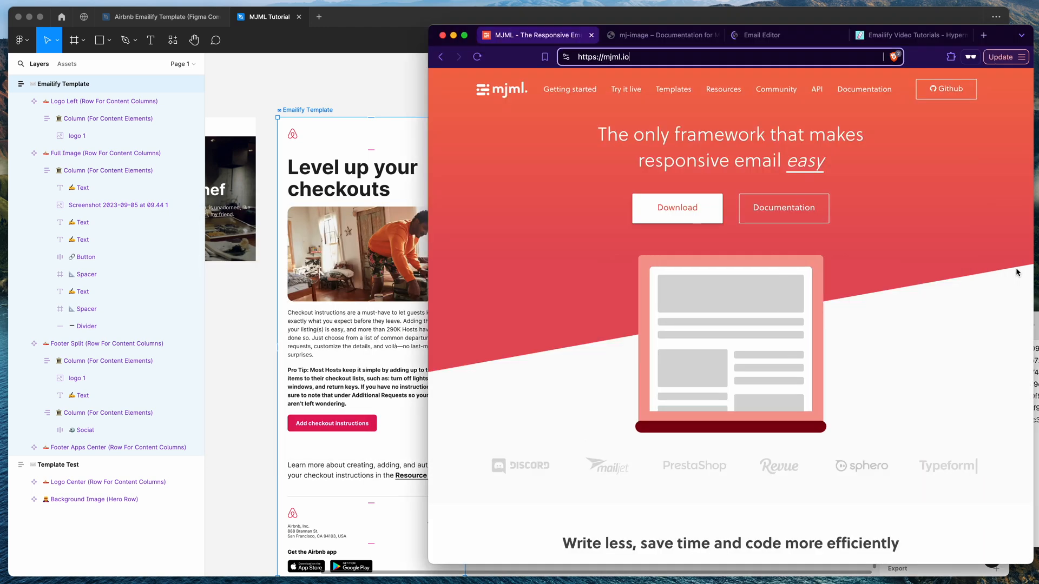
{"action": "mouse_move", "coordinate": [624, 90]}
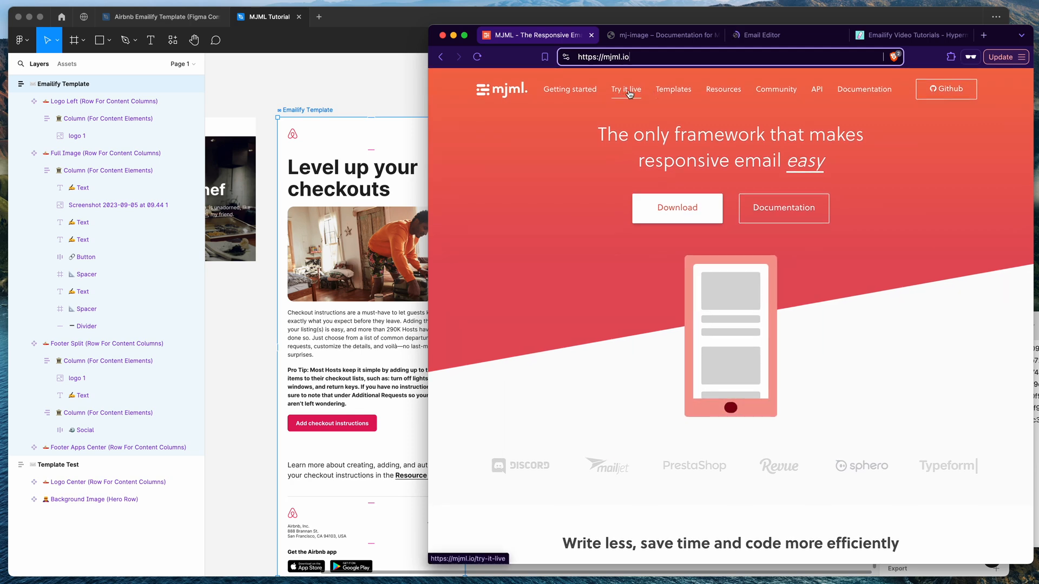
Open mjml.io's Try it live Email Editor and show the Hello World sample's HTML output
{"action": "left_click", "coordinate": [762, 35]}
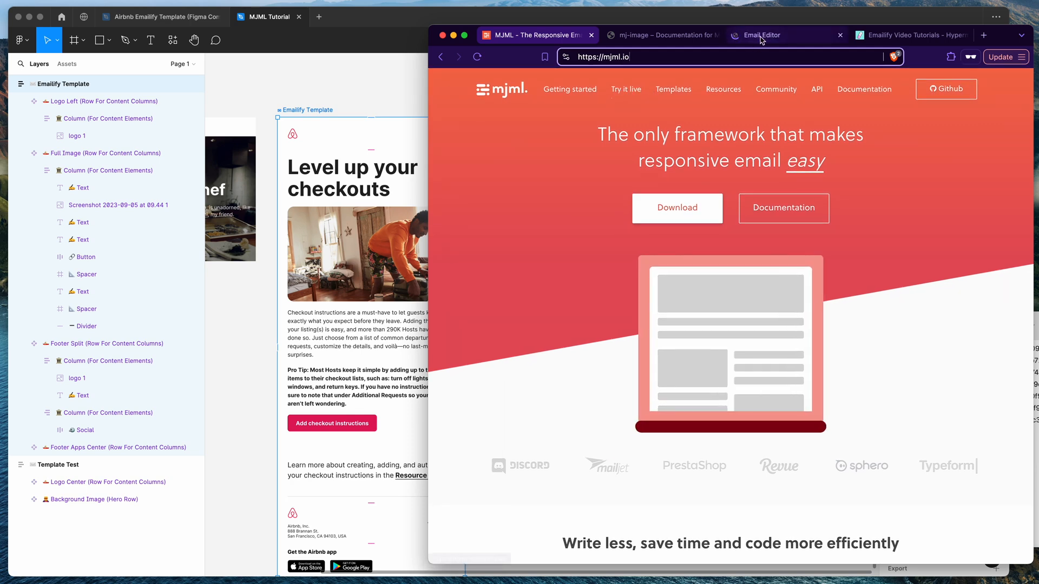
{"action": "left_click", "coordinate": [625, 89]}
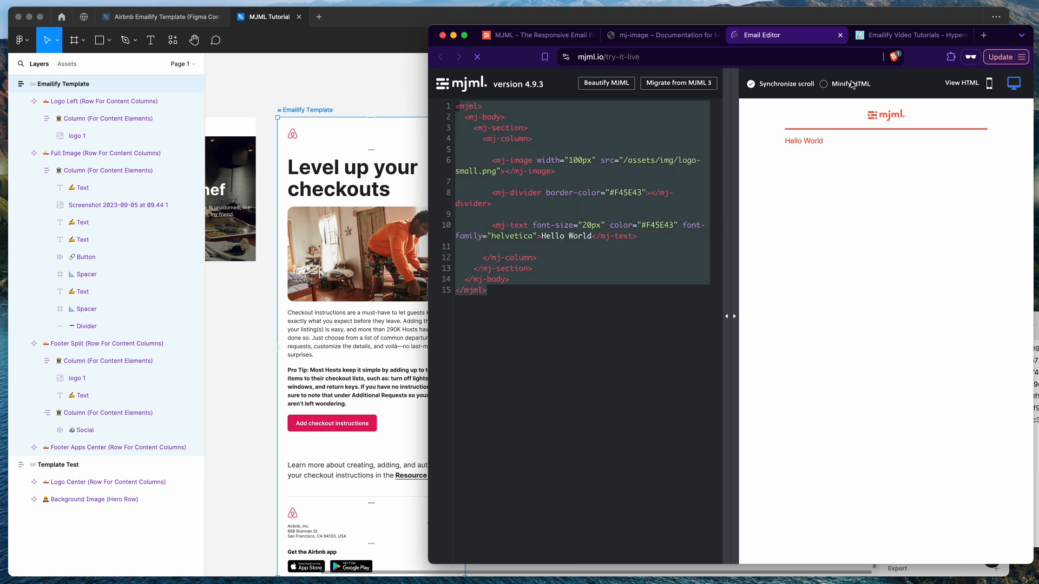
{"action": "left_click", "coordinate": [962, 83]}
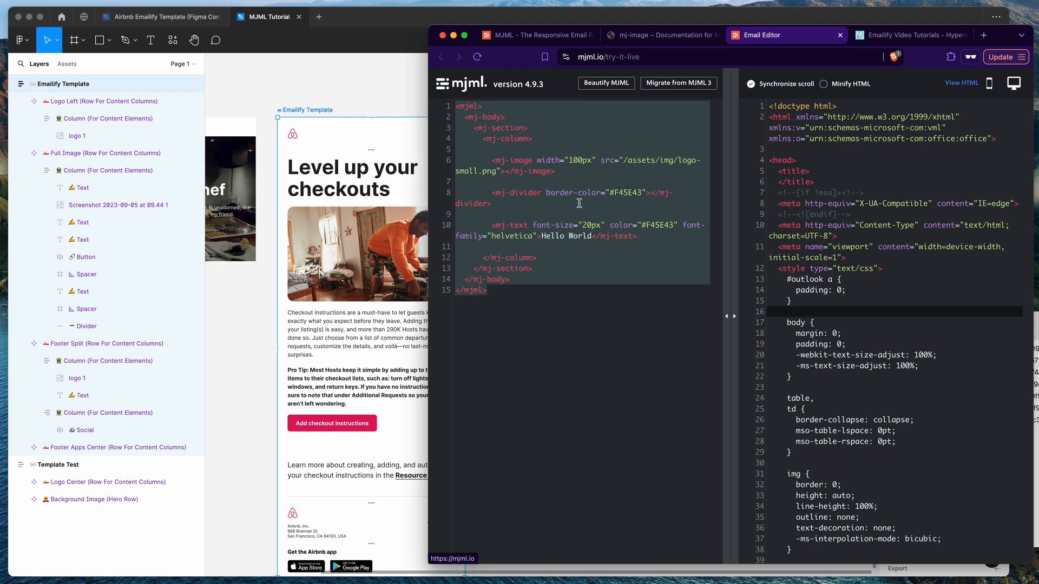
{"action": "mouse_move", "coordinate": [820, 136]}
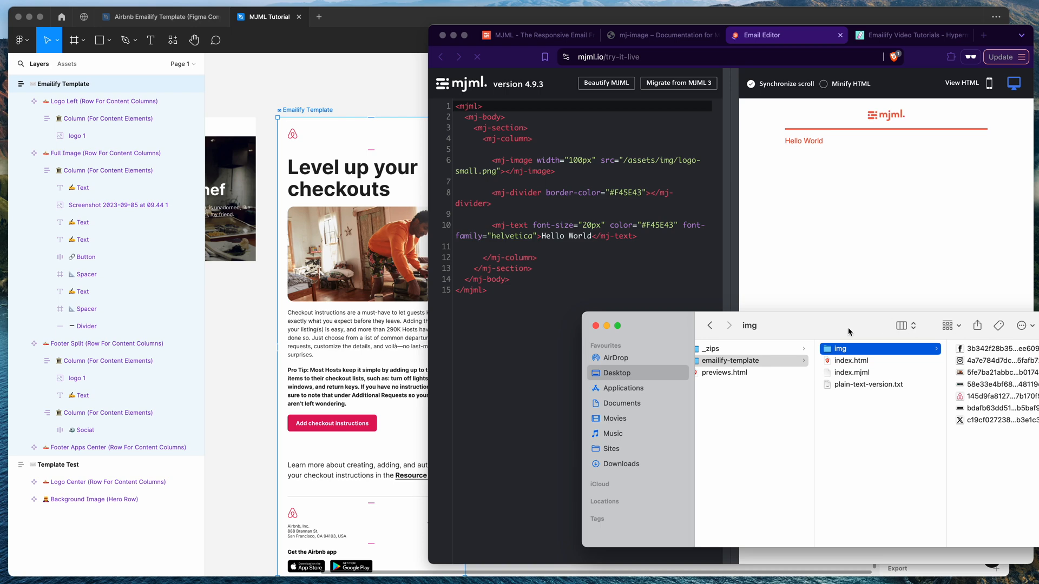
Open emailify-template's index.mjml in Brave and select all of its code
{"action": "left_click", "coordinate": [866, 386]}
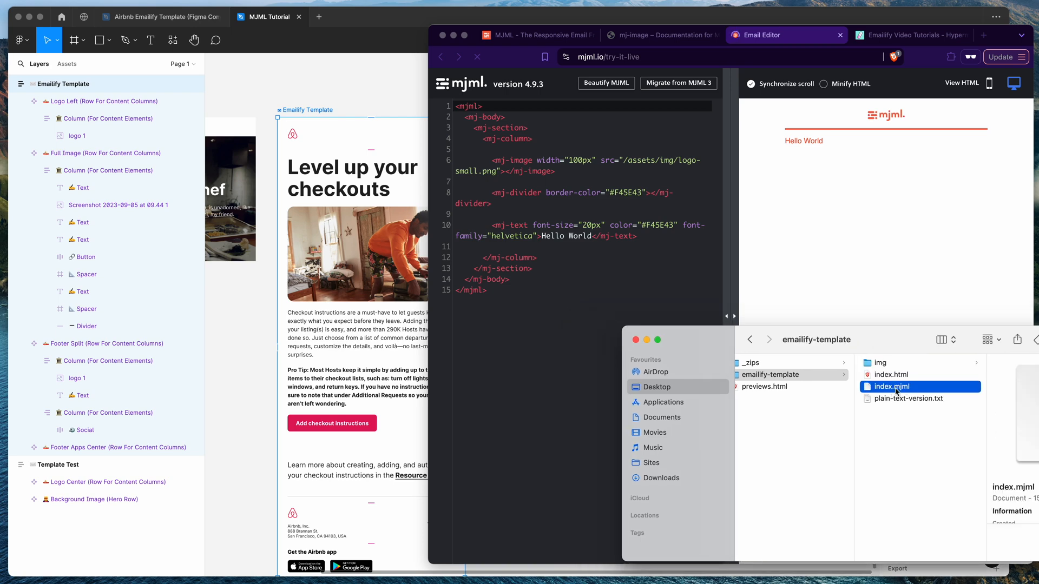
{"action": "double_click", "coordinate": [893, 386]}
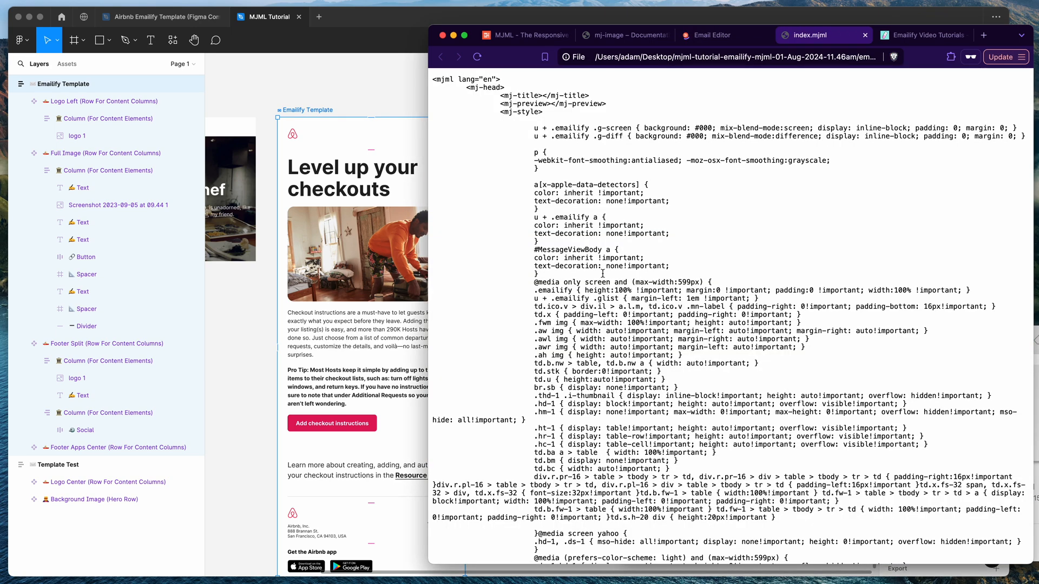
{"action": "key", "text": "cmd+a"}
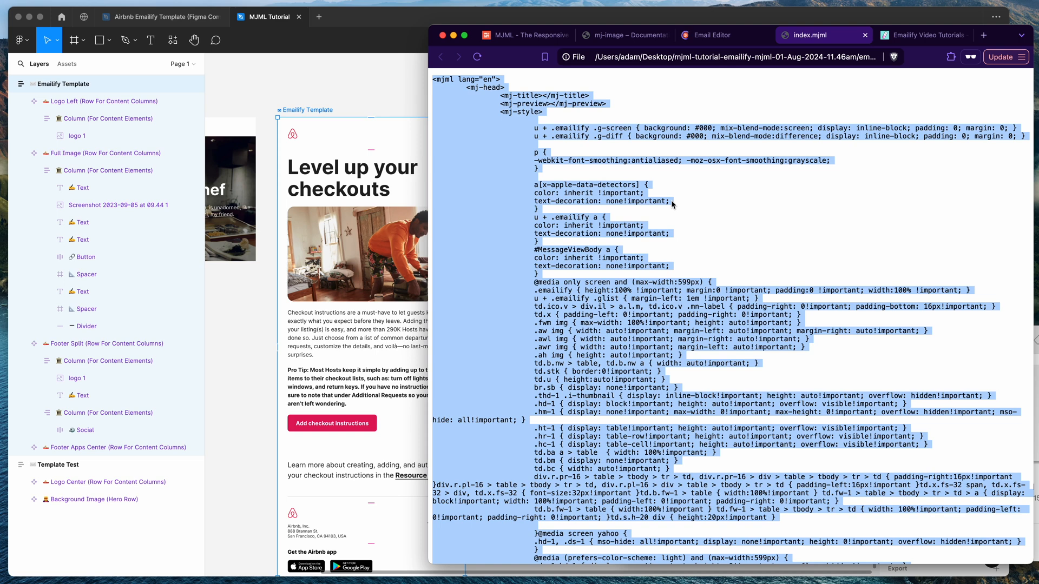
{"action": "left_click", "coordinate": [712, 35]}
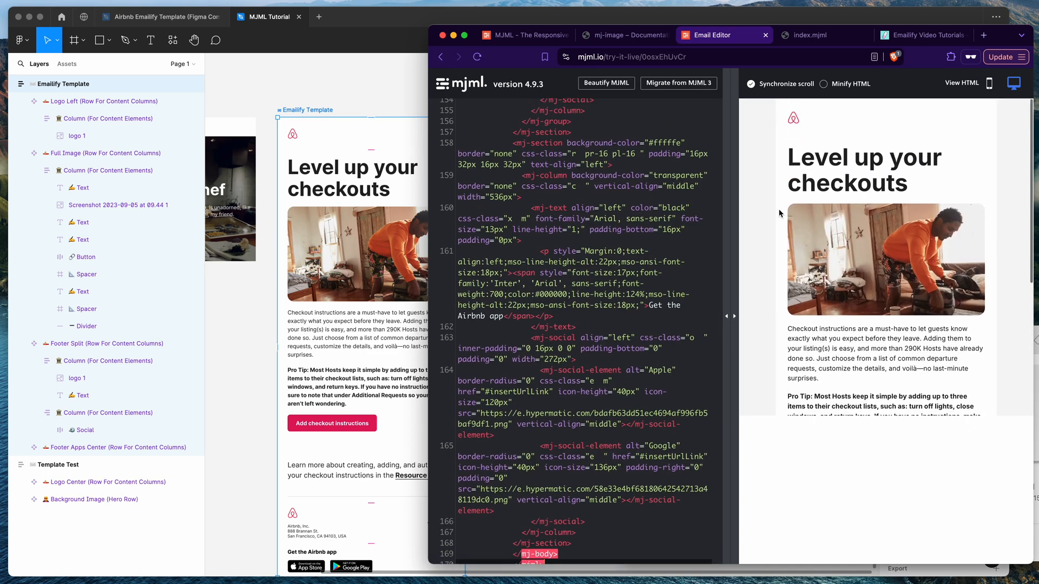
{"action": "mouse_move", "coordinate": [409, 183]}
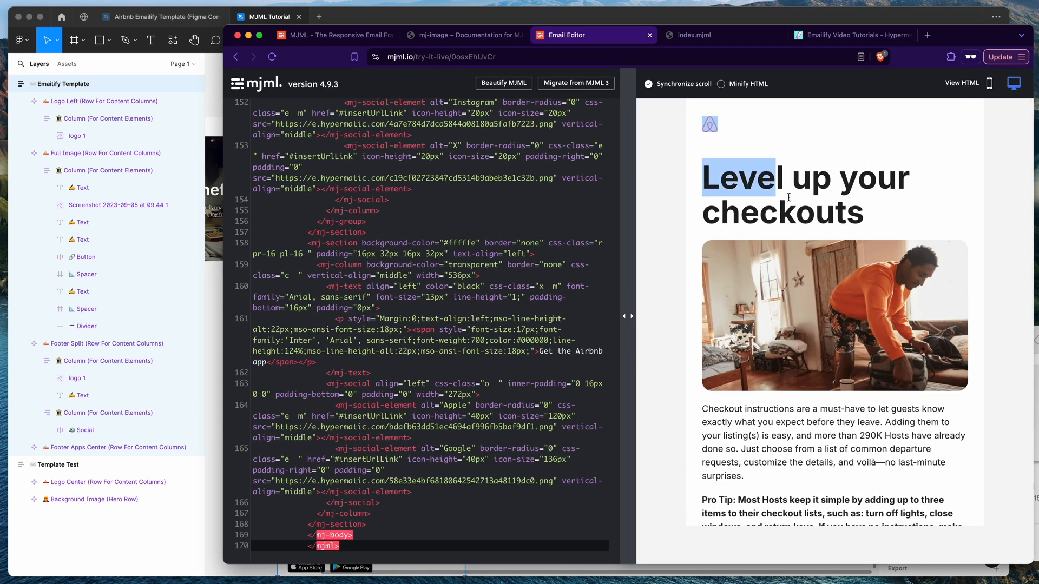
Scroll through the Airbnb MJML code to the headline's mj-text block
{"action": "scroll", "scroll_direction": "down", "scroll_amount": 3}
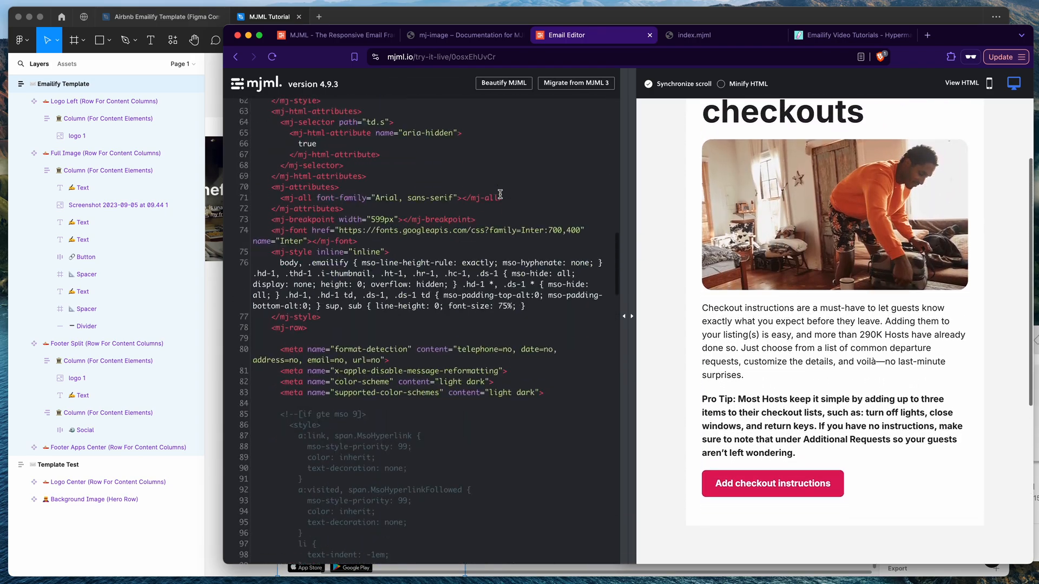
{"action": "scroll", "scroll_direction": "down", "scroll_amount": 3}
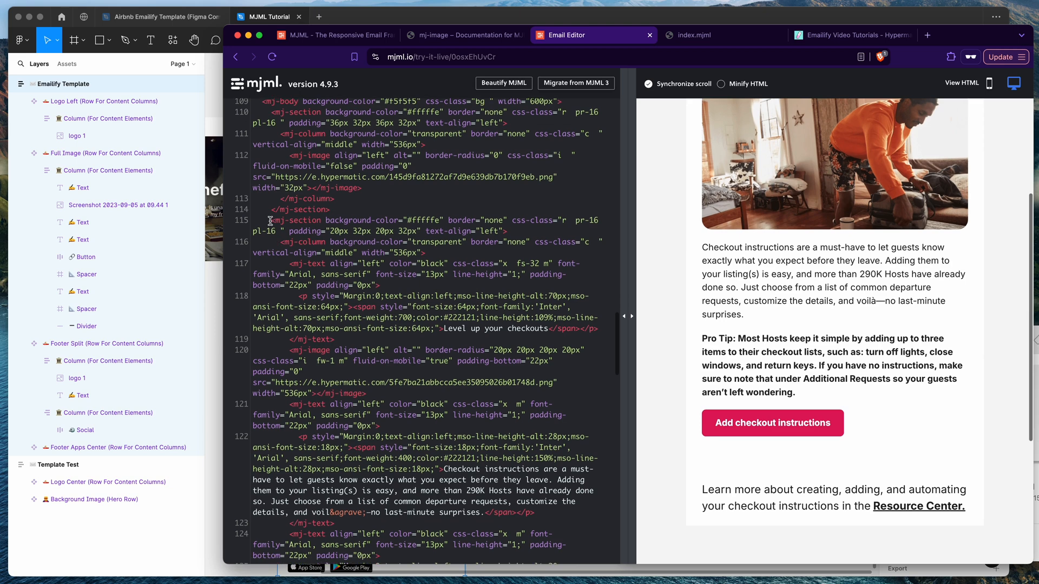
{"action": "left_click", "coordinate": [298, 225]}
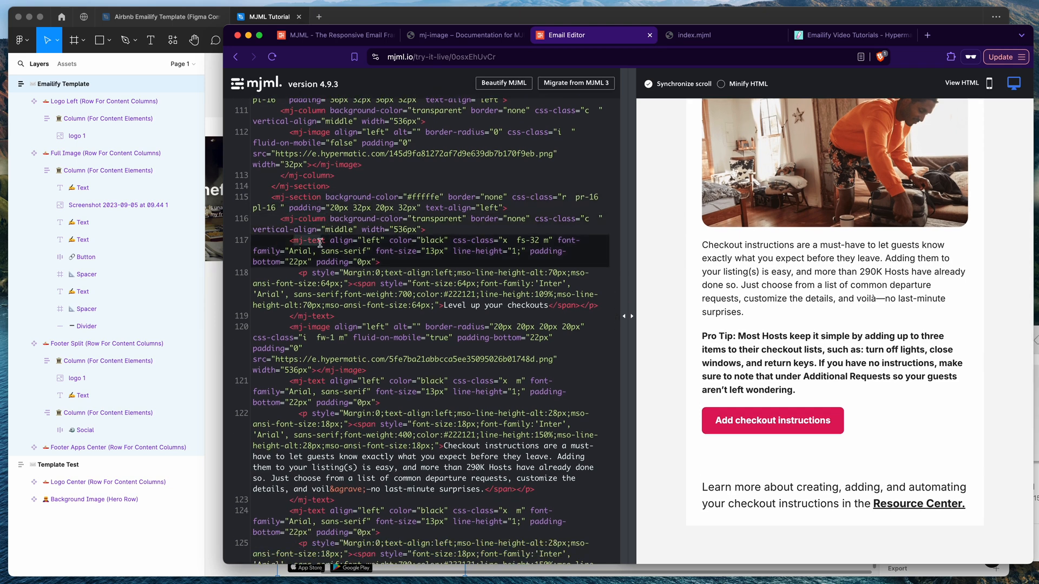
Go from the MJML homepage to the docs and open the mj-text component reference
{"action": "left_click", "coordinate": [324, 35]}
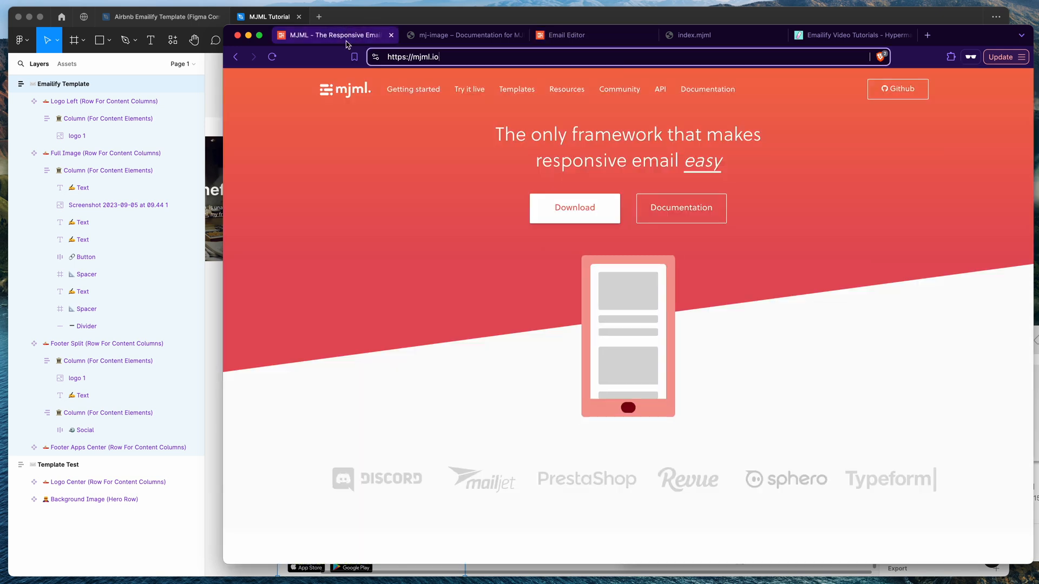
{"action": "left_click", "coordinate": [464, 36]}
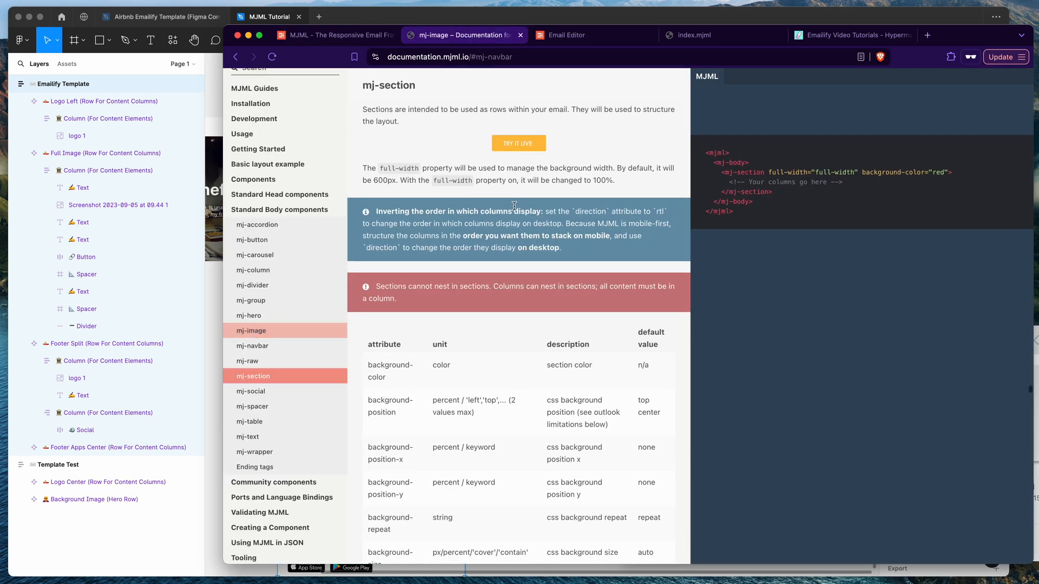
{"action": "left_click", "coordinate": [248, 436]}
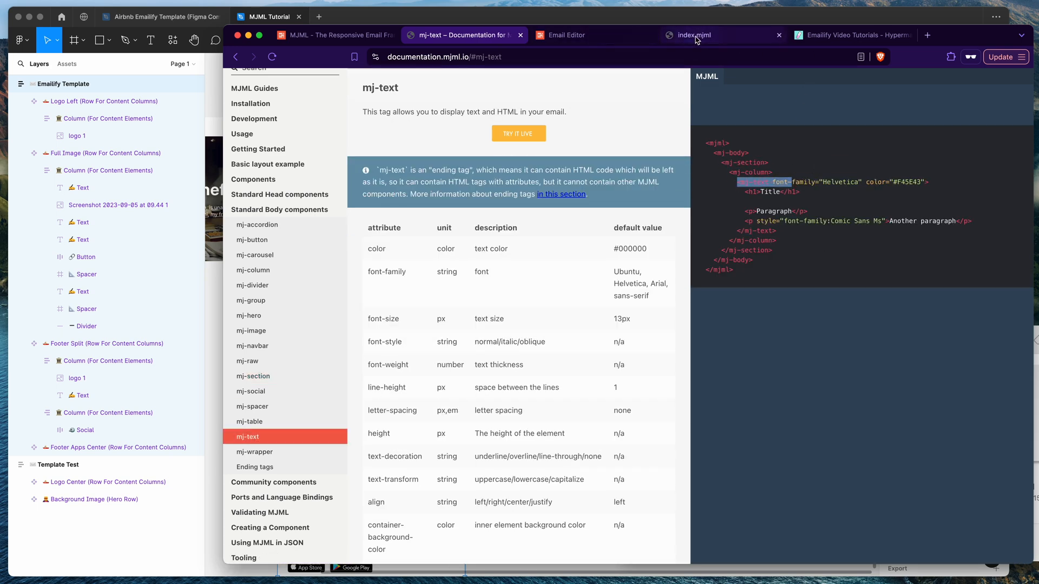
{"action": "left_click", "coordinate": [576, 35]}
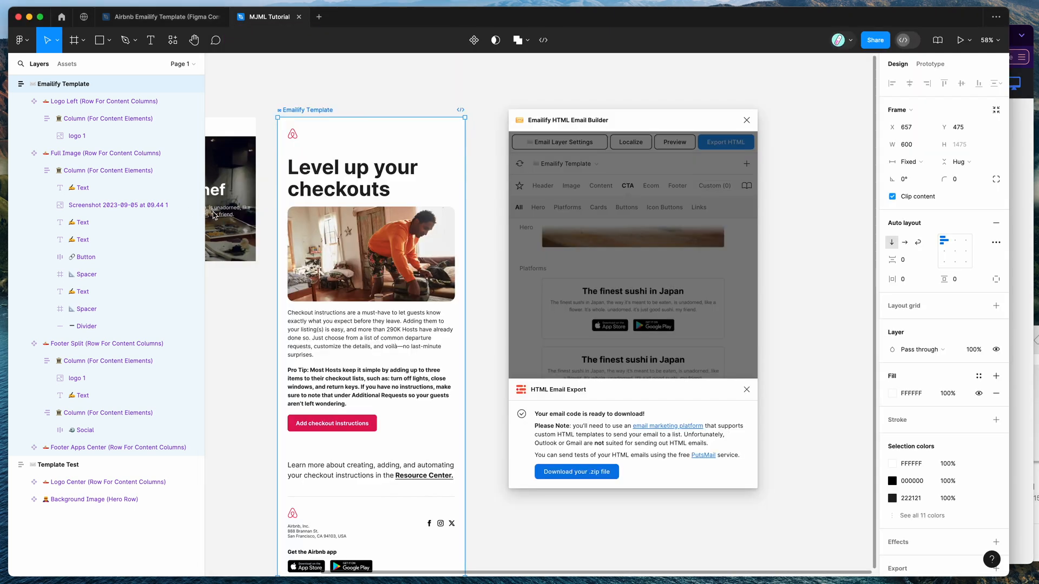
Select the Column (For Content Elements) layer under Full Image
{"action": "left_click", "coordinate": [108, 171]}
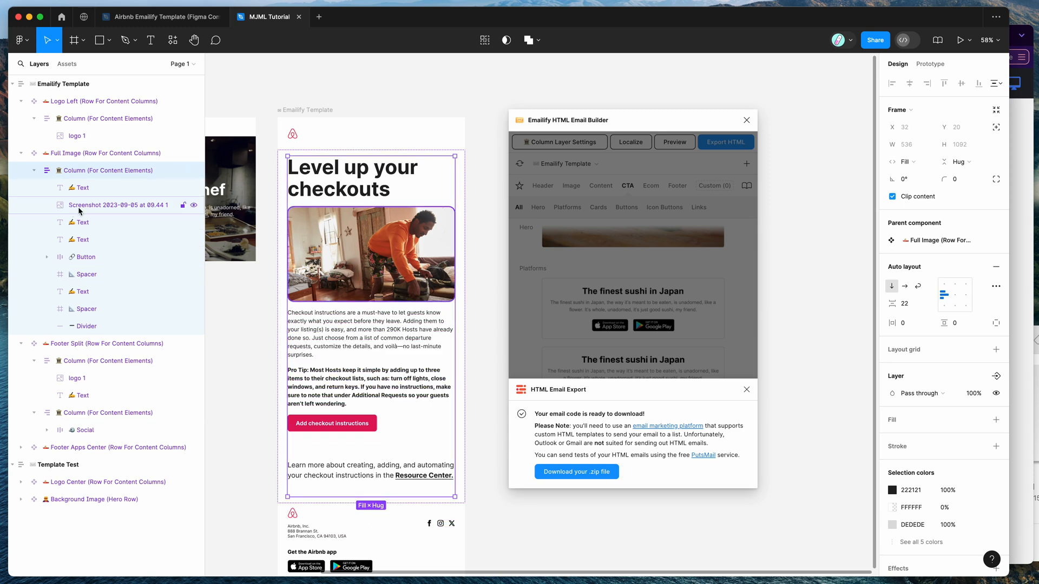
{"action": "left_click", "coordinate": [107, 171]}
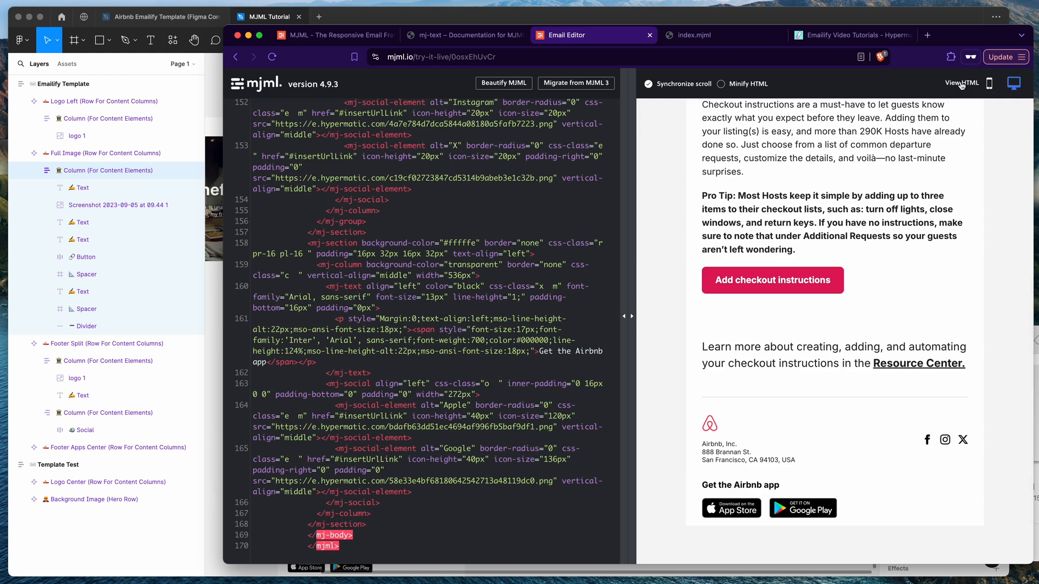
{"action": "left_click", "coordinate": [961, 82]}
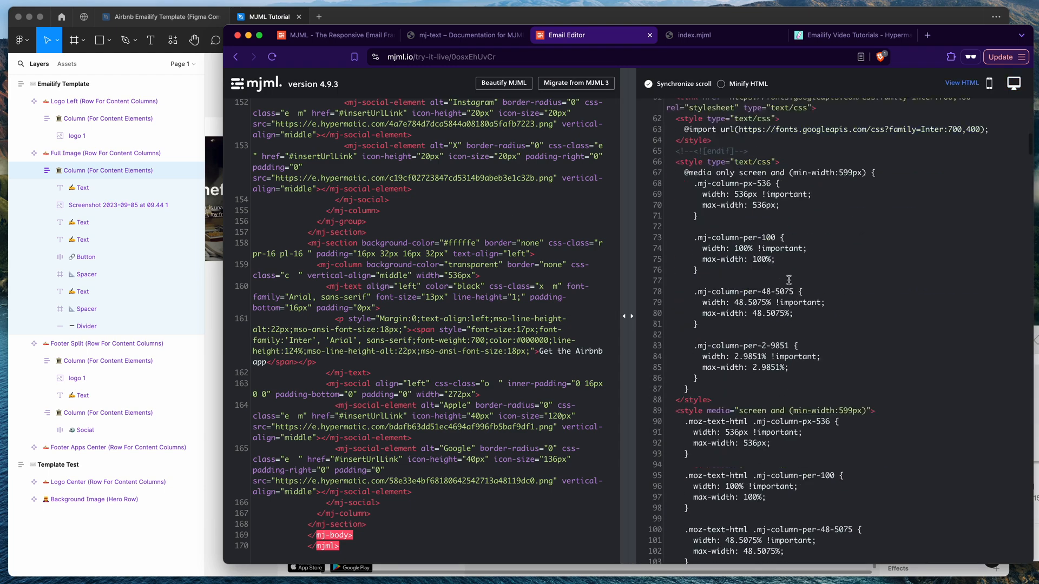
{"action": "scroll", "scroll_direction": "down", "scroll_amount": 3}
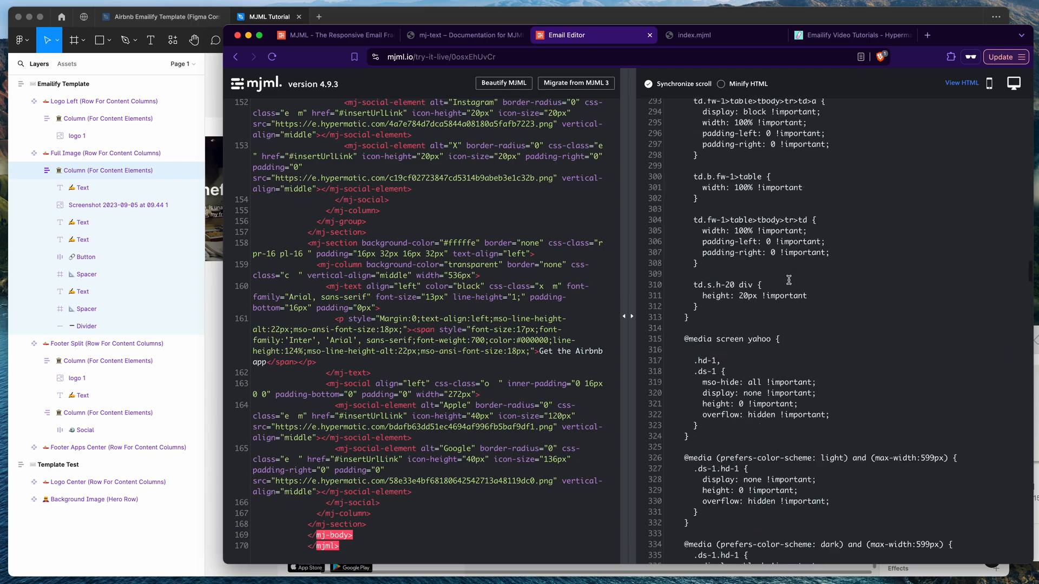
{"action": "scroll", "scroll_direction": "down", "scroll_amount": 3}
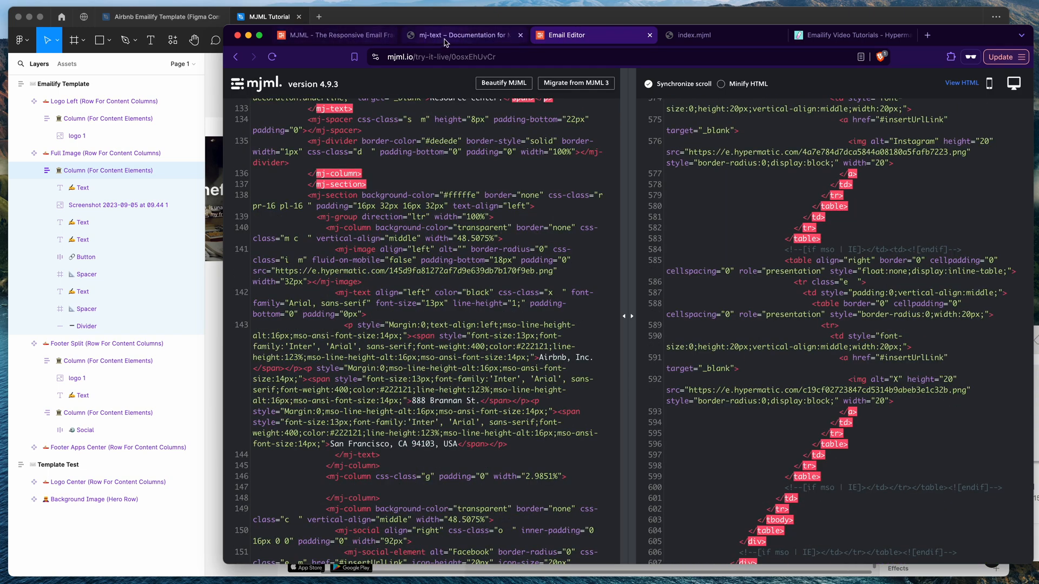
Switch to the MJML documentation and jump to the Online usage section
{"action": "left_click", "coordinate": [457, 35]}
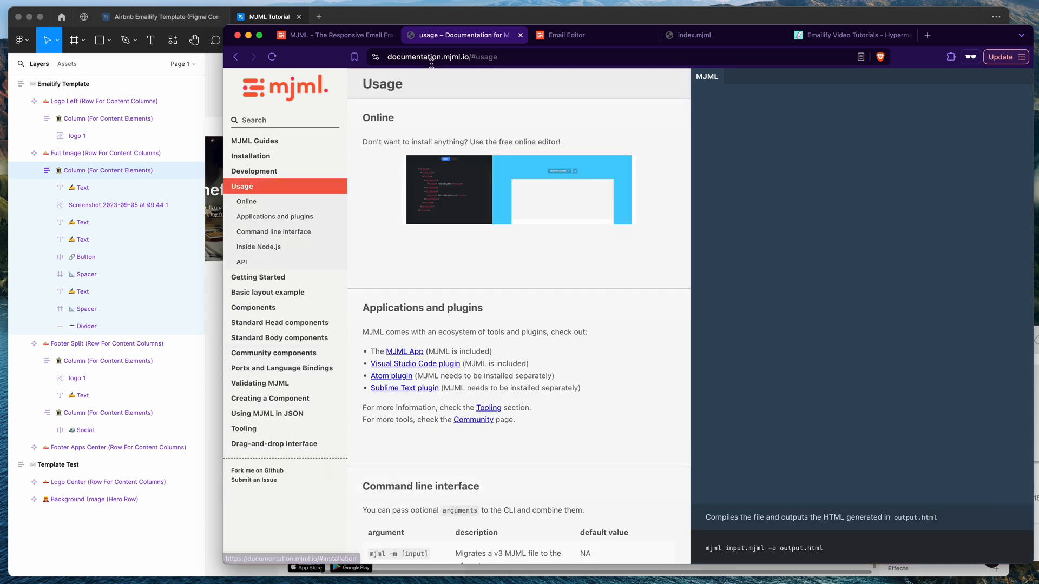
{"action": "left_click_drag", "start_coordinate": [383, 141], "coordinate": [552, 141]}
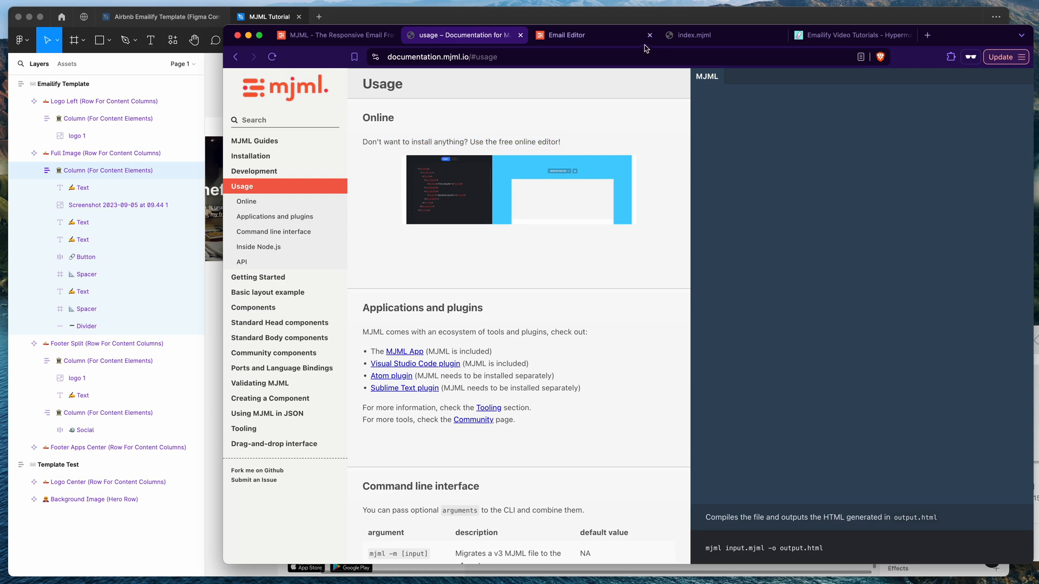
{"action": "left_click", "coordinate": [582, 35]}
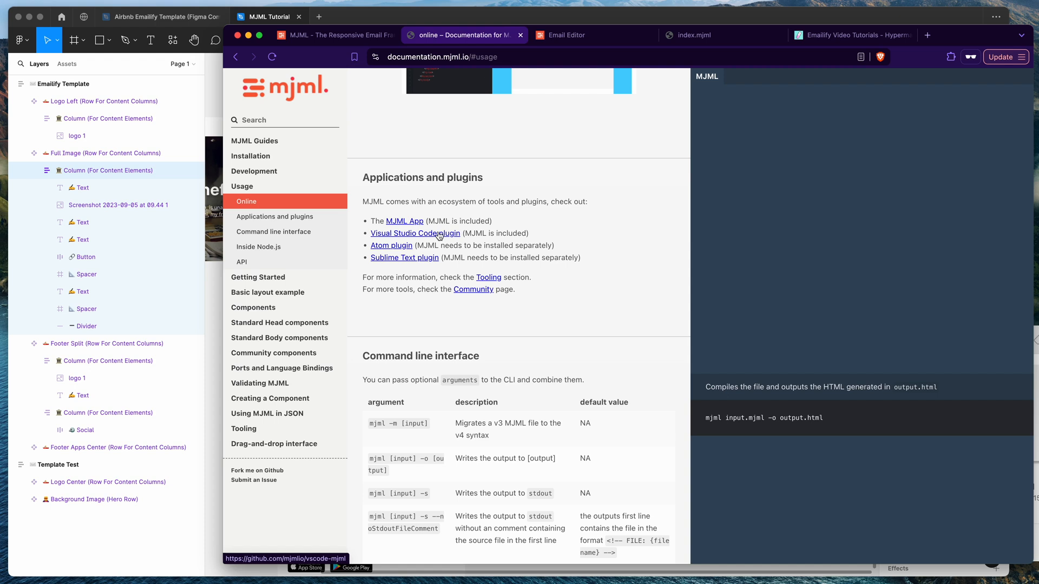
{"action": "mouse_move", "coordinate": [400, 258]}
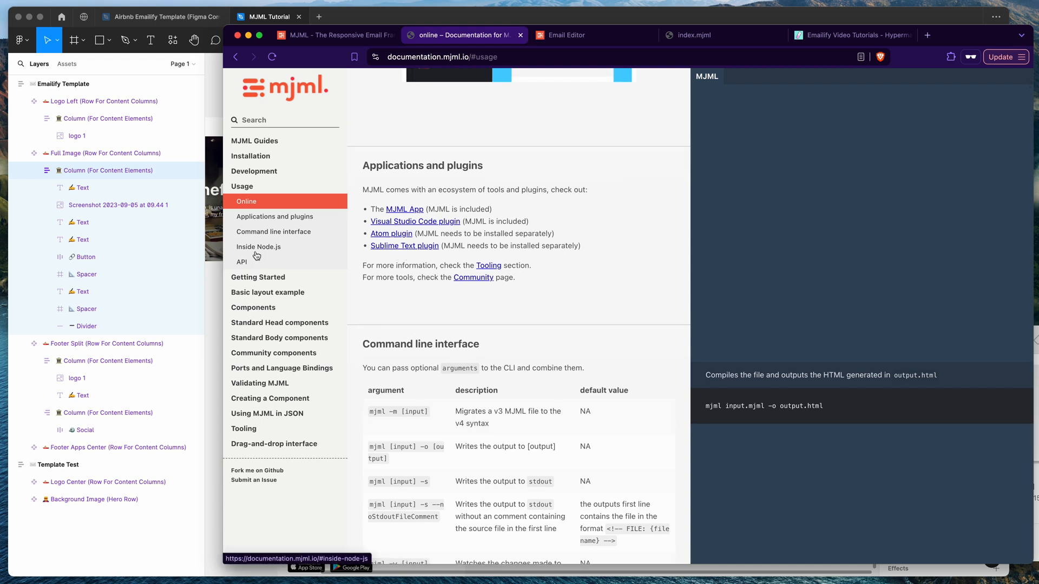
Read the Inside Node.js and command line interface sections, then return to index.mjml
{"action": "left_click", "coordinate": [258, 247]}
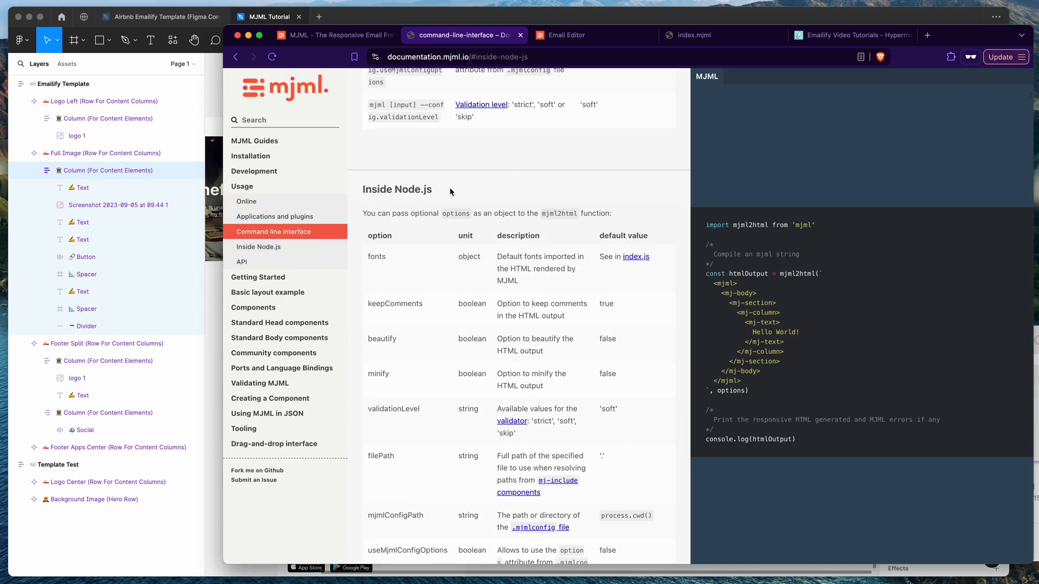
{"action": "scroll", "scroll_direction": "down", "scroll_amount": 3}
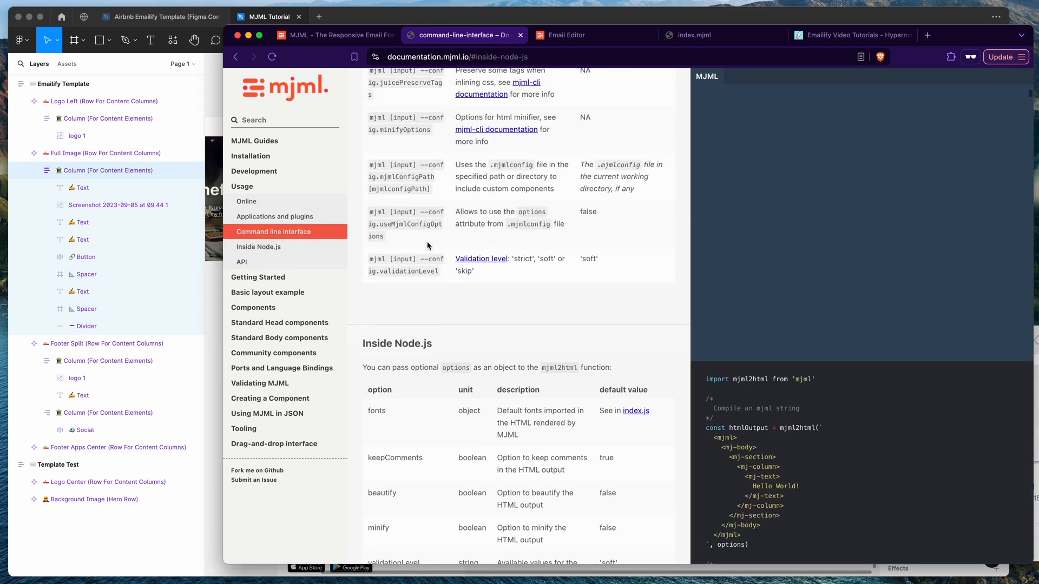
{"action": "left_click", "coordinate": [275, 216]}
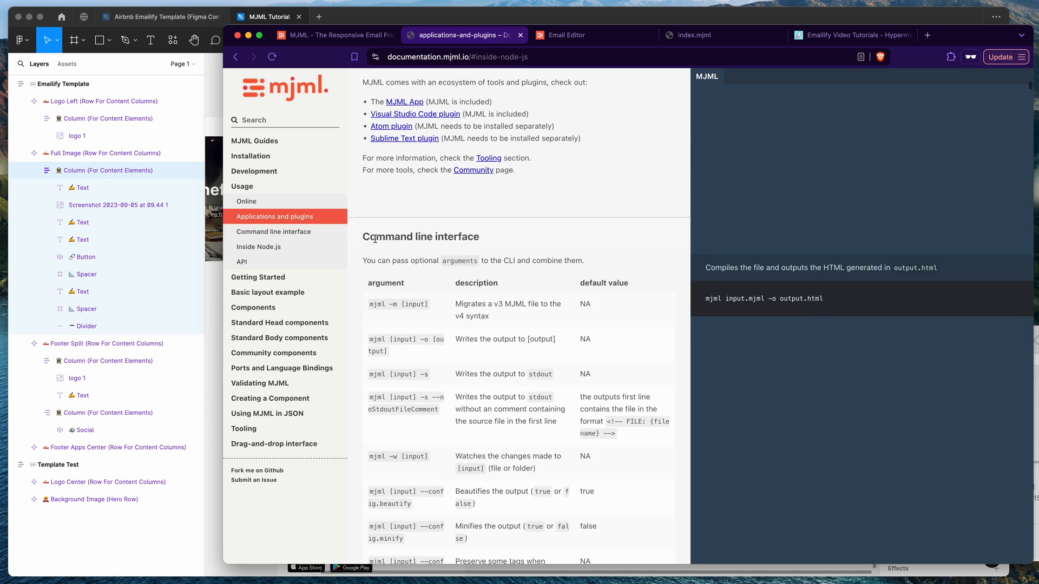
{"action": "scroll", "scroll_direction": "down", "scroll_amount": 3}
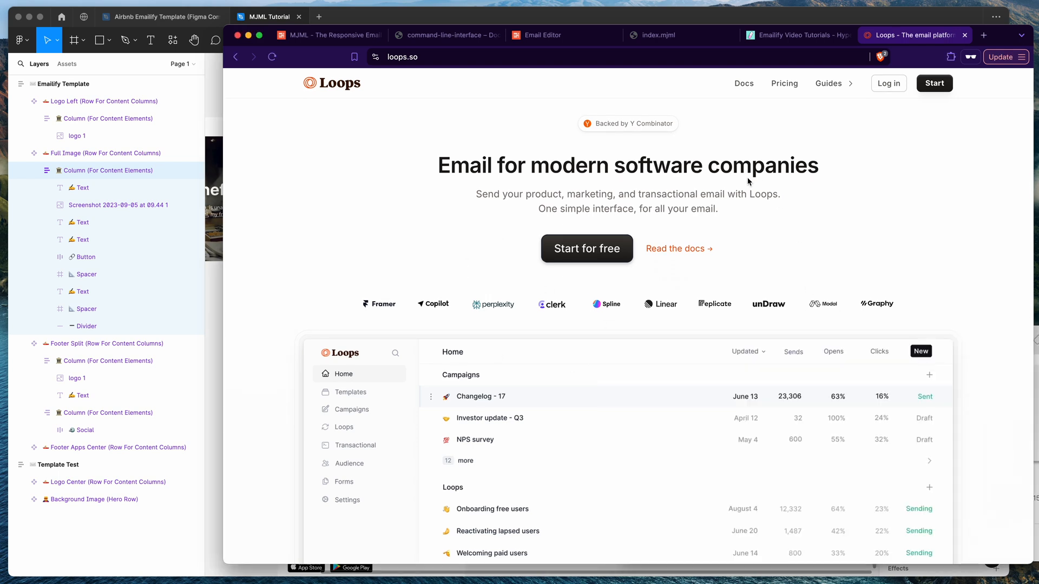
{"action": "mouse_move", "coordinate": [510, 96]}
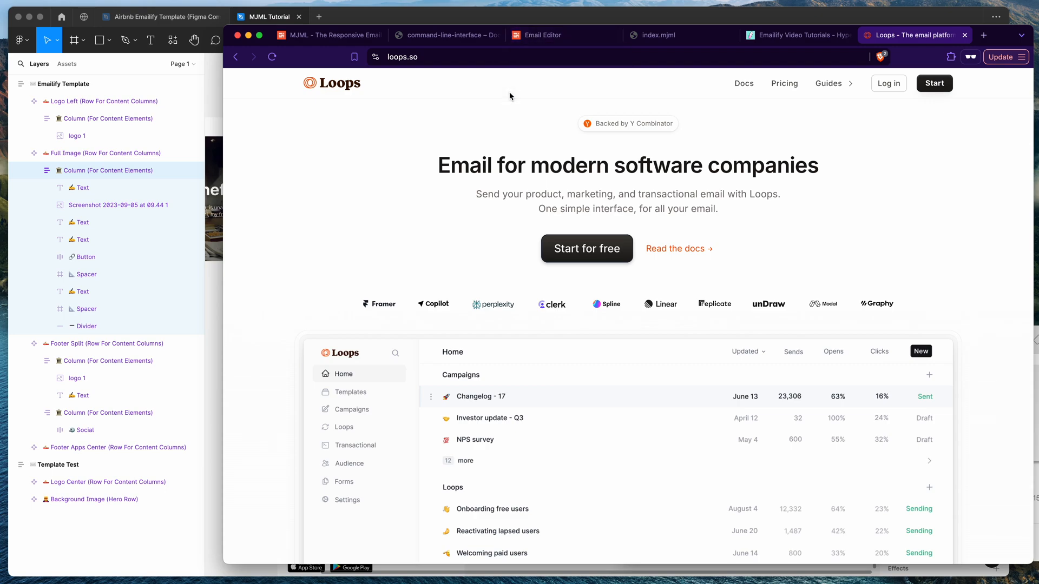
{"action": "left_click", "coordinate": [663, 35]}
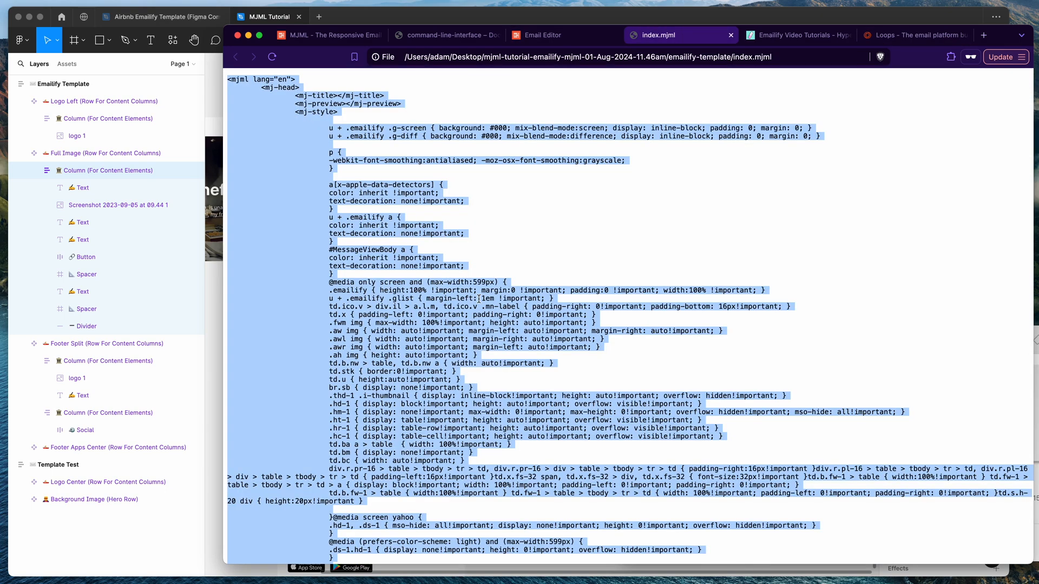
Return to the MJML live editor with the copied Airbnb template code and scroll the rendered preview
{"action": "left_click", "coordinate": [539, 35]}
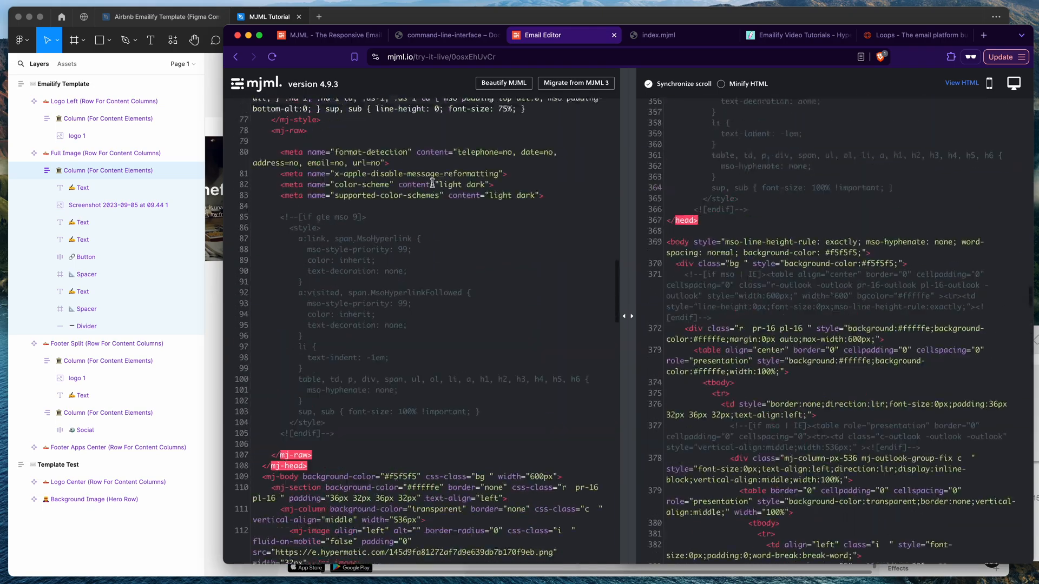
{"action": "scroll", "scroll_direction": "down", "scroll_amount": 3}
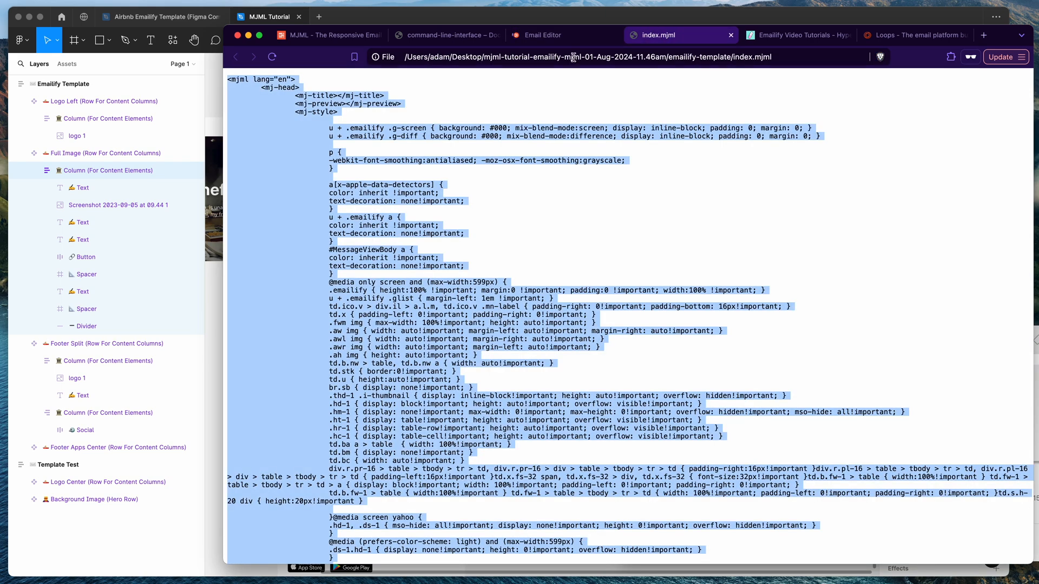
{"action": "left_click", "coordinate": [542, 35]}
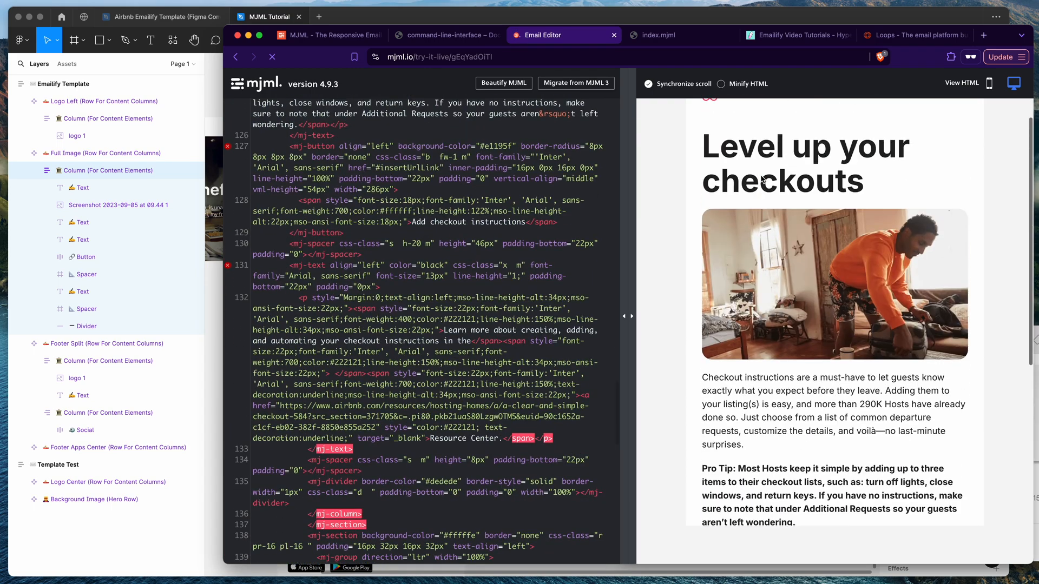
{"action": "scroll", "scroll_direction": "down", "scroll_amount": 3}
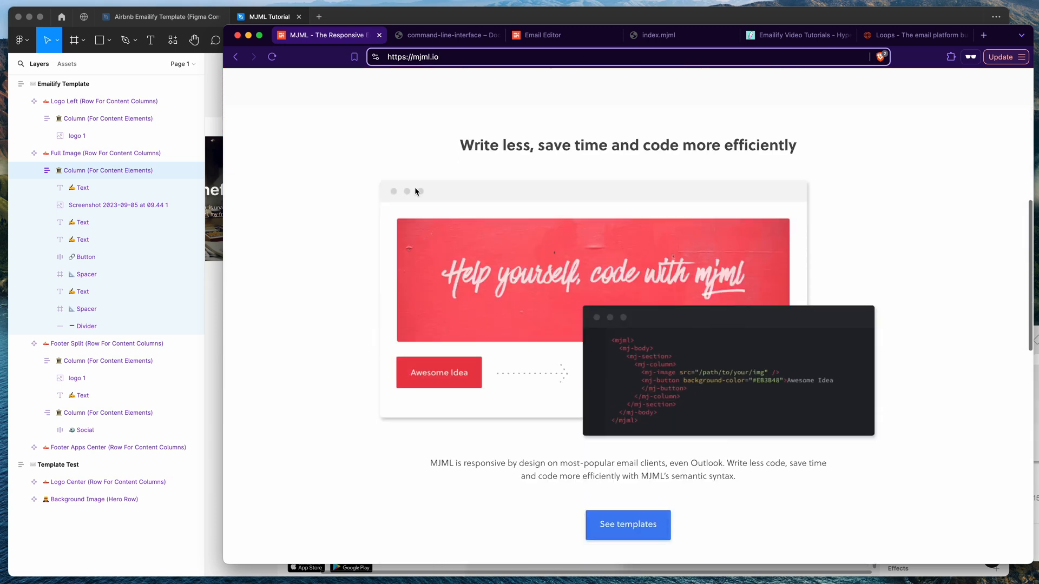
{"action": "scroll", "scroll_direction": "down", "scroll_amount": 3}
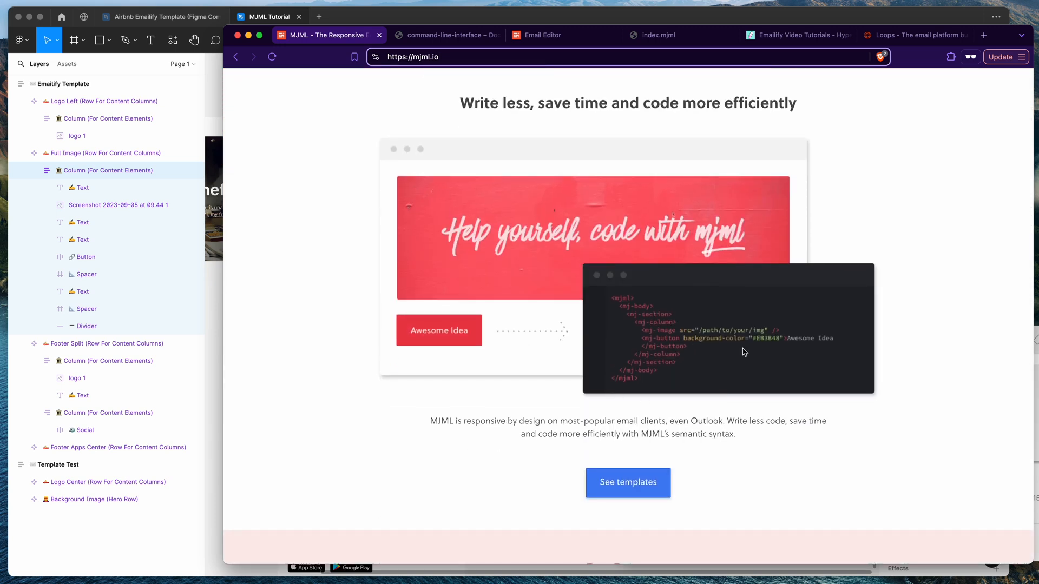
{"action": "mouse_move", "coordinate": [648, 388]}
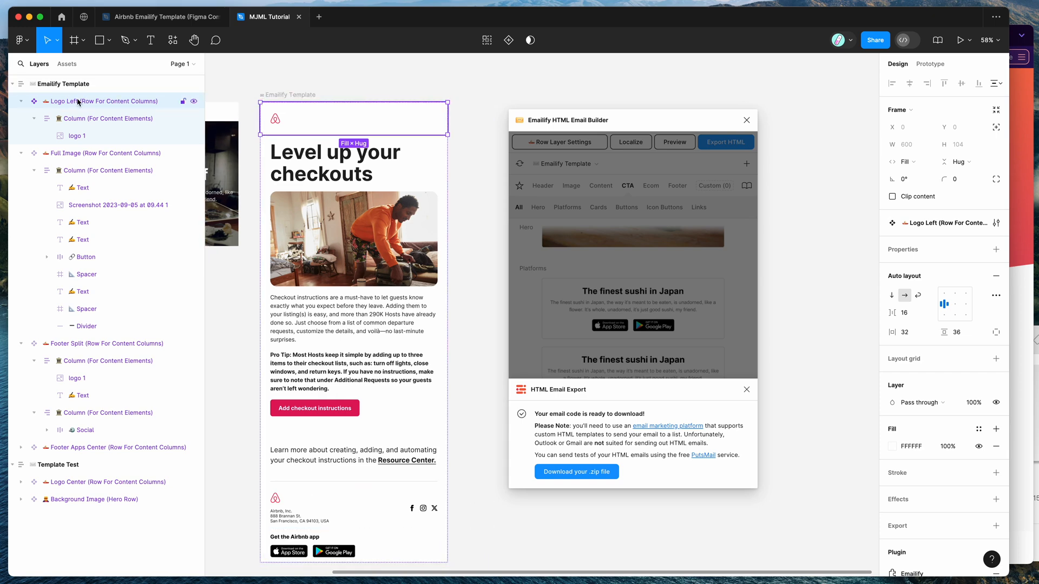
Dismiss the export notice, check the Header category, then scroll Emailify's Figma email template gallery
{"action": "left_click", "coordinate": [600, 185]}
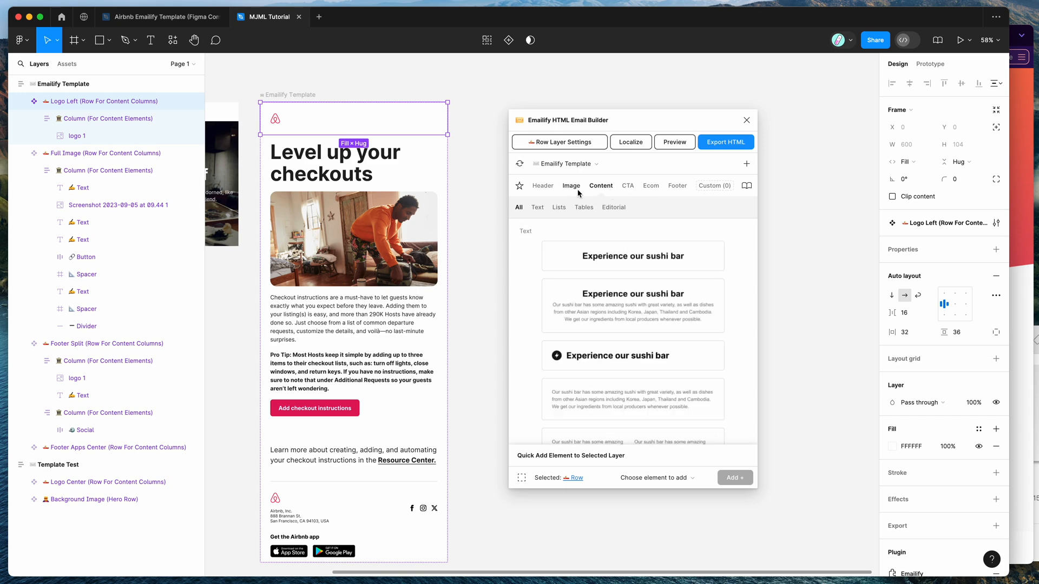
{"action": "left_click", "coordinate": [542, 186]}
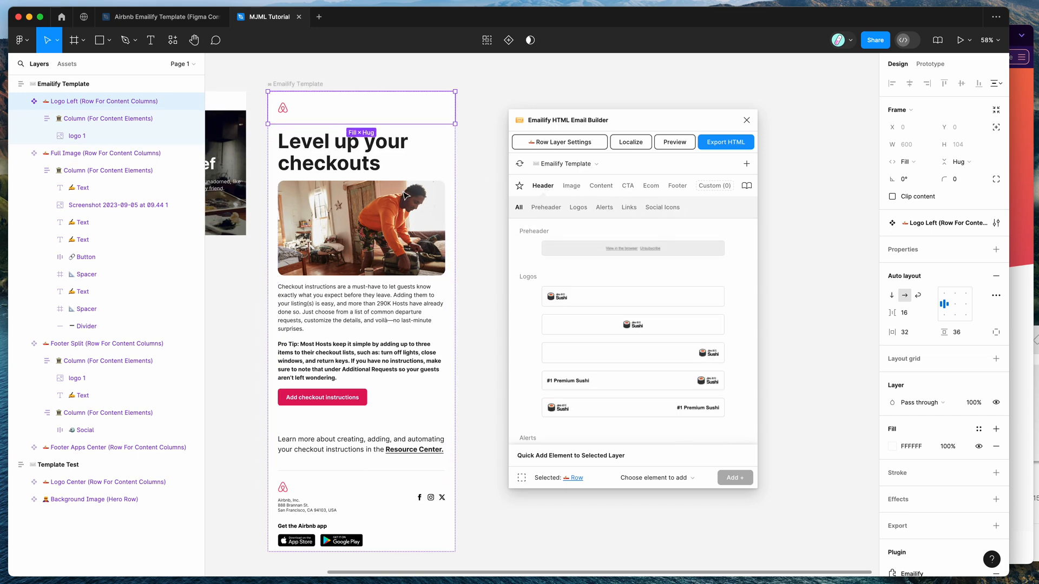
{"action": "left_click", "coordinate": [108, 171]}
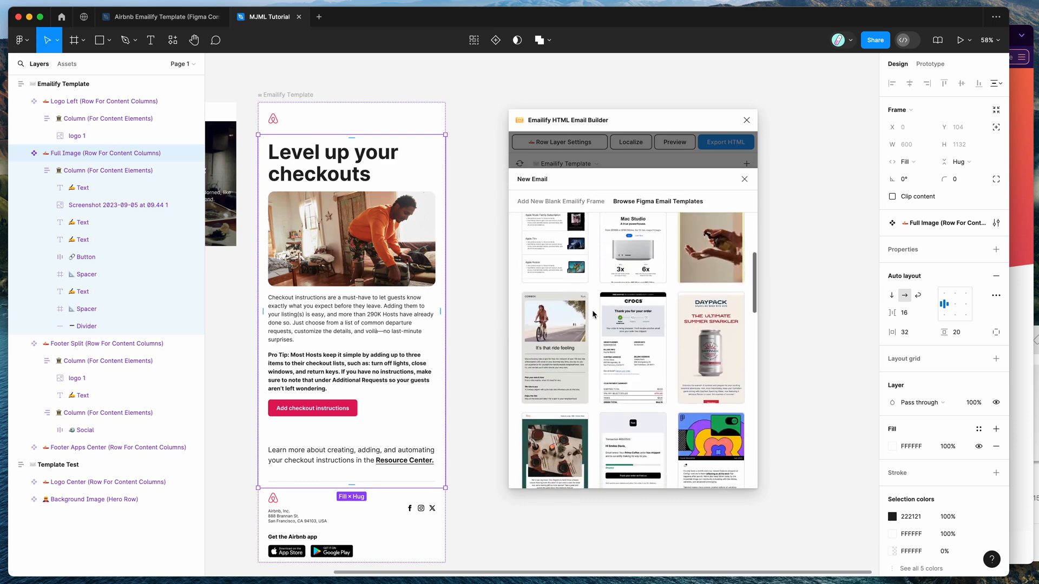
{"action": "scroll", "scroll_direction": "down", "scroll_amount": 3}
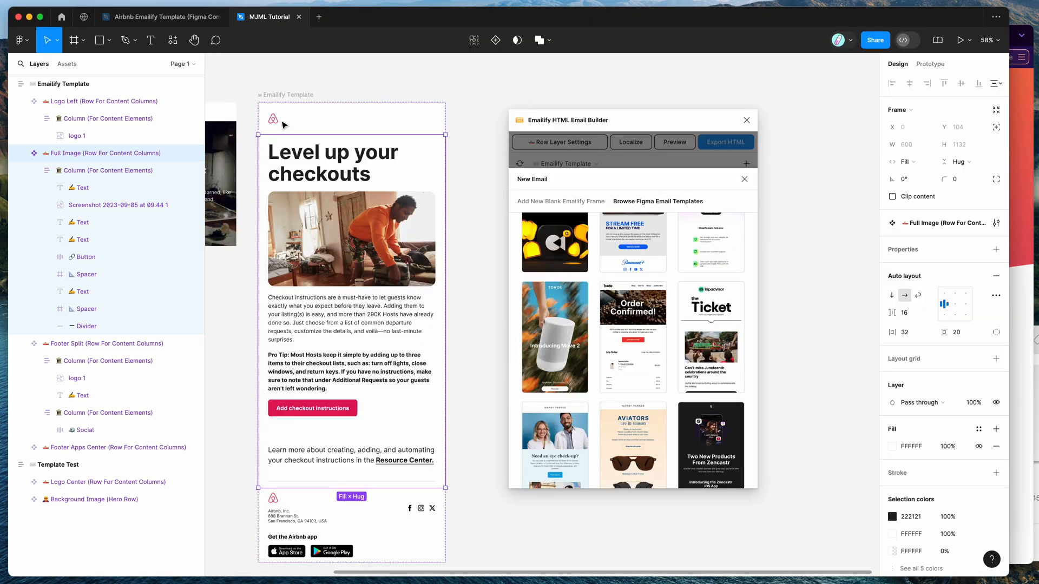
{"action": "scroll", "scroll_direction": "down", "scroll_amount": 3}
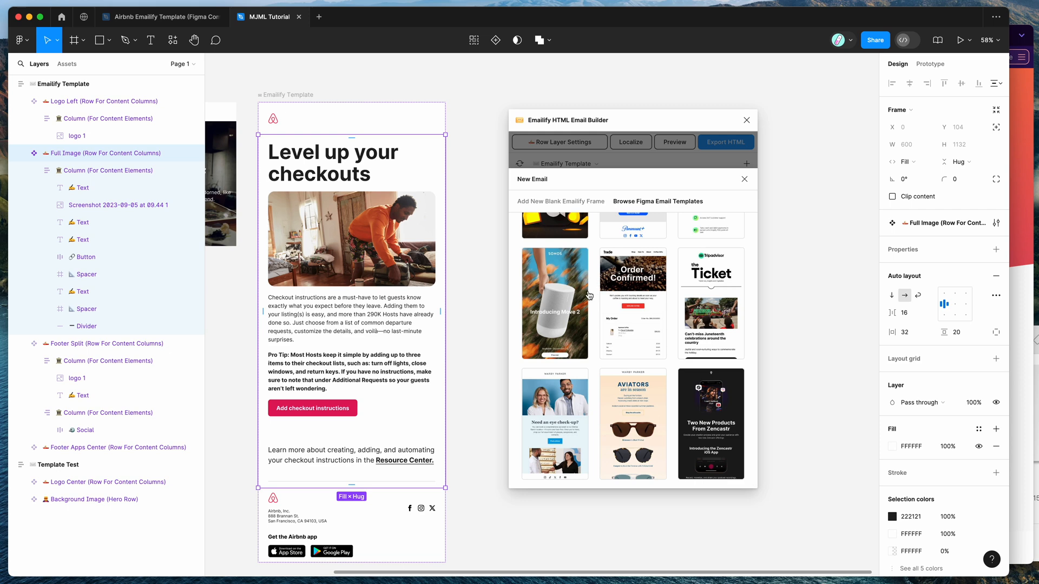
{"action": "scroll", "scroll_direction": "down", "scroll_amount": 3}
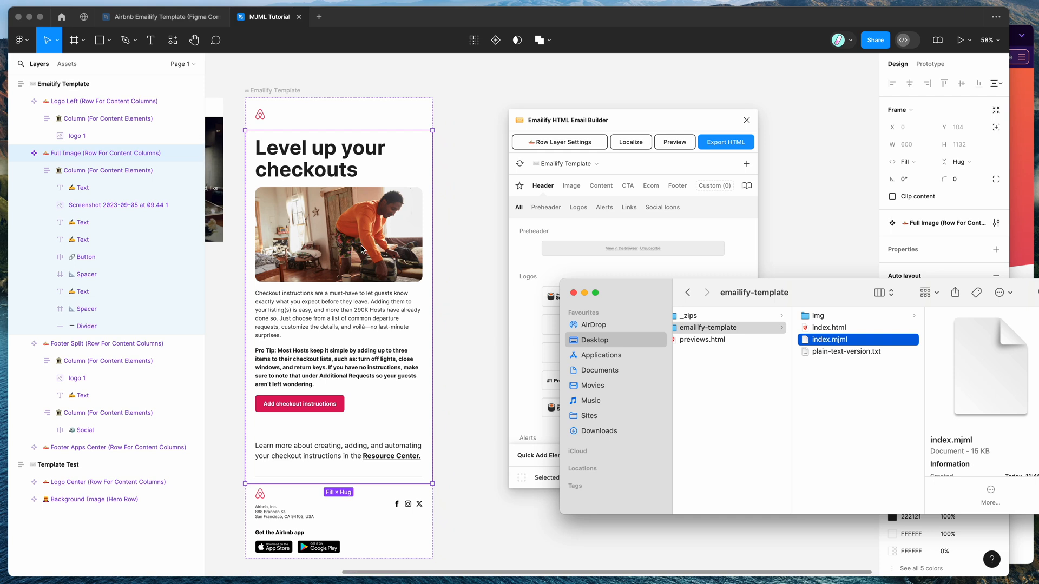
{"action": "mouse_move", "coordinate": [420, 259]}
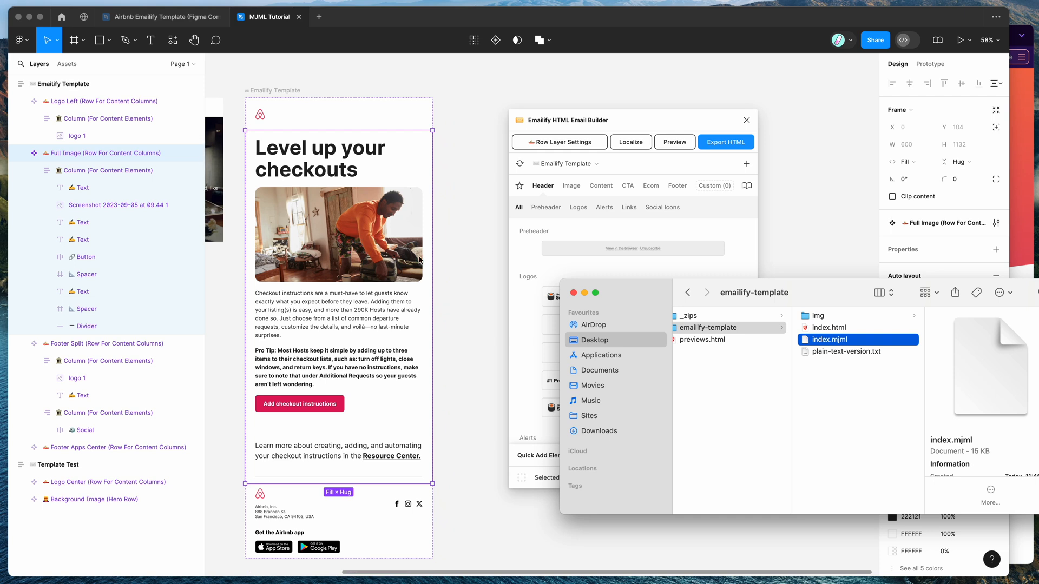
{"action": "mouse_move", "coordinate": [455, 260]}
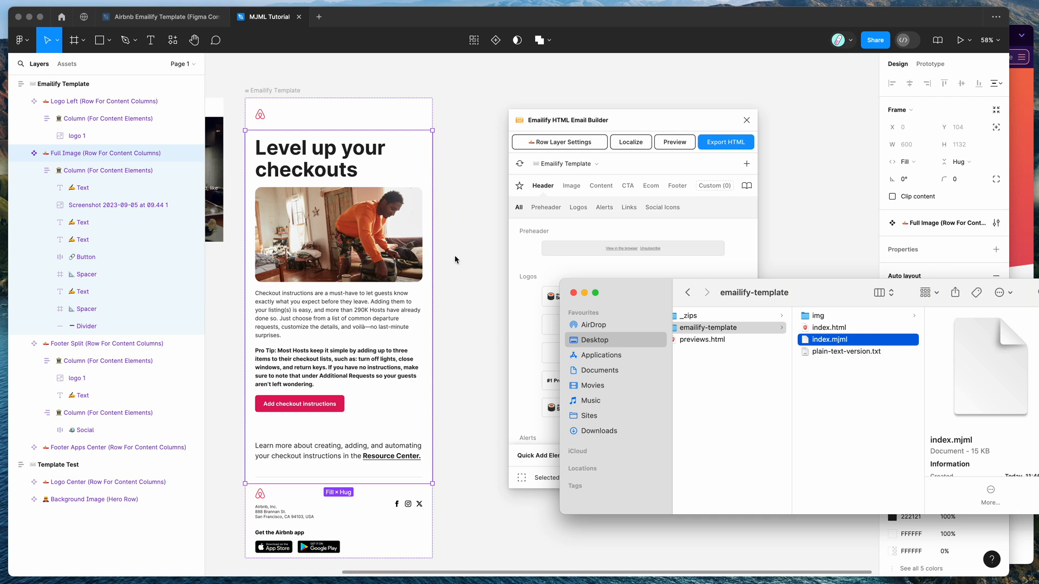